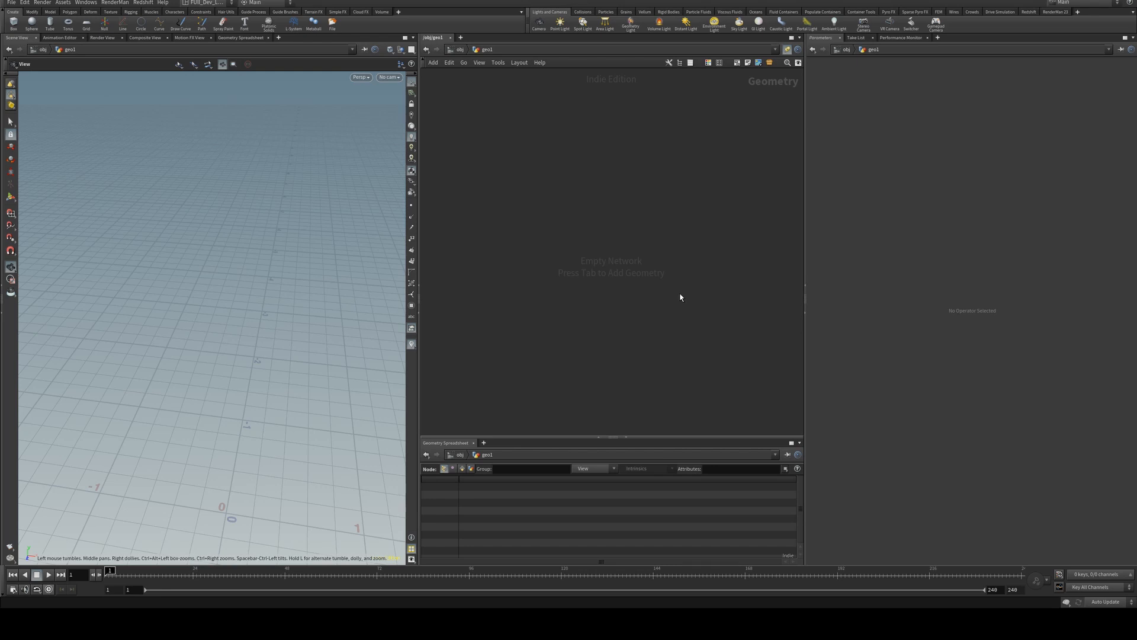
Add a Circle node inside geo1, giving a 12-division filled polygon disc
key("Tab")
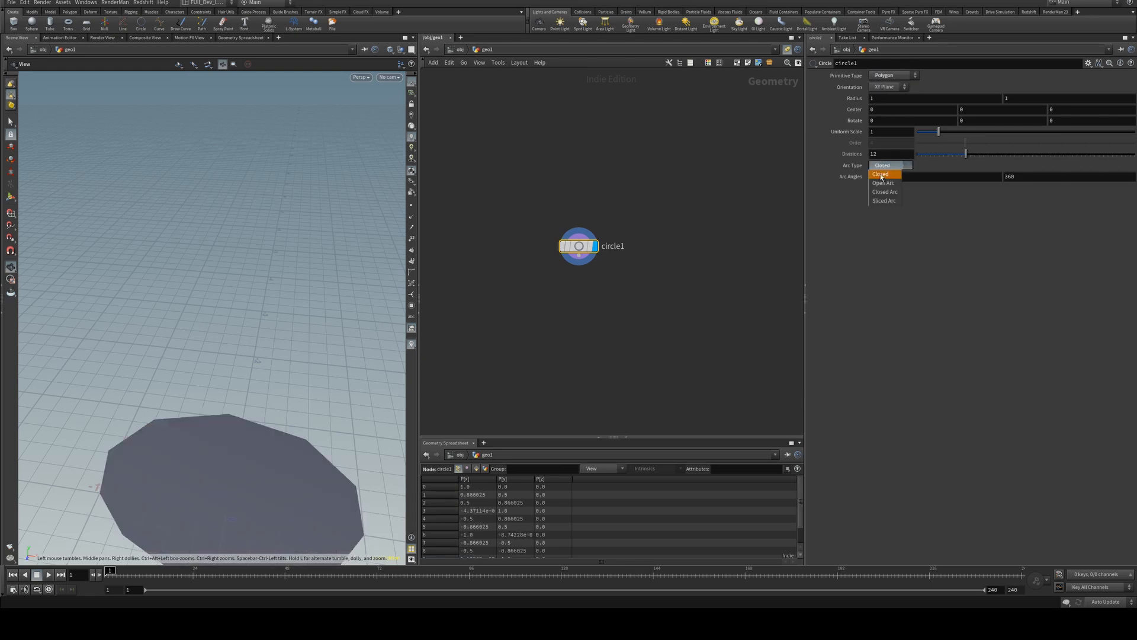
Make circle1 an Open Arc with 50 divisions, rotated 90 in X
left_click(883, 182)
type("50")
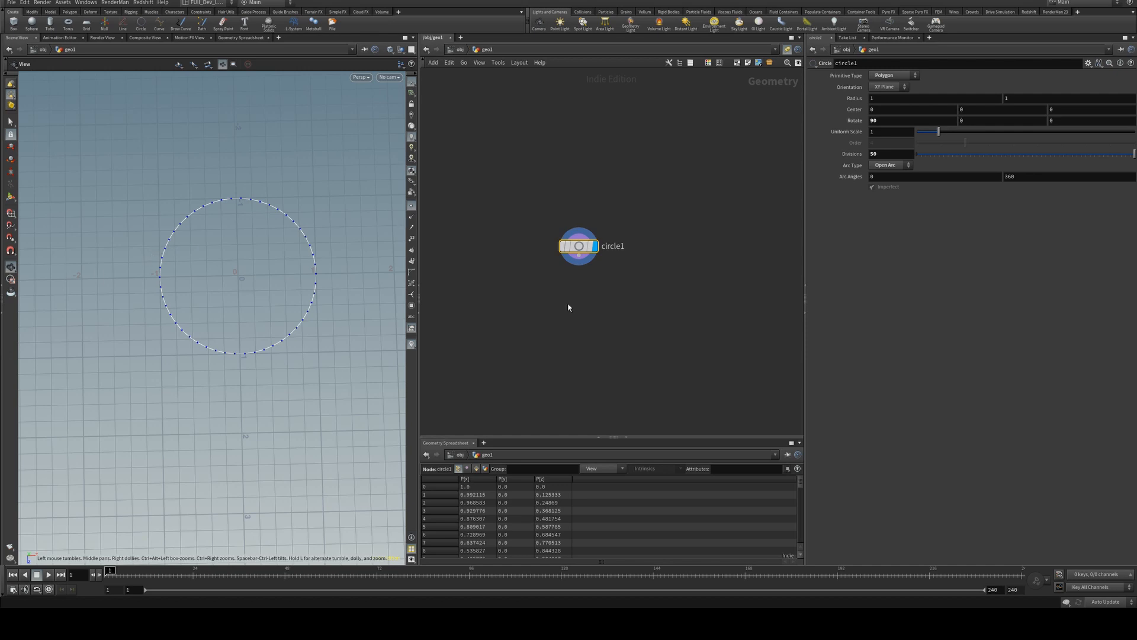
mouse_move(570, 303)
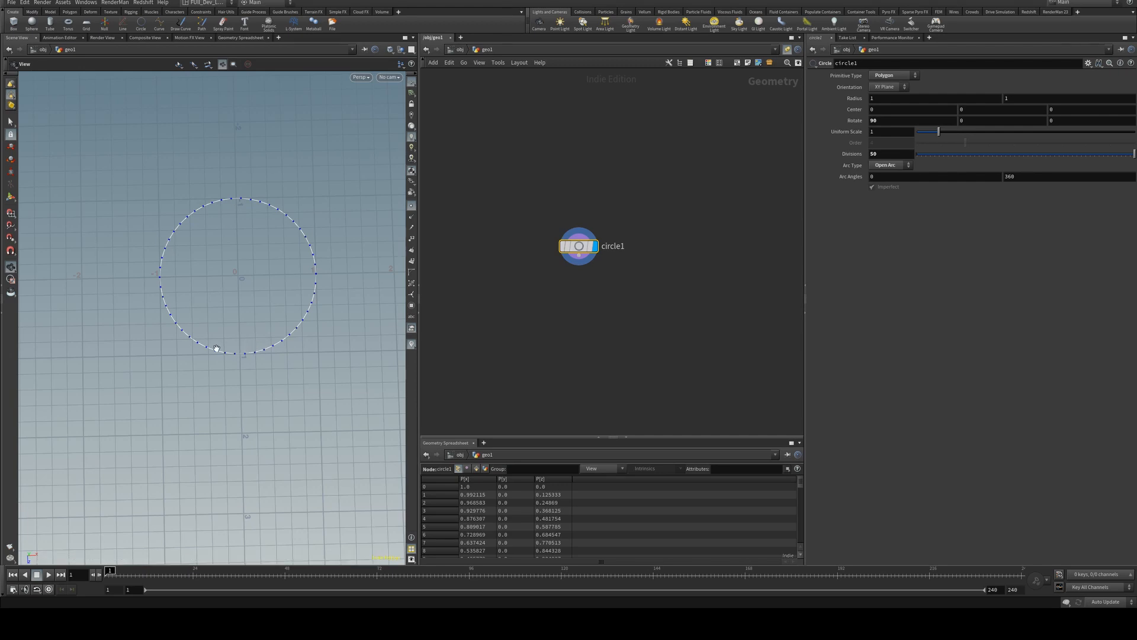
mouse_move(311, 328)
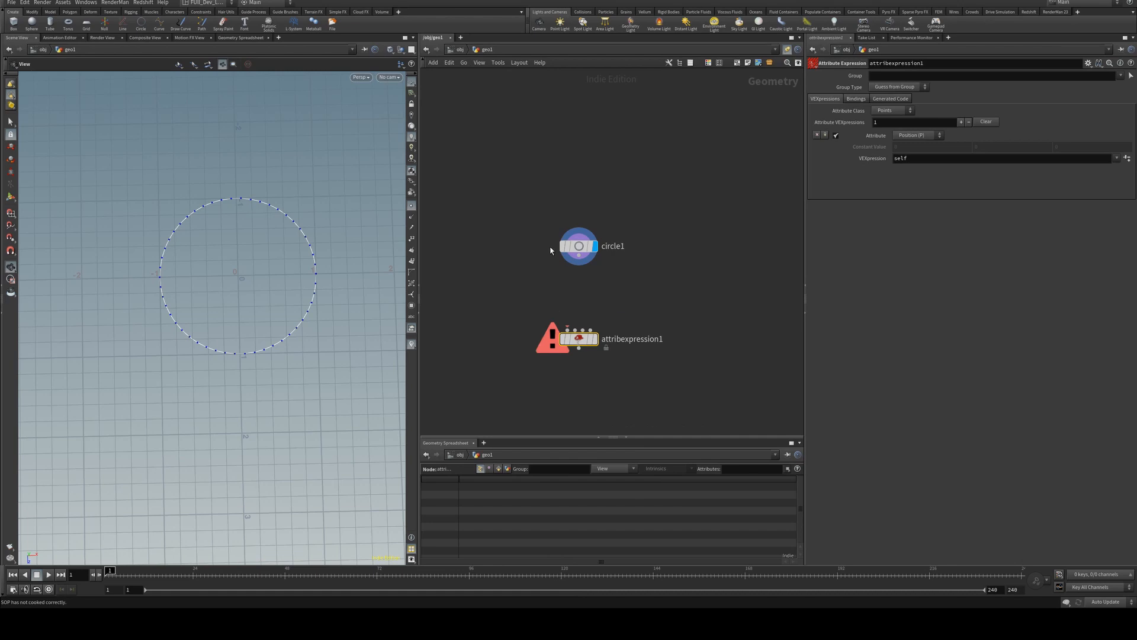
left_click(578, 339)
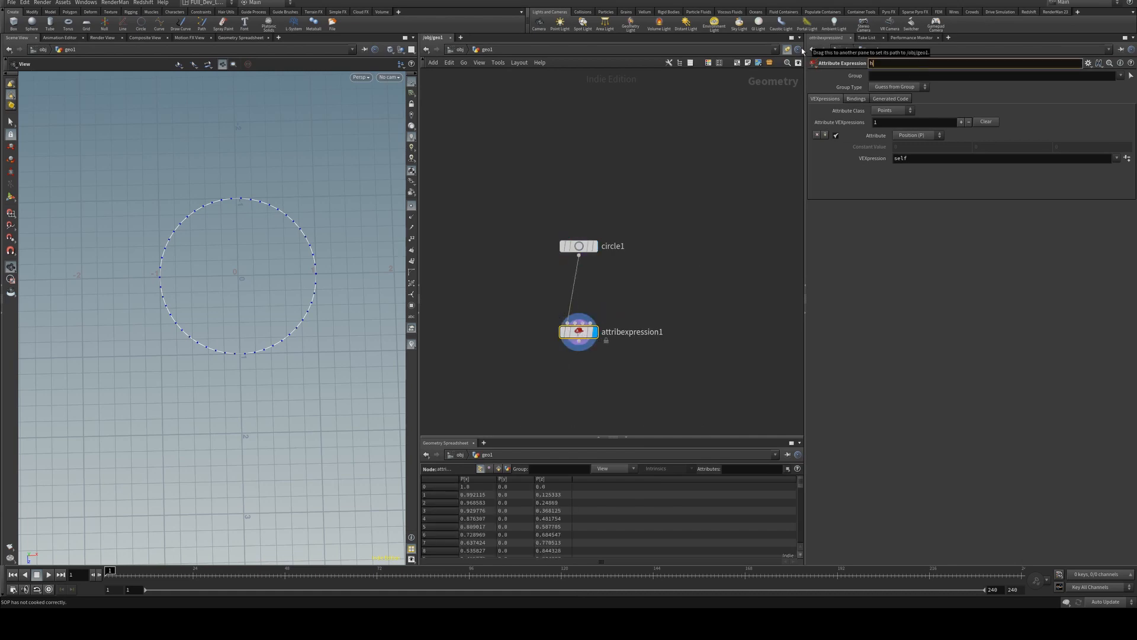
type("helix")
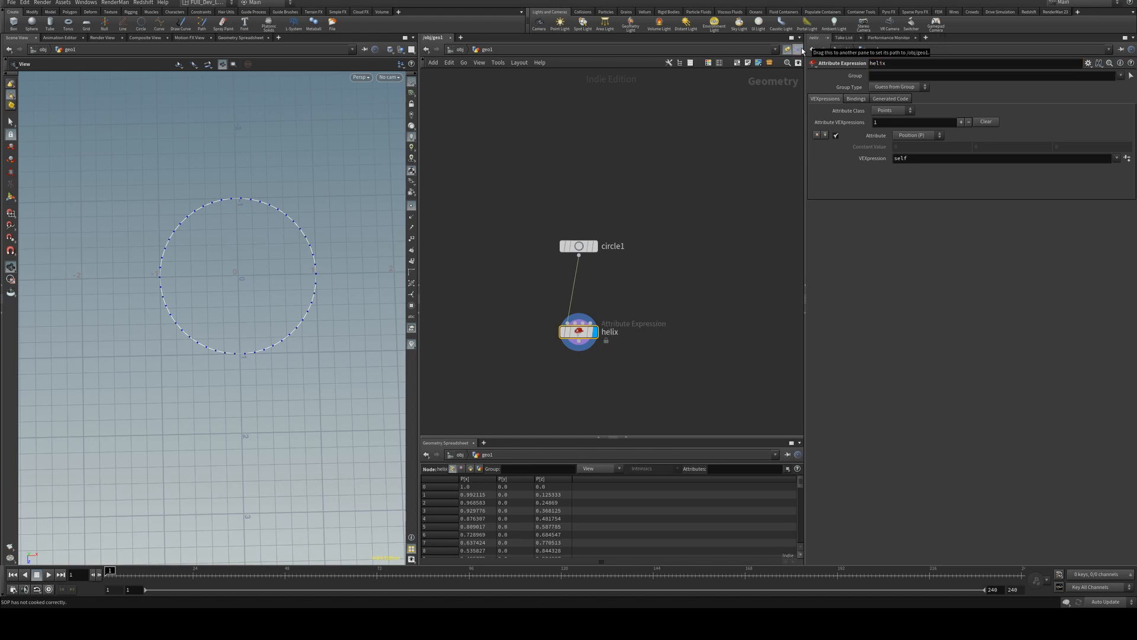
left_click(1007, 158)
type("+")
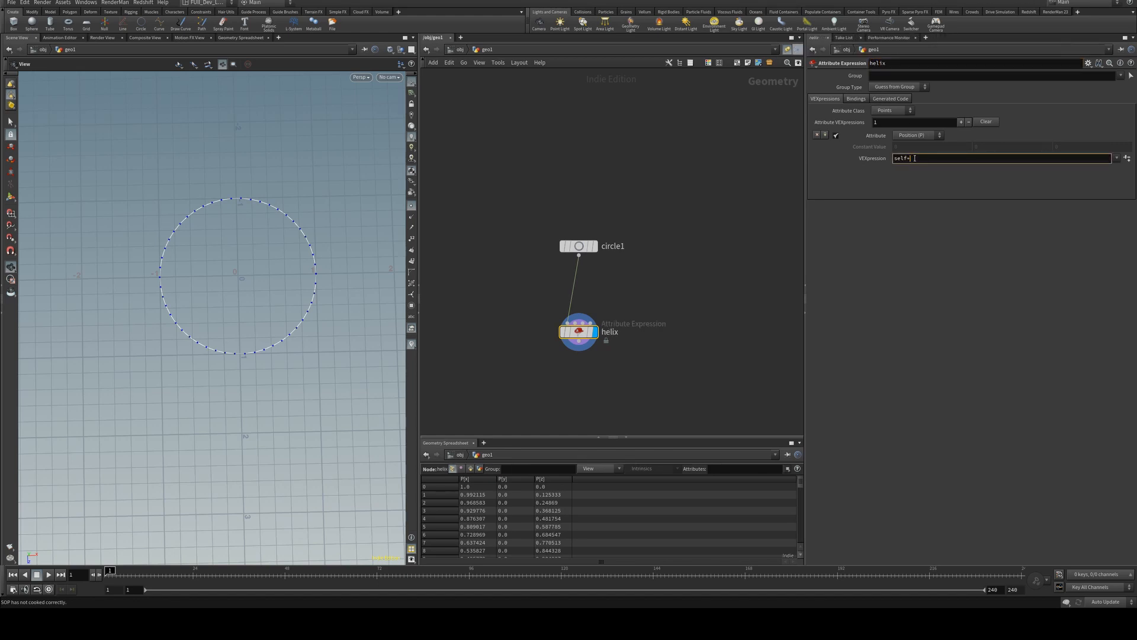
type("s{")
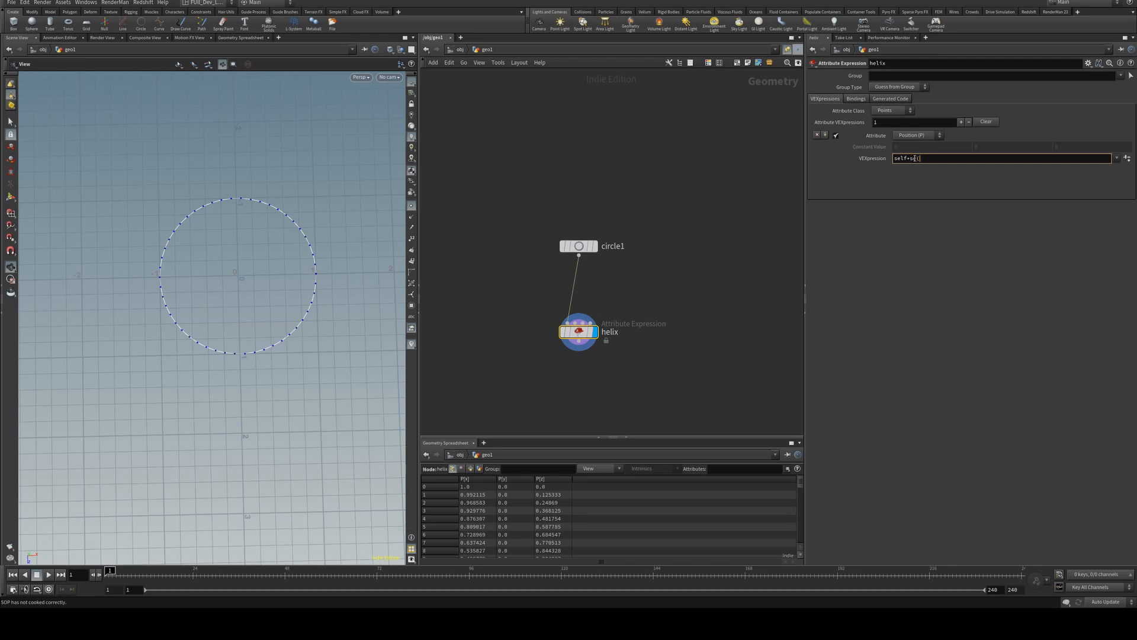
type("[0")
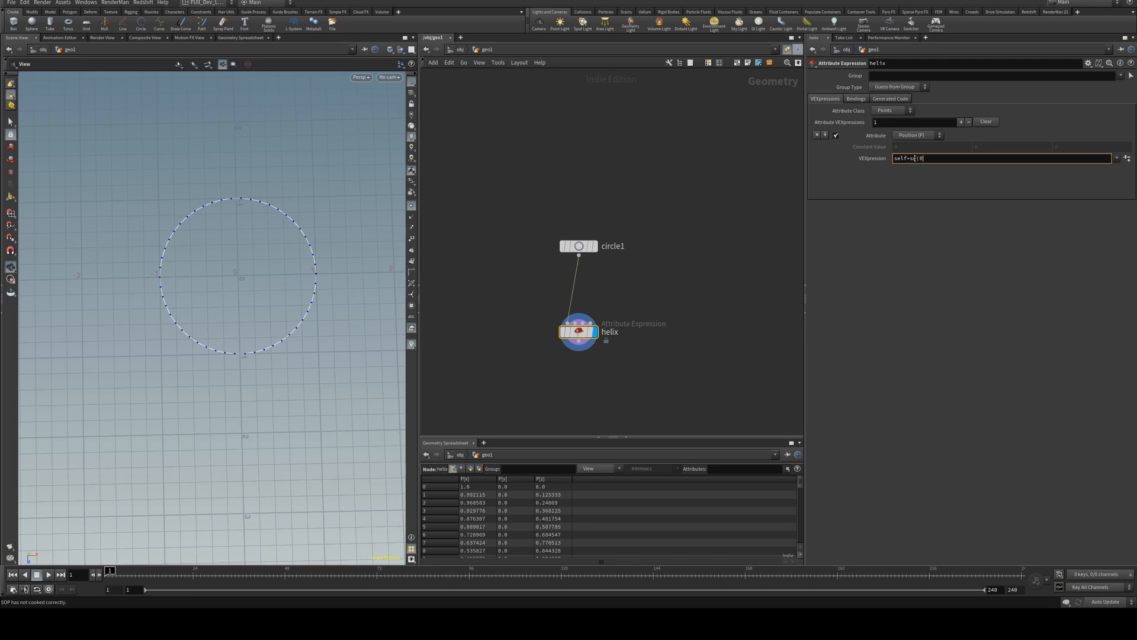
type("0,")
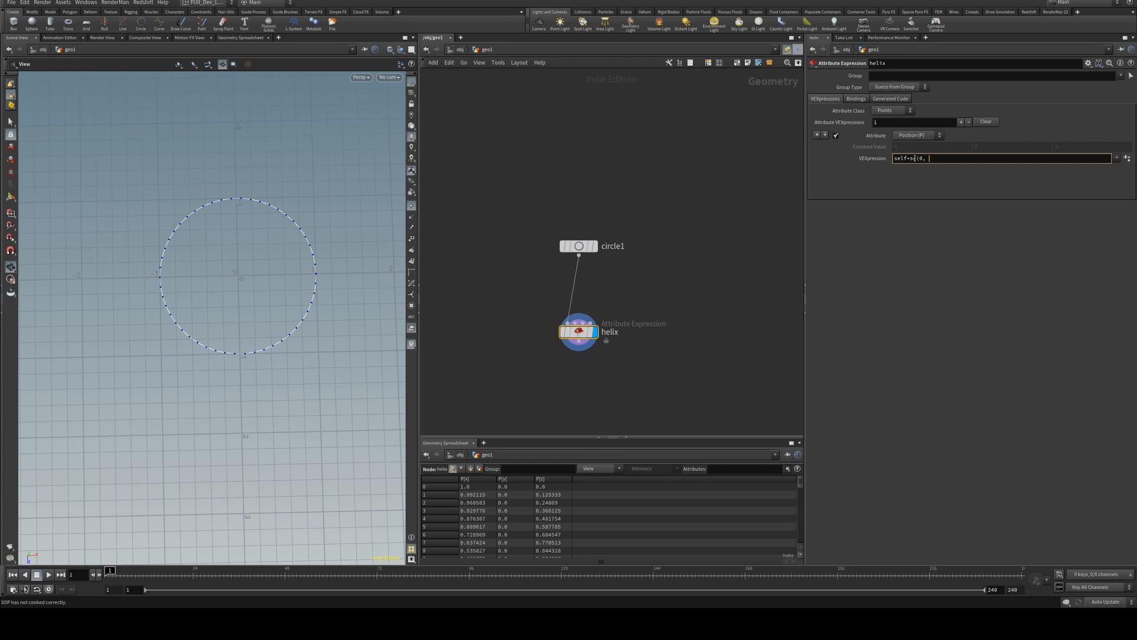
type("0")
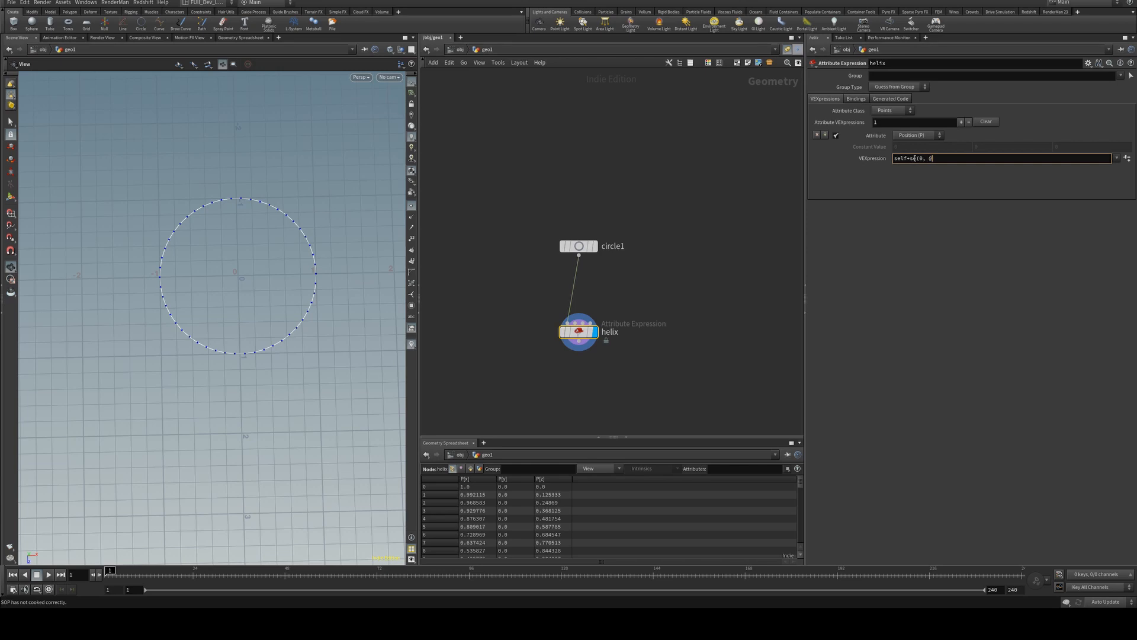
type("@ptnum")
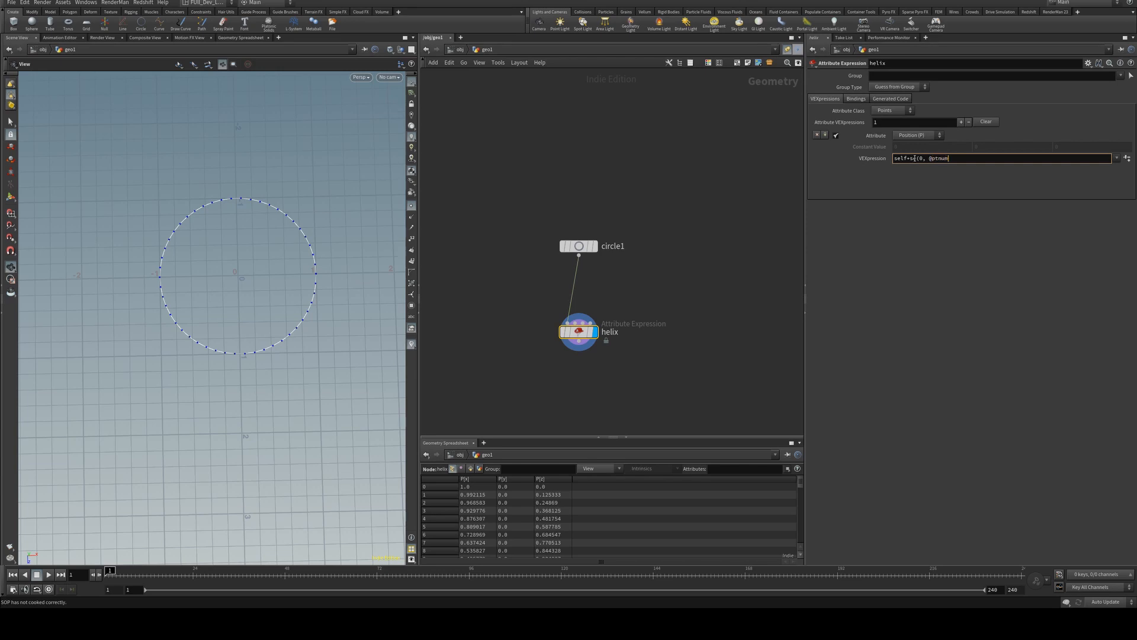
type("*")
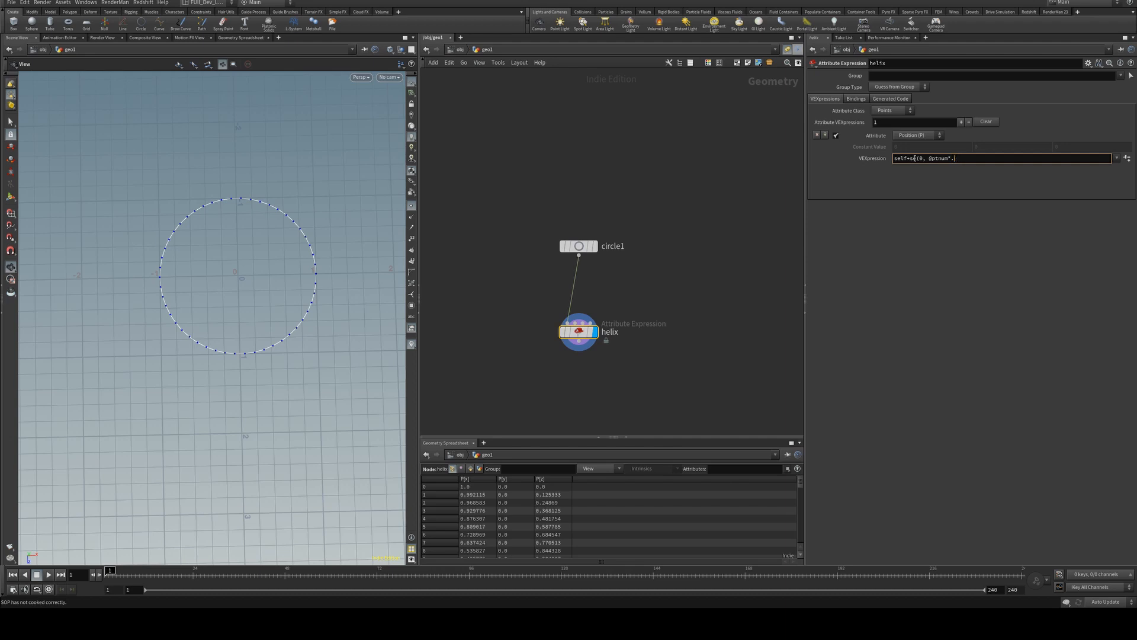
type(".5,")
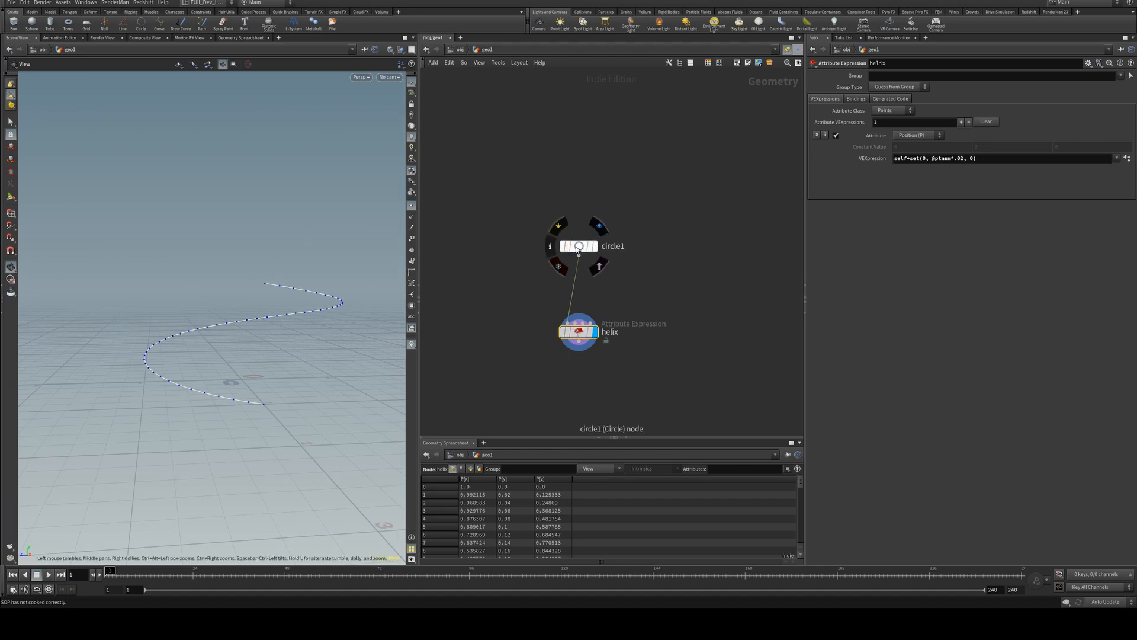
left_click(578, 246)
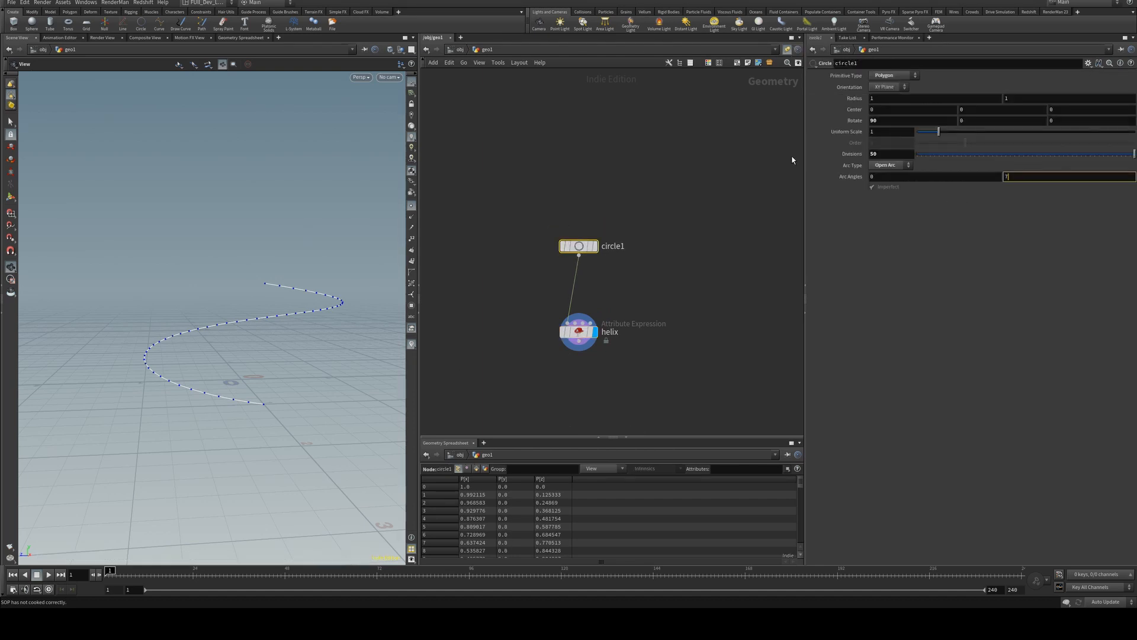
type("720")
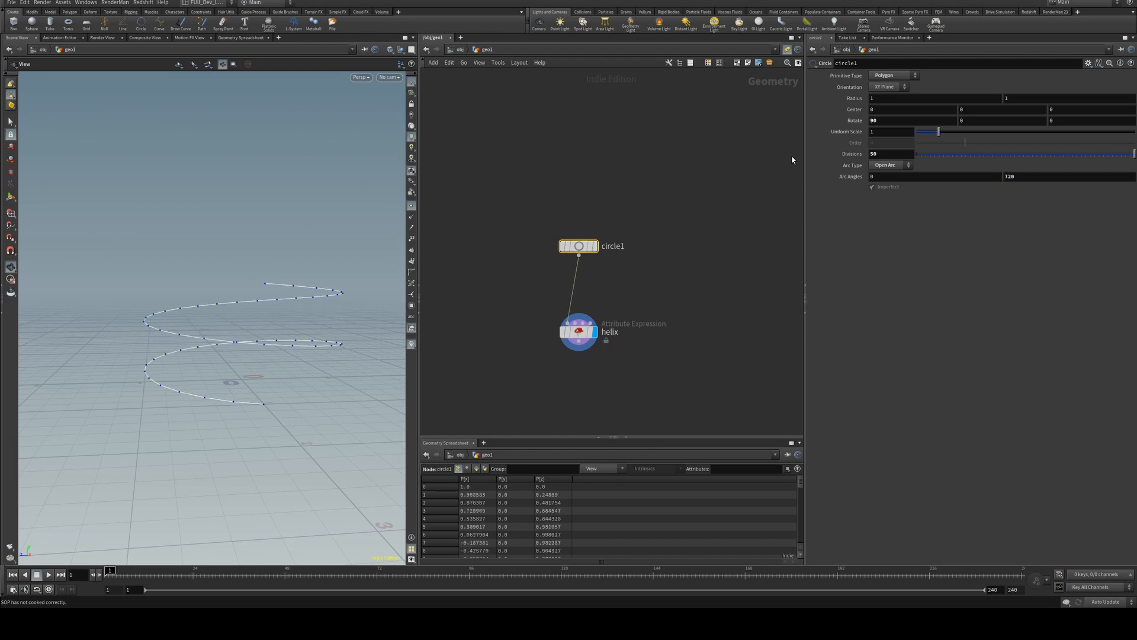
mouse_move(327, 243)
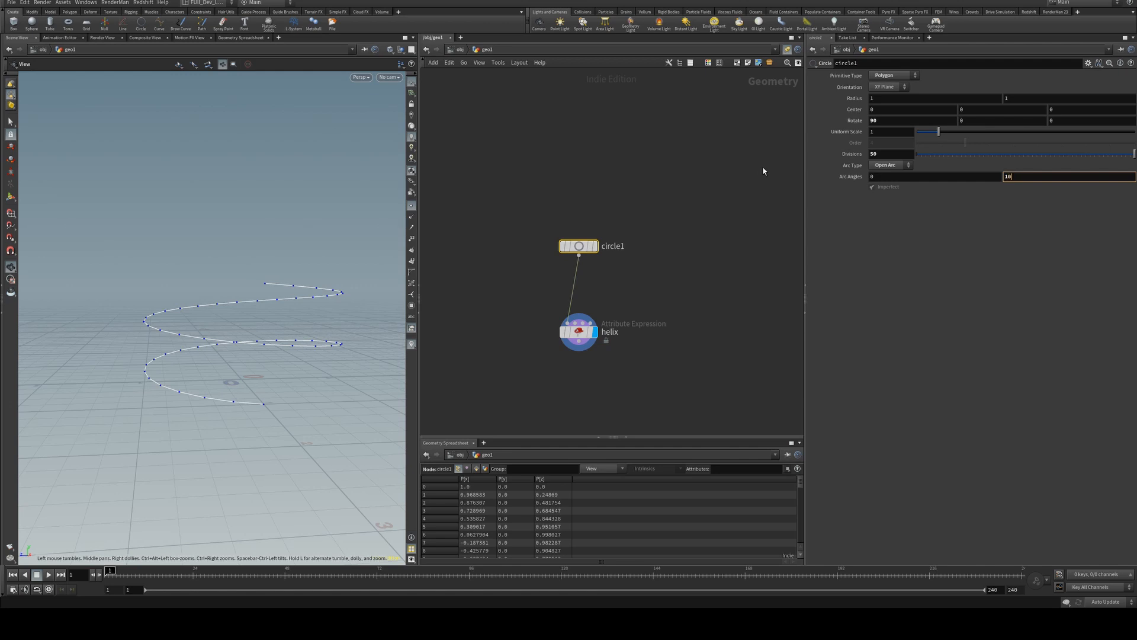
type("1080")
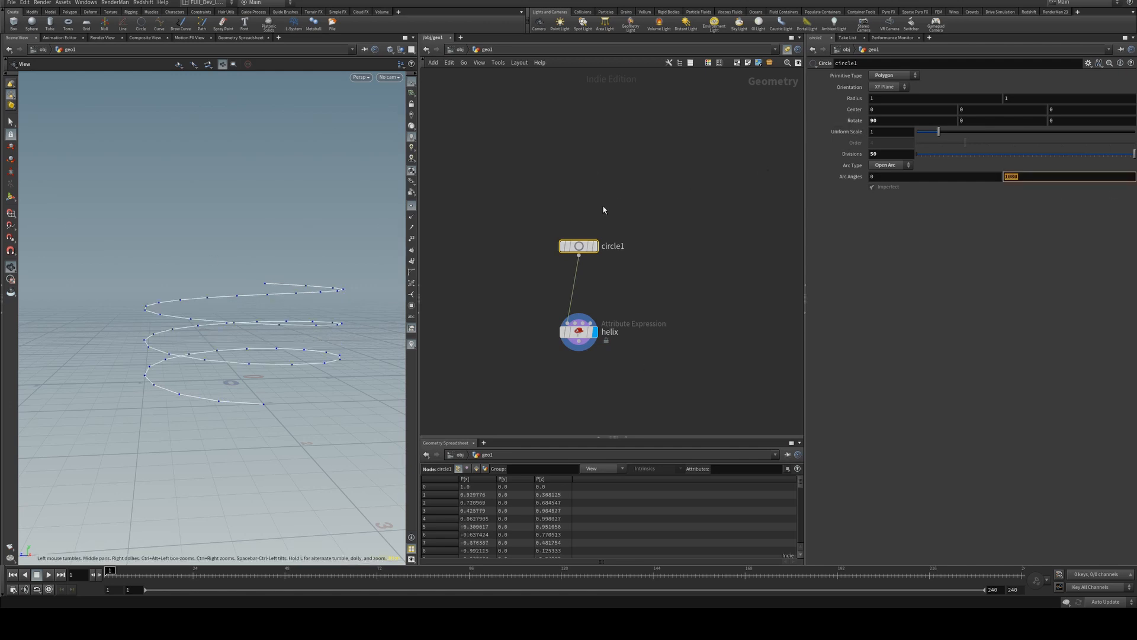
type("360")
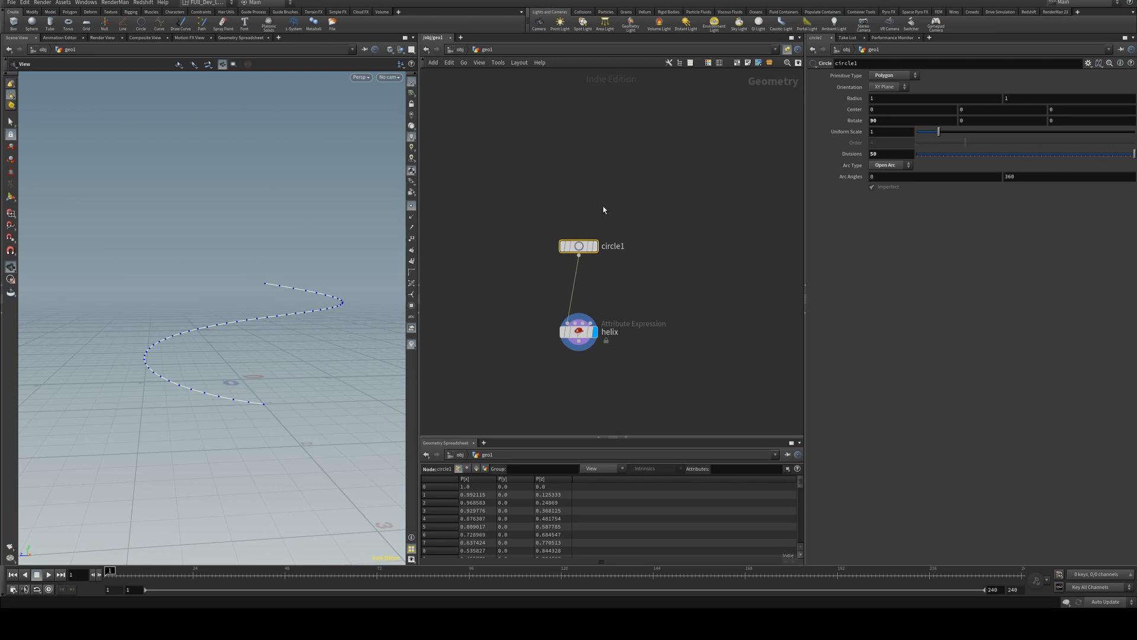
mouse_move(790, 167)
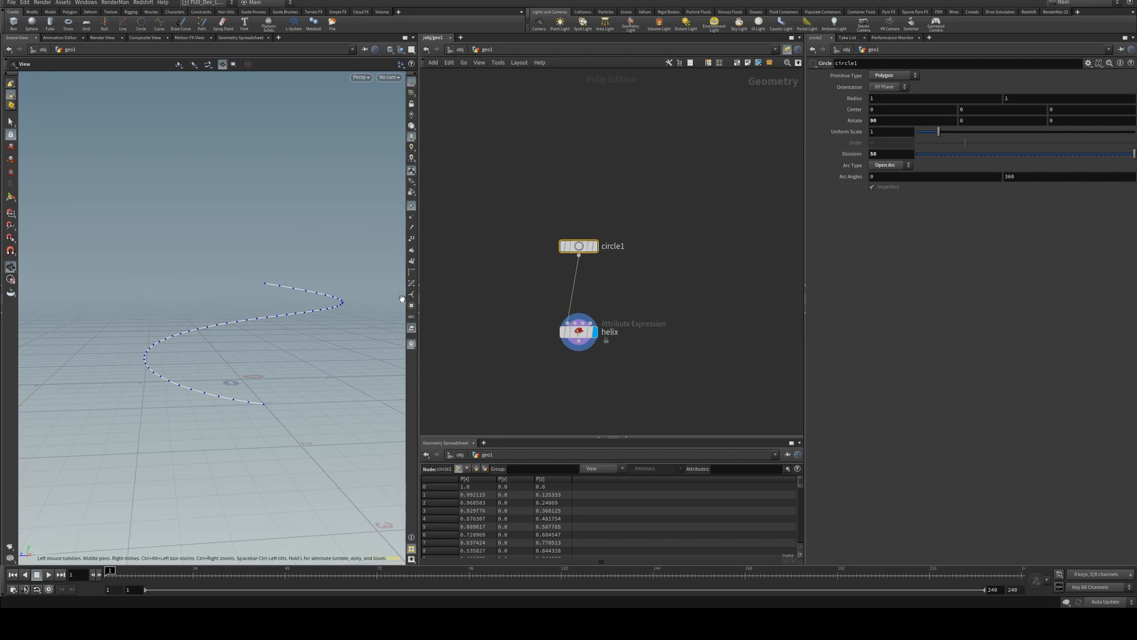
mouse_move(341, 392)
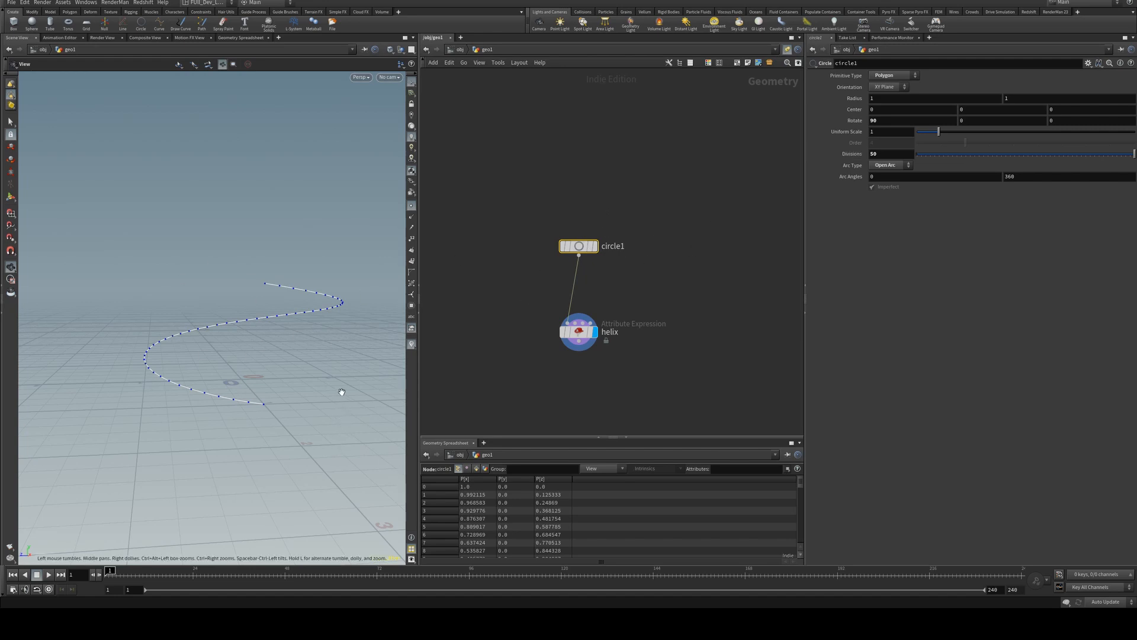
mouse_move(385, 399)
type("cop")
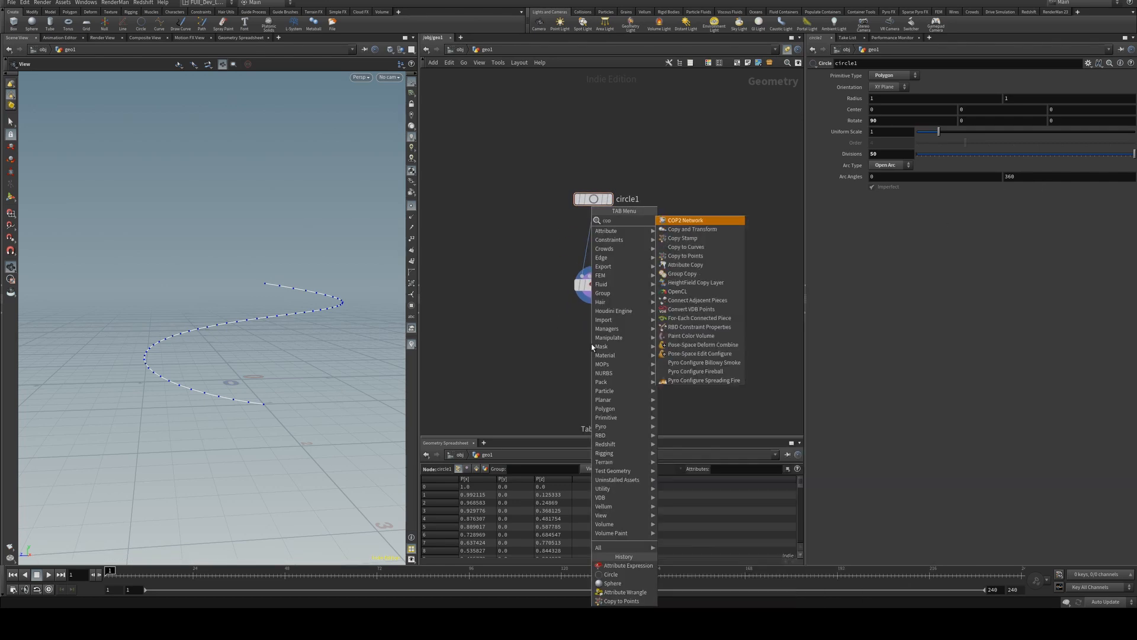
Add a Copy and Transform offsetting by bbox("../helix", D_YSIZE) with 3 total copies
left_click(692, 229)
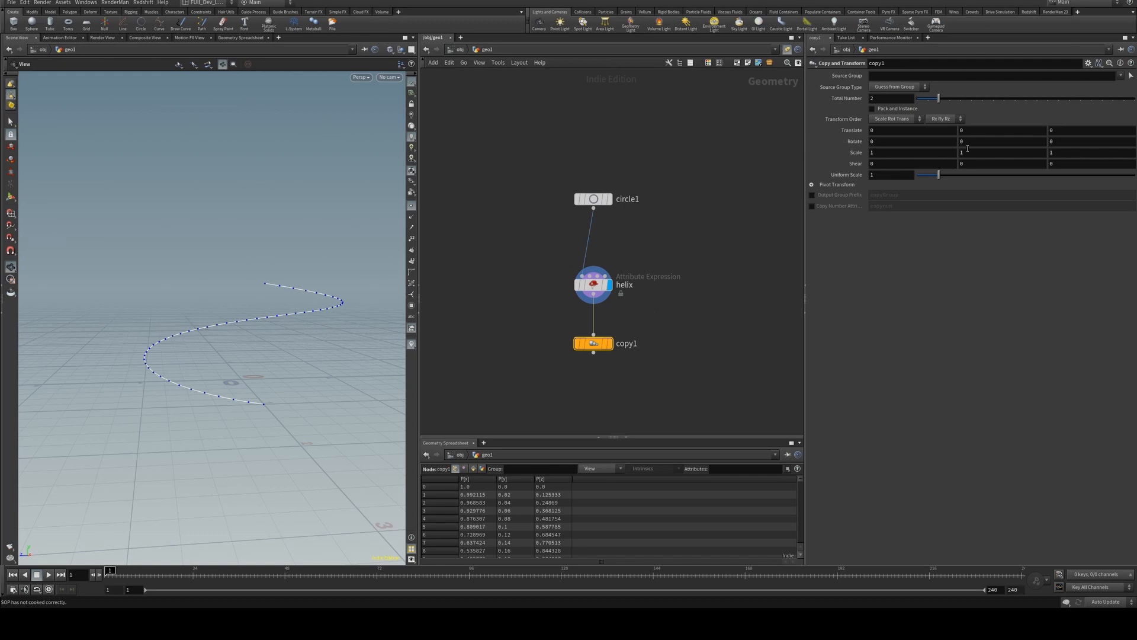
mouse_move(270, 374)
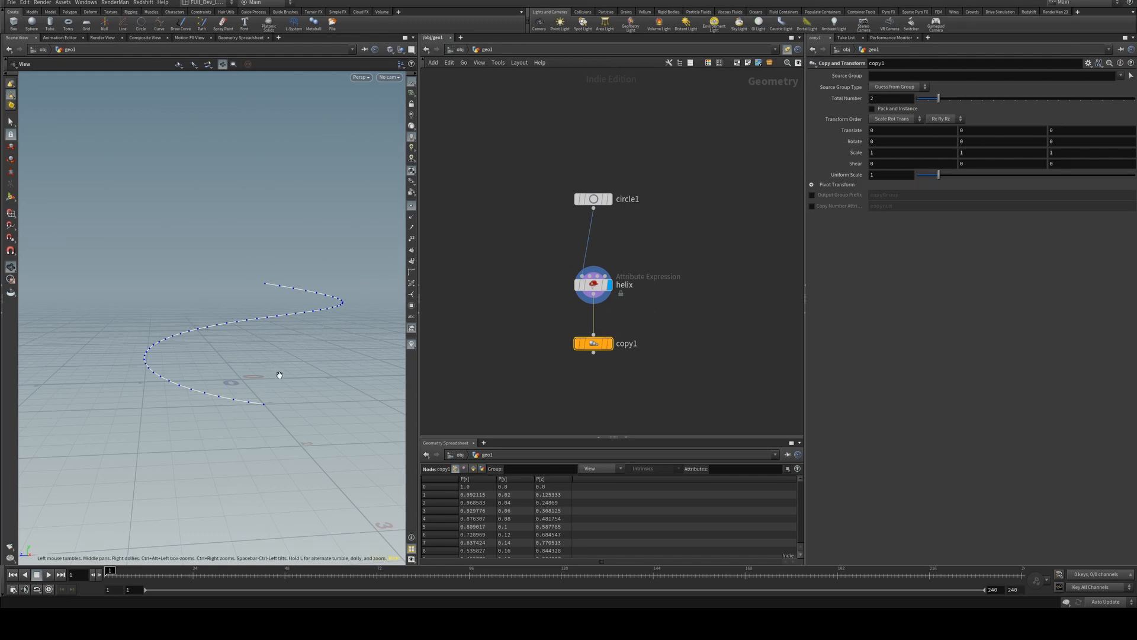
left_click(977, 130)
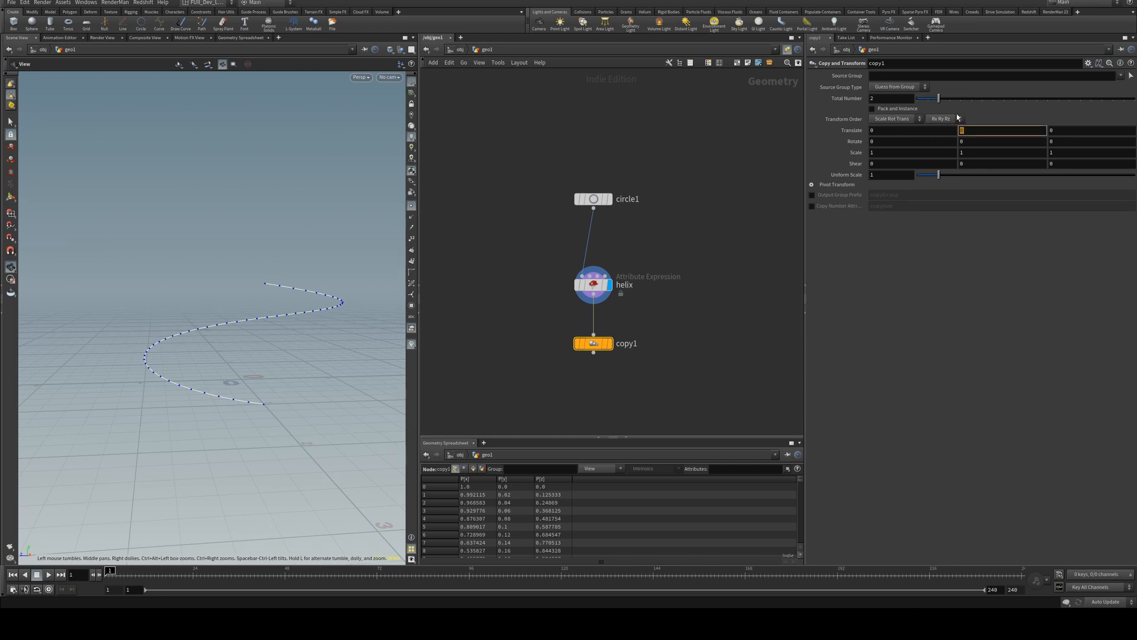
type("bbox")
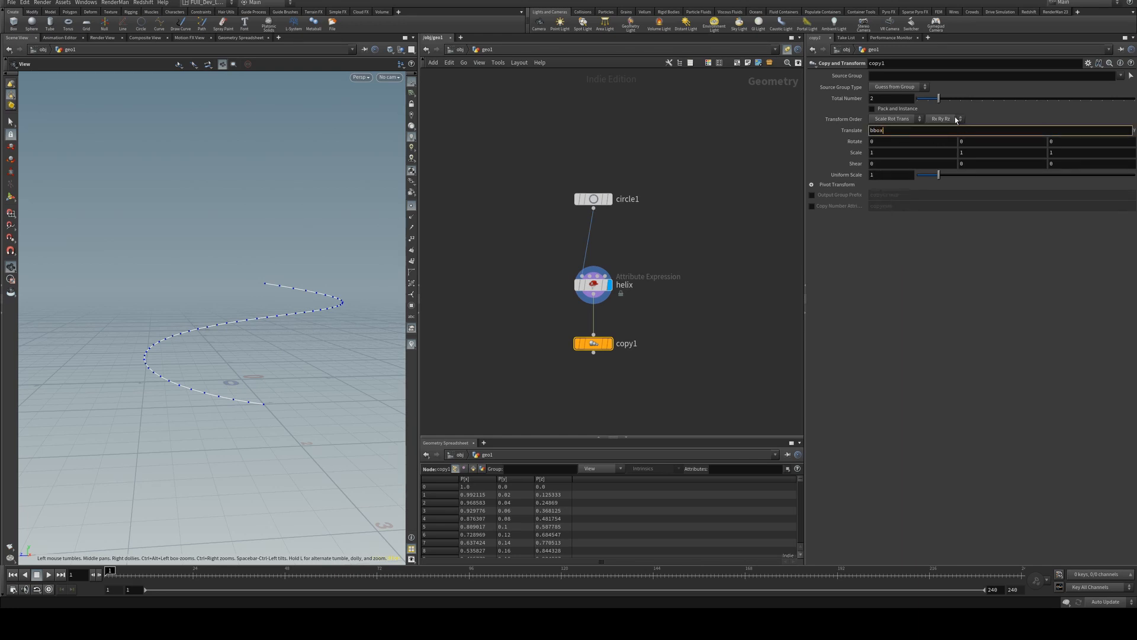
type("(")
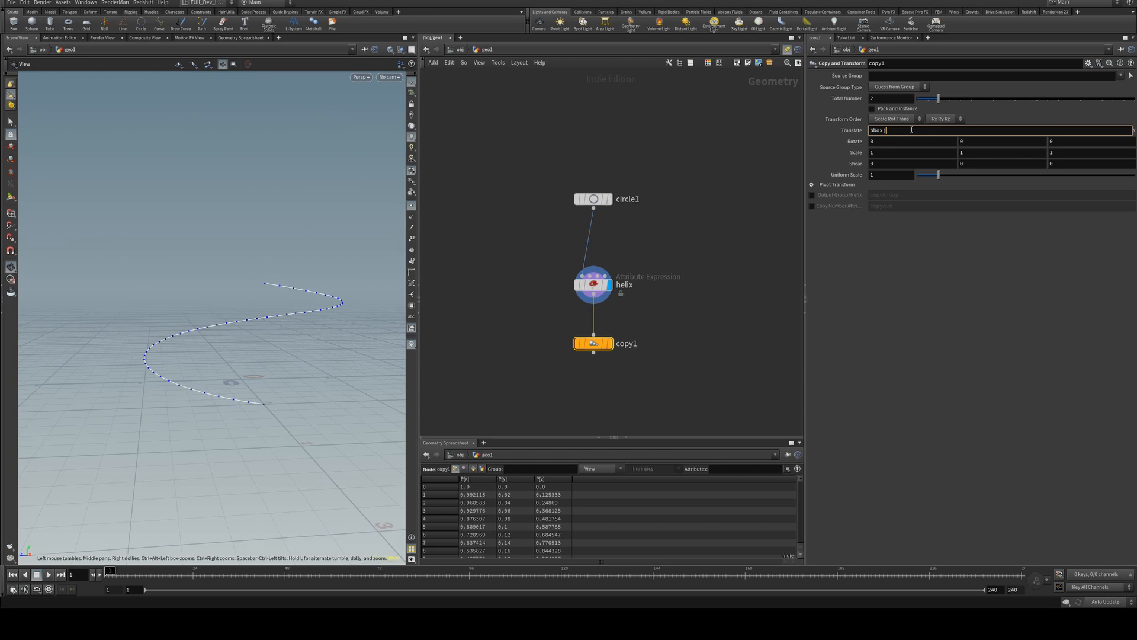
type("../helix")
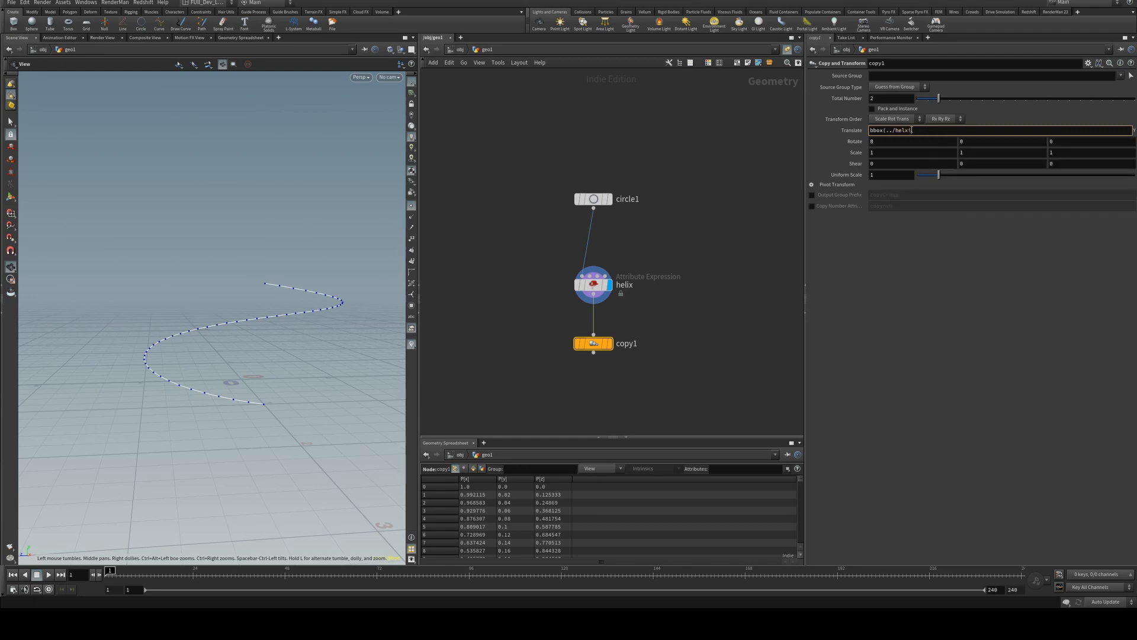
type("\"../helix\",")
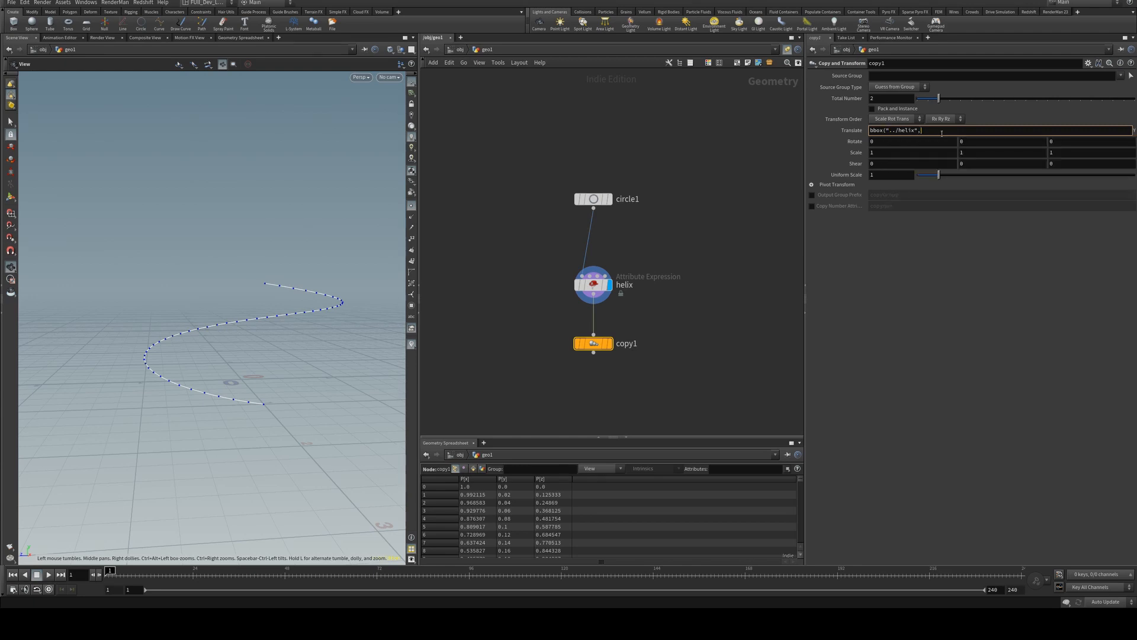
type("D")
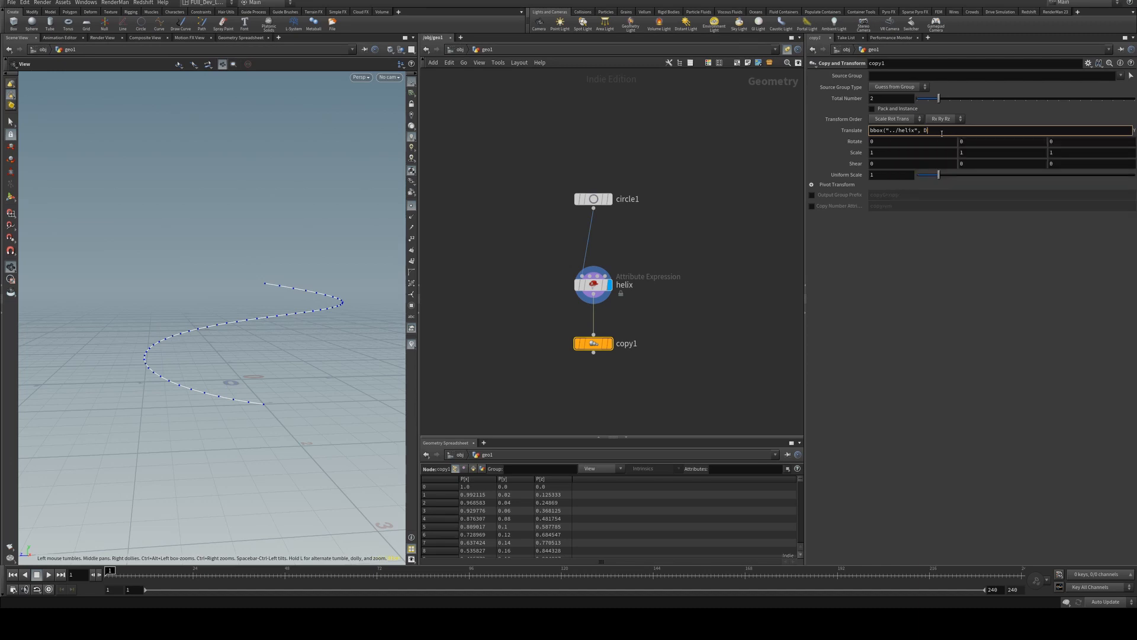
type("_VSIZE")
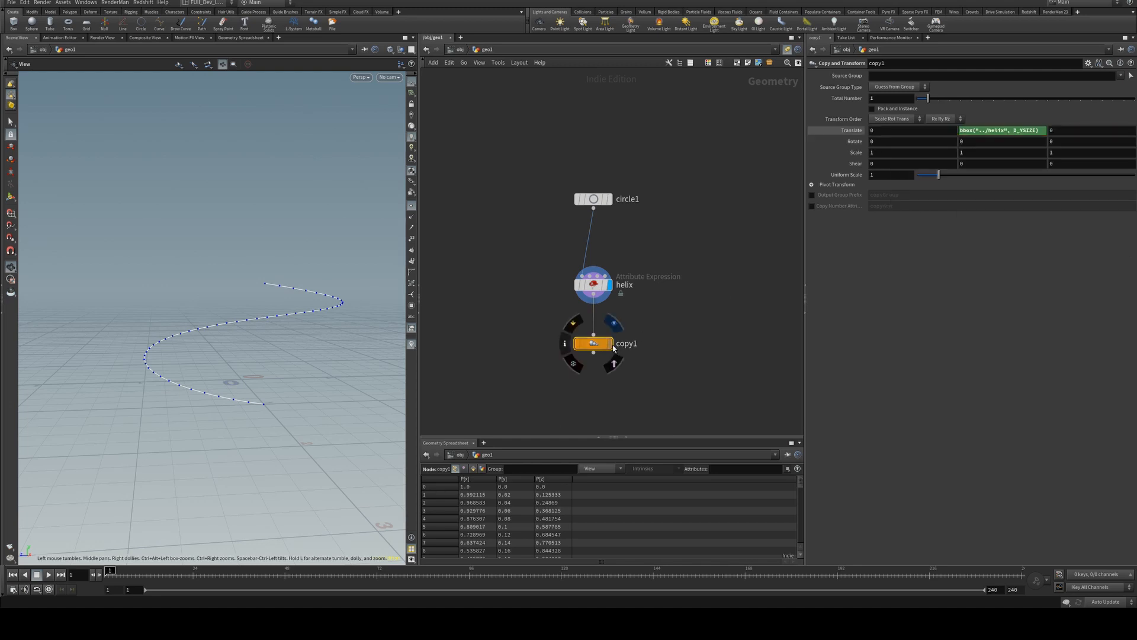
left_click_drag(924, 97, 958, 98)
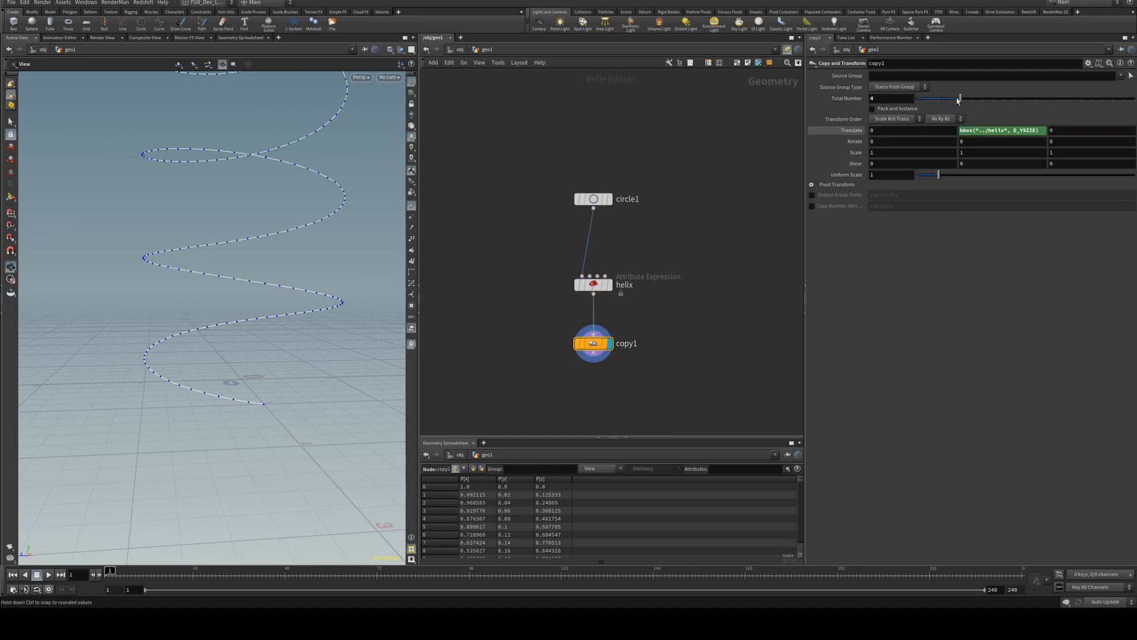
left_click_drag(958, 98, 937, 97)
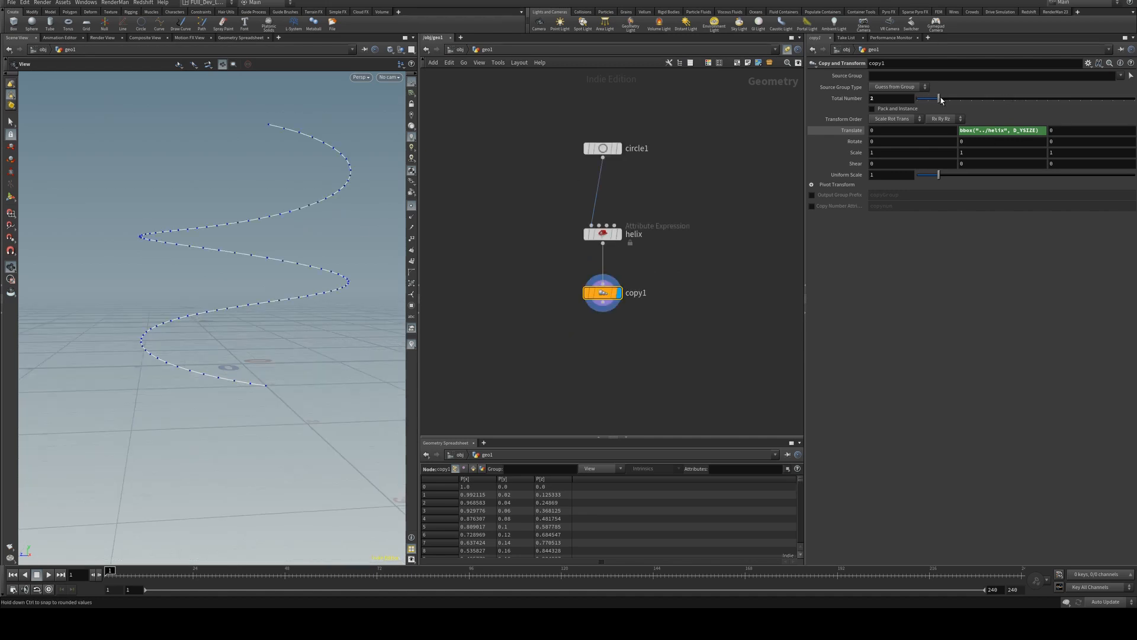
Add a PolyWire node after copy1 to sweep the helix into a ribbon
key("Tab")
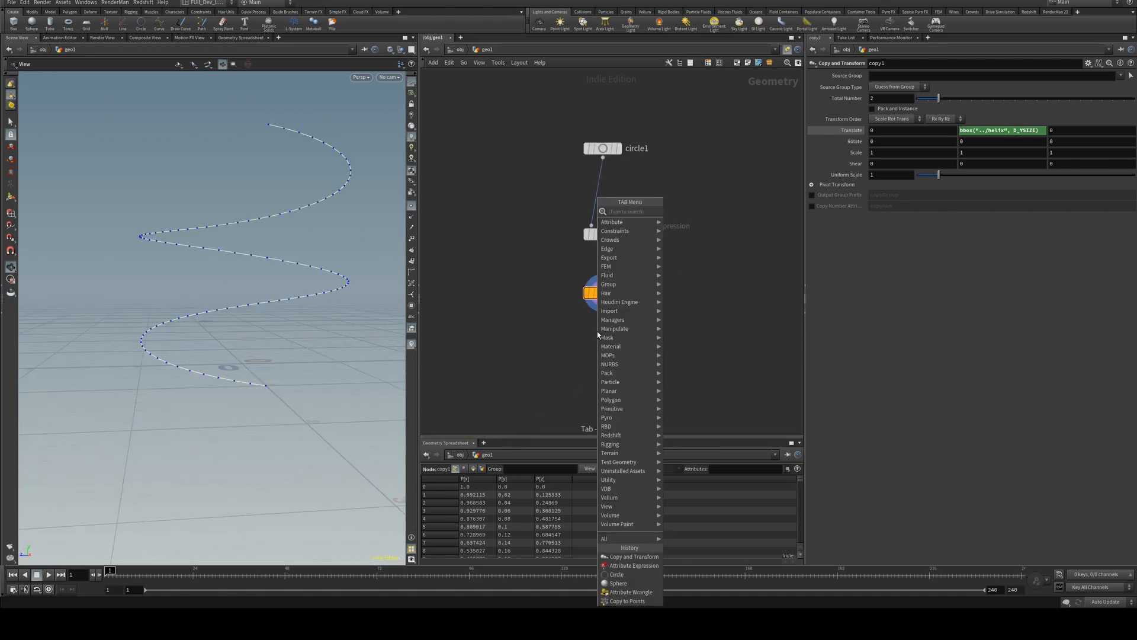
type("poly")
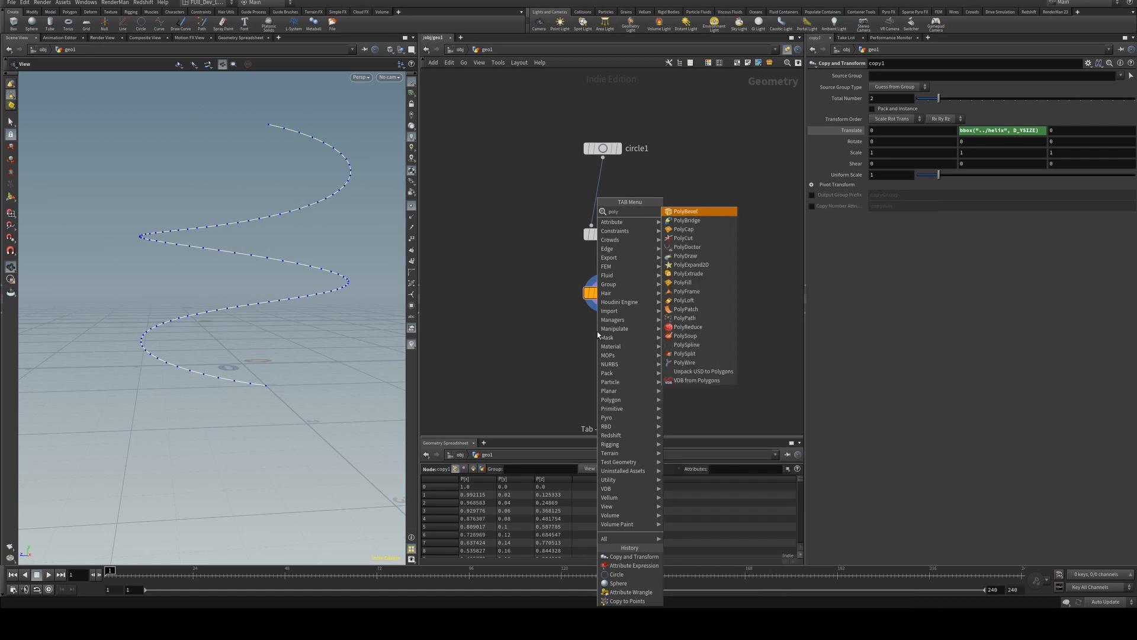
left_click(684, 362)
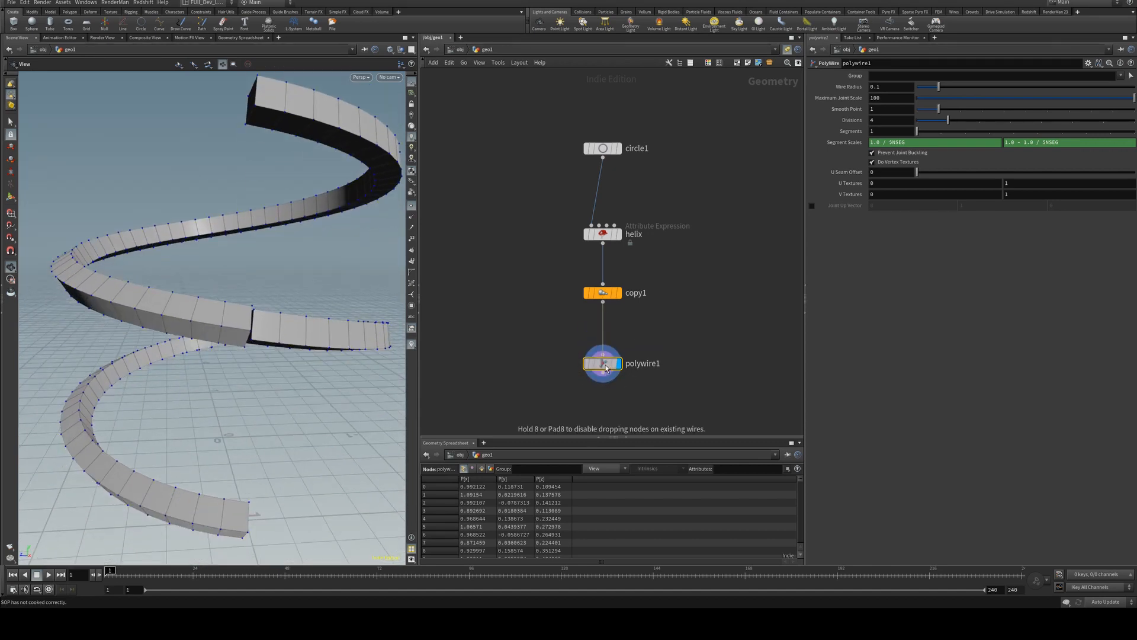
Insert a PolyPath before the wire with Connect End Points enabled
key("Tab")
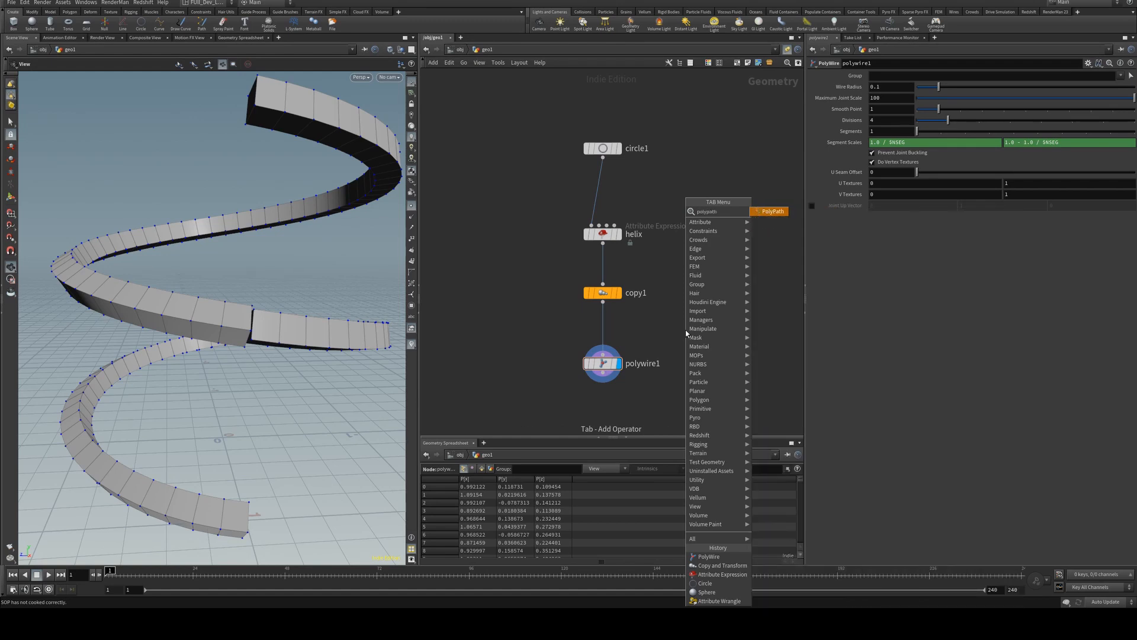
left_click(769, 211)
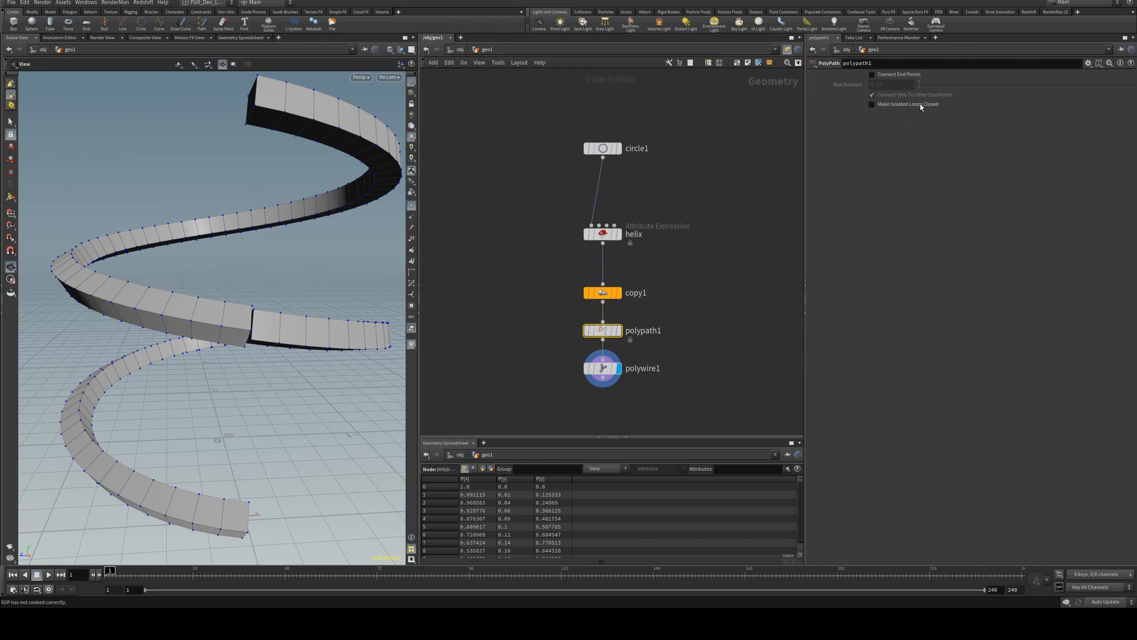
left_click(873, 74)
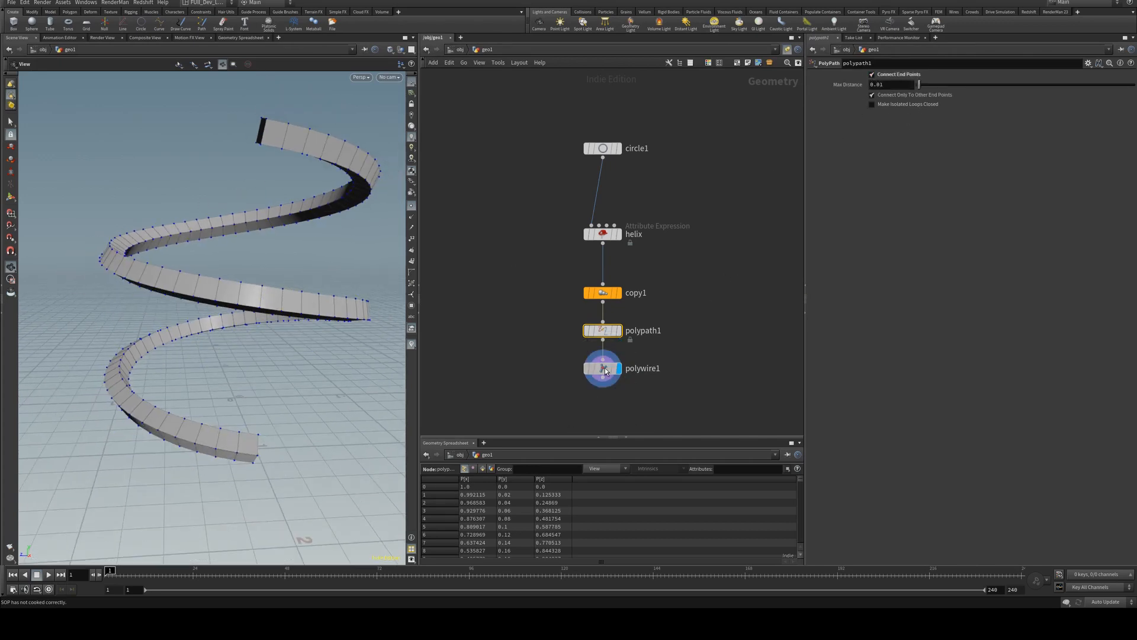
Give polywire1 radius .32 and 10 divisions, and set circle1 radius to 0.4
left_click(602, 368)
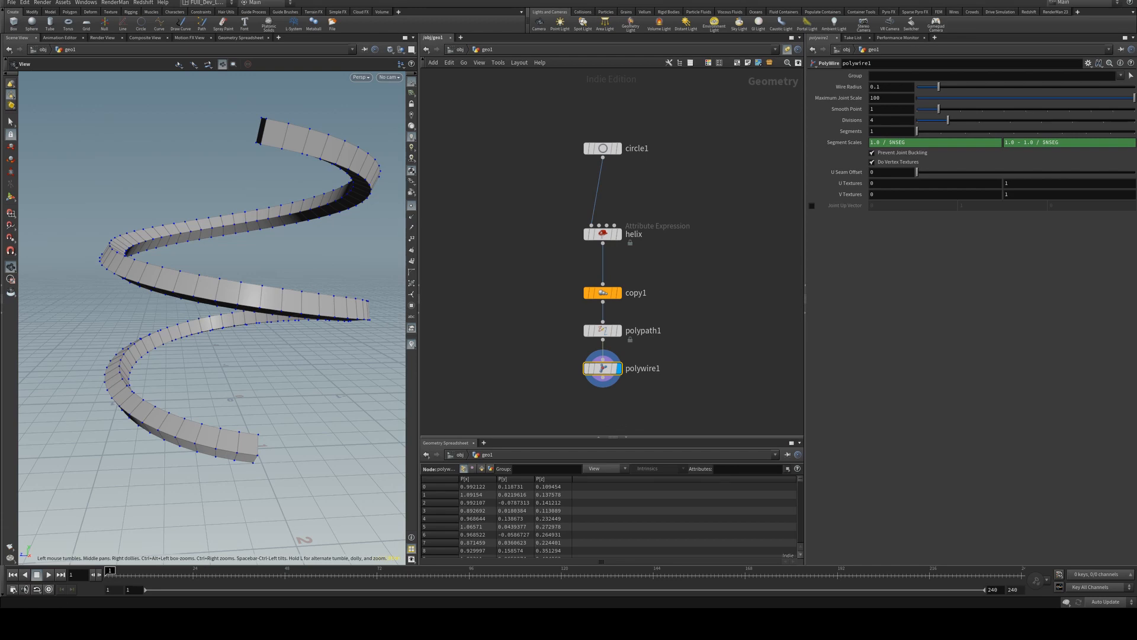
mouse_move(961, 97)
type(".32")
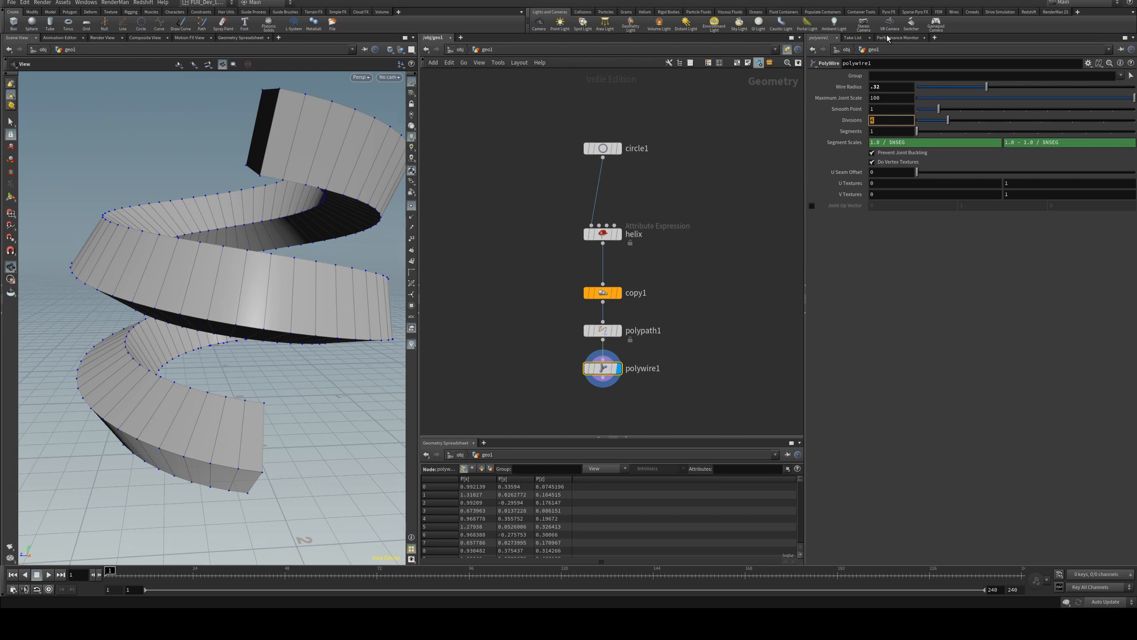
type("10")
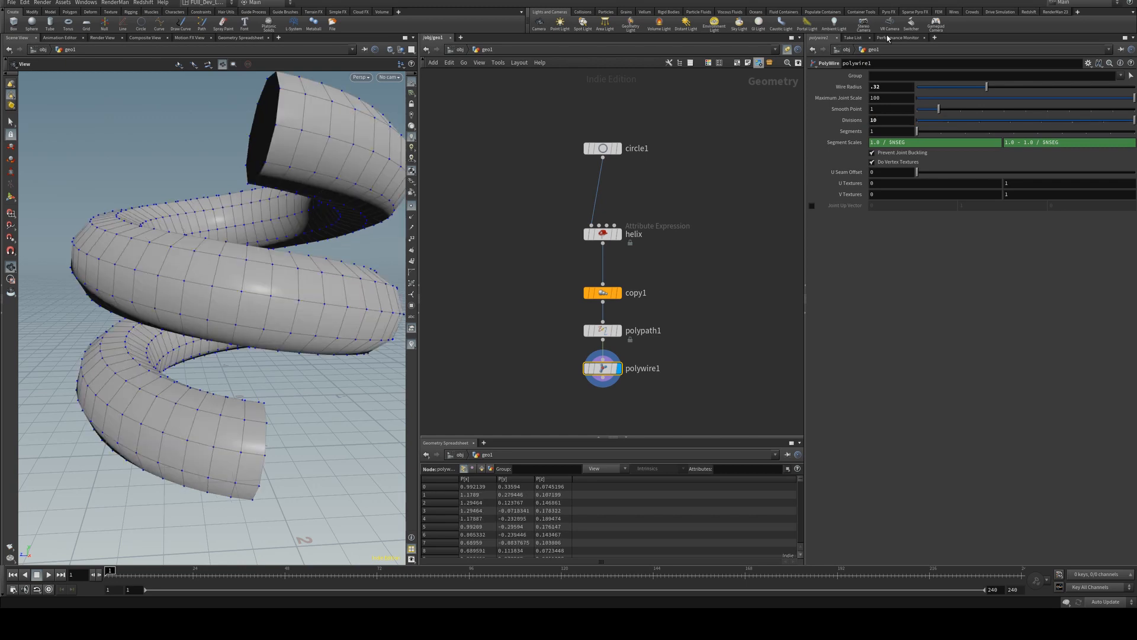
left_click(602, 148)
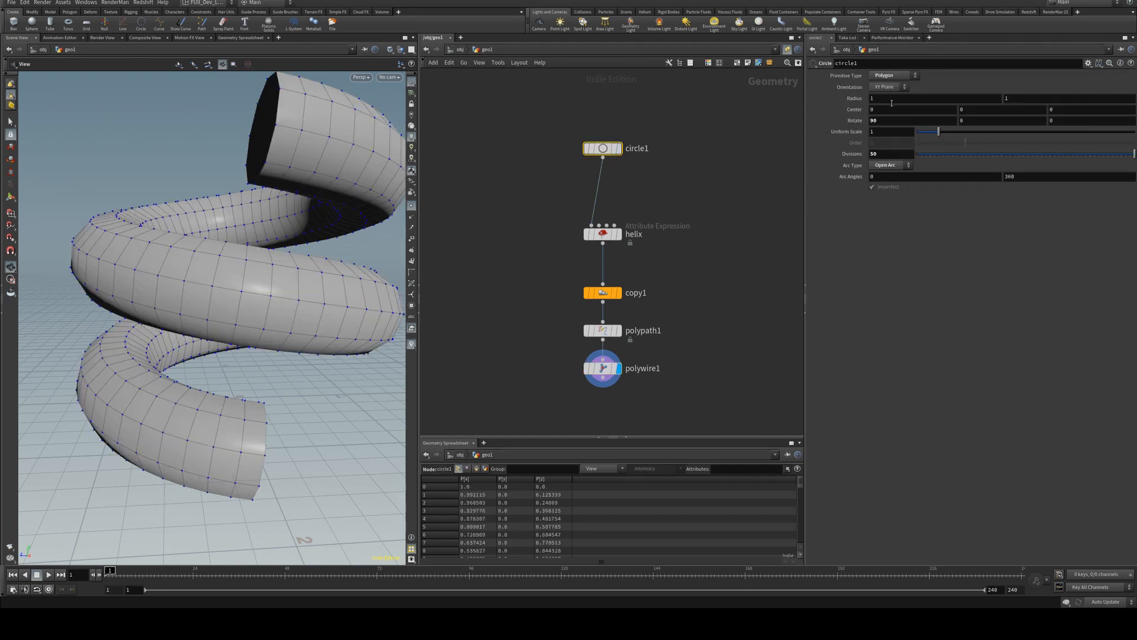
type(".4")
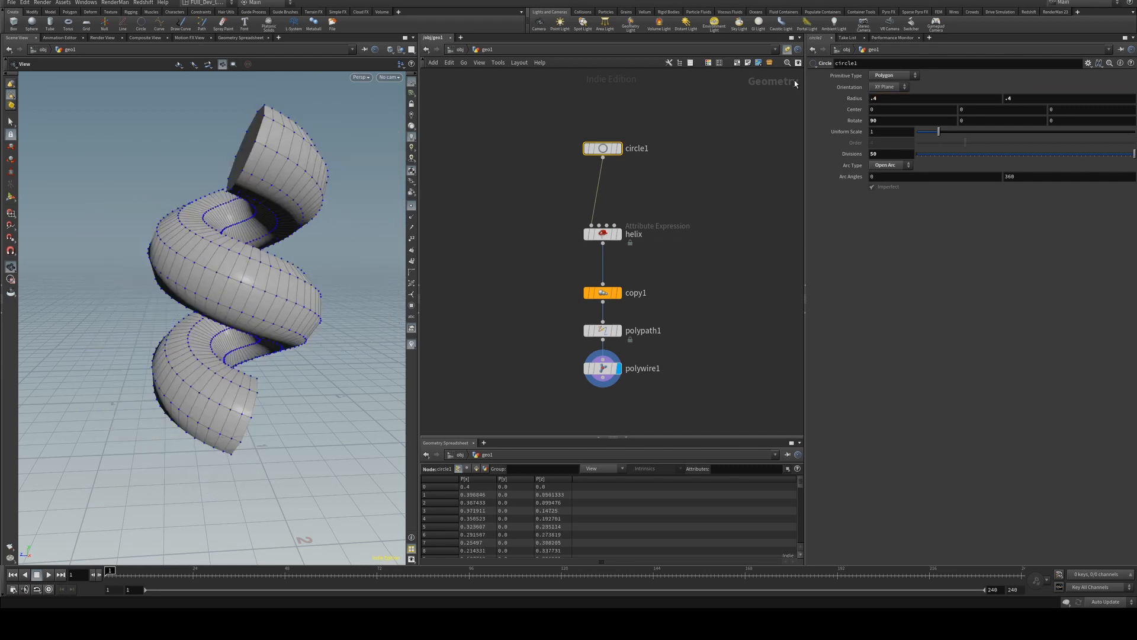
left_click(603, 368)
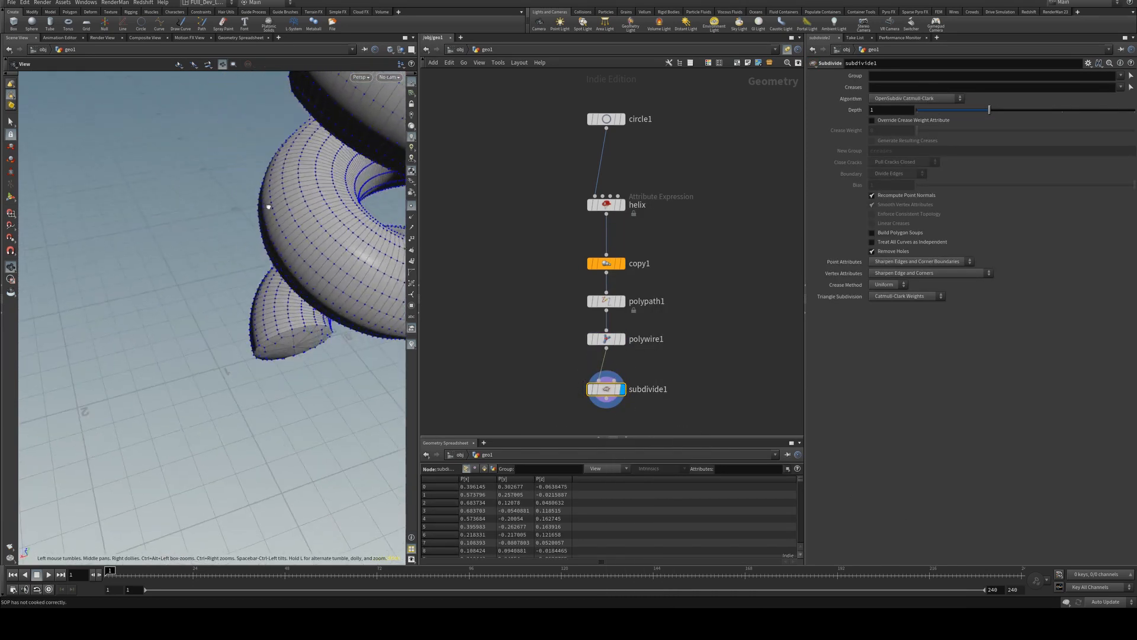
Set circle1's radius back to 1 to widen the coils
left_click(607, 119)
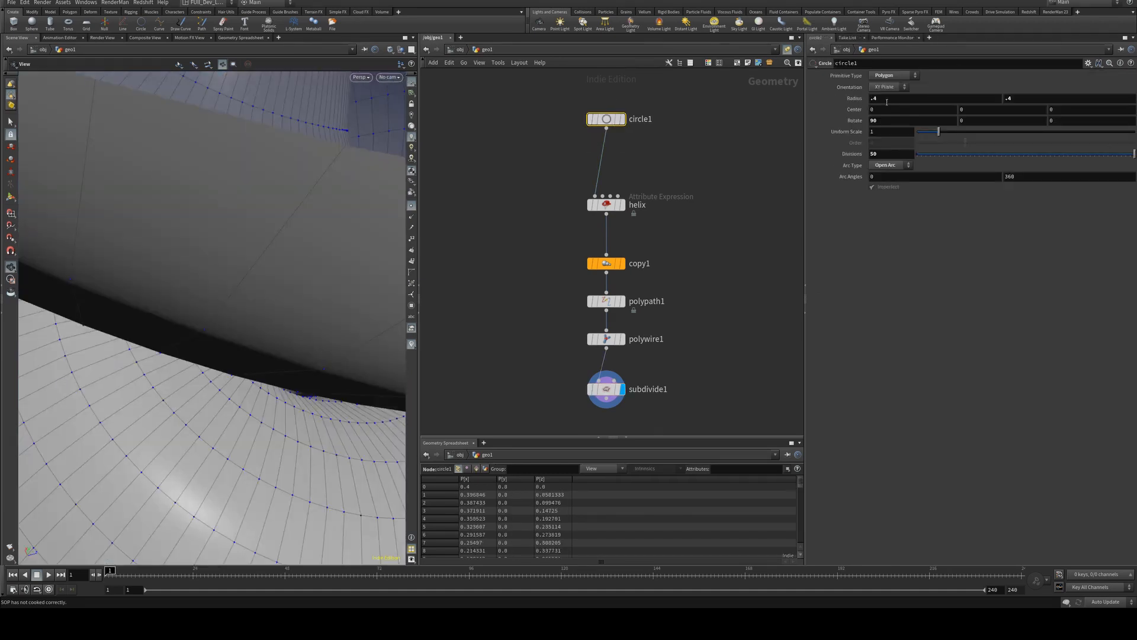
type("1")
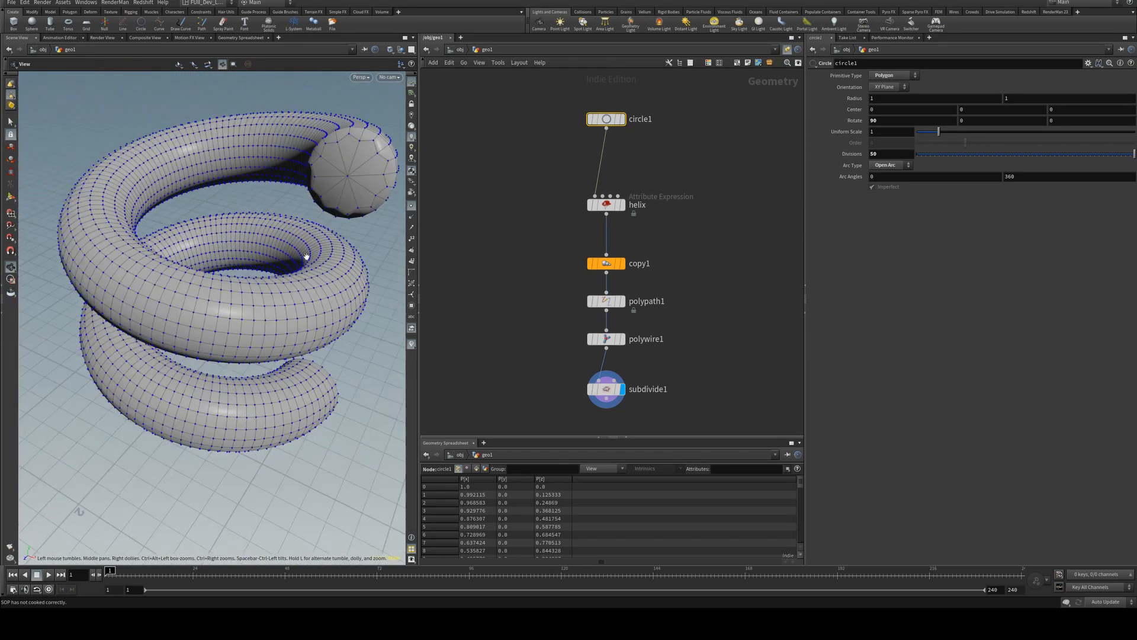
left_click(607, 389)
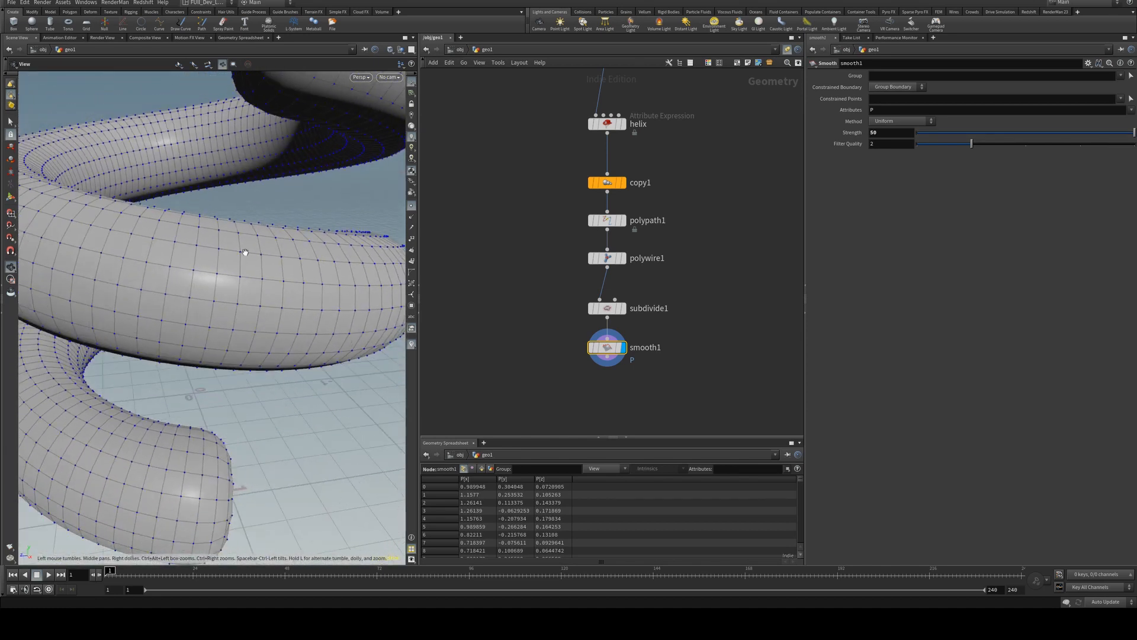
Add a Normal node after the smoothed tube
left_click_drag(239, 254, 265, 217)
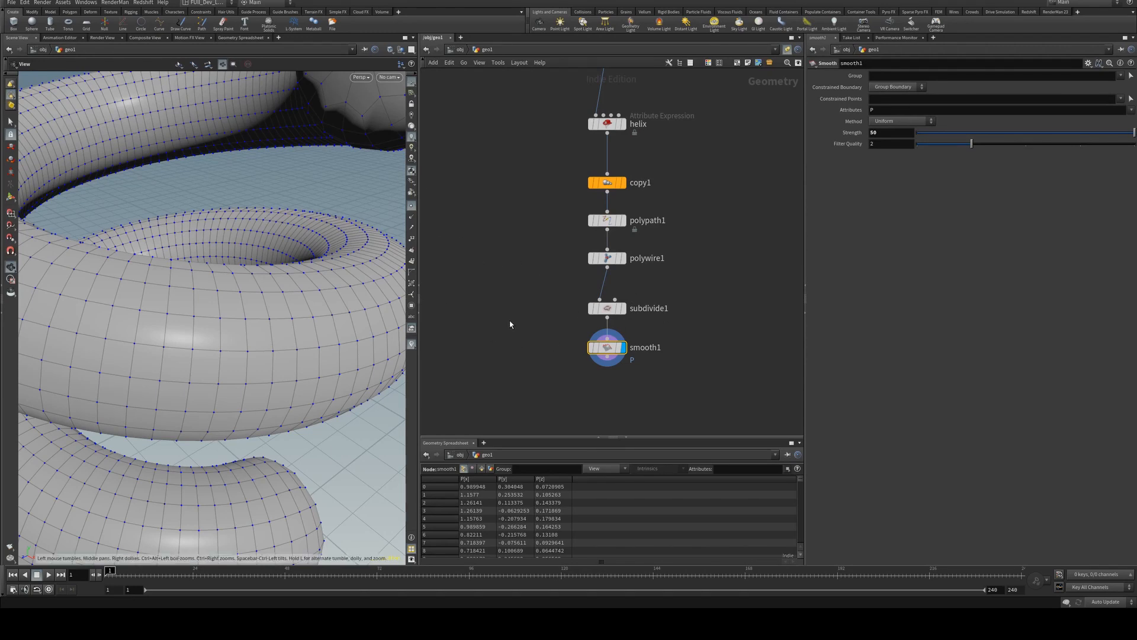
key("Tab")
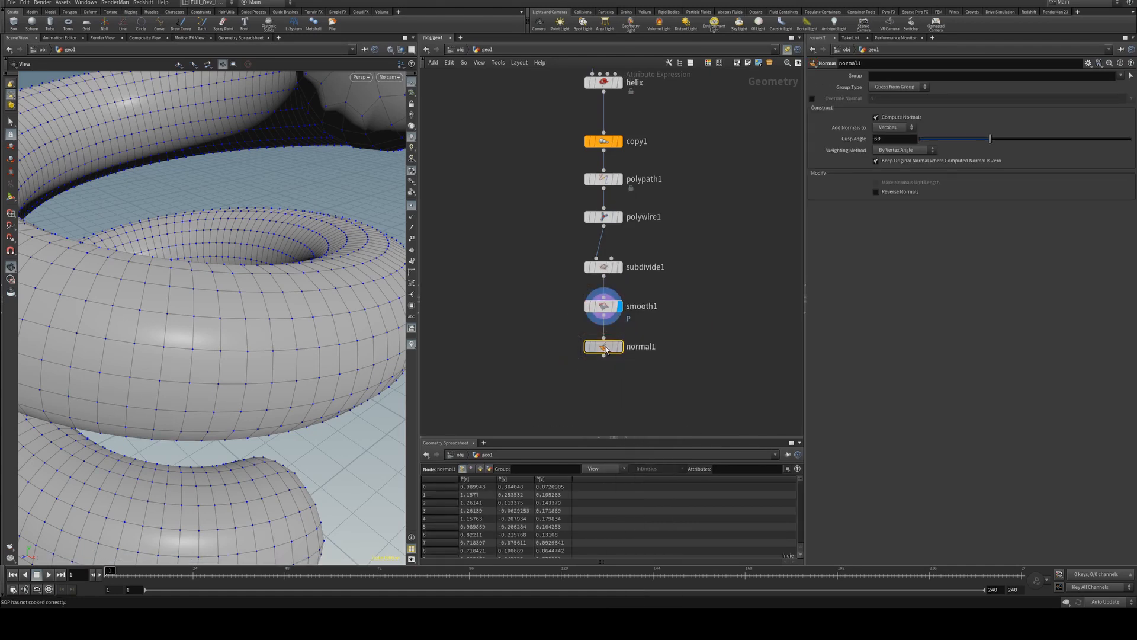
left_click(894, 127)
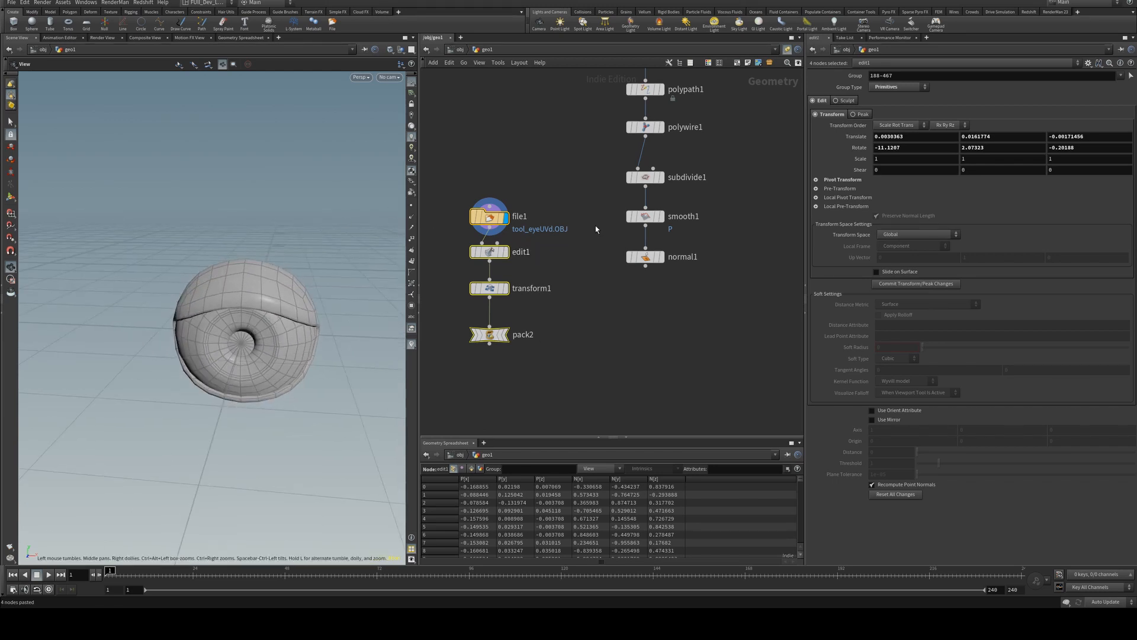
mouse_move(614, 226)
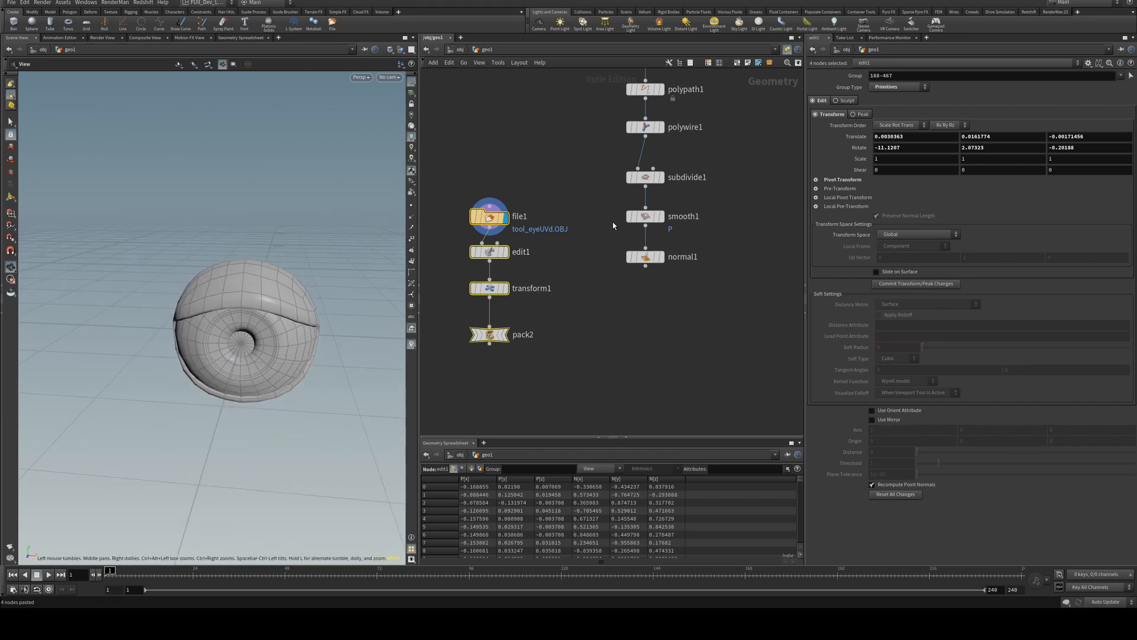
mouse_move(593, 241)
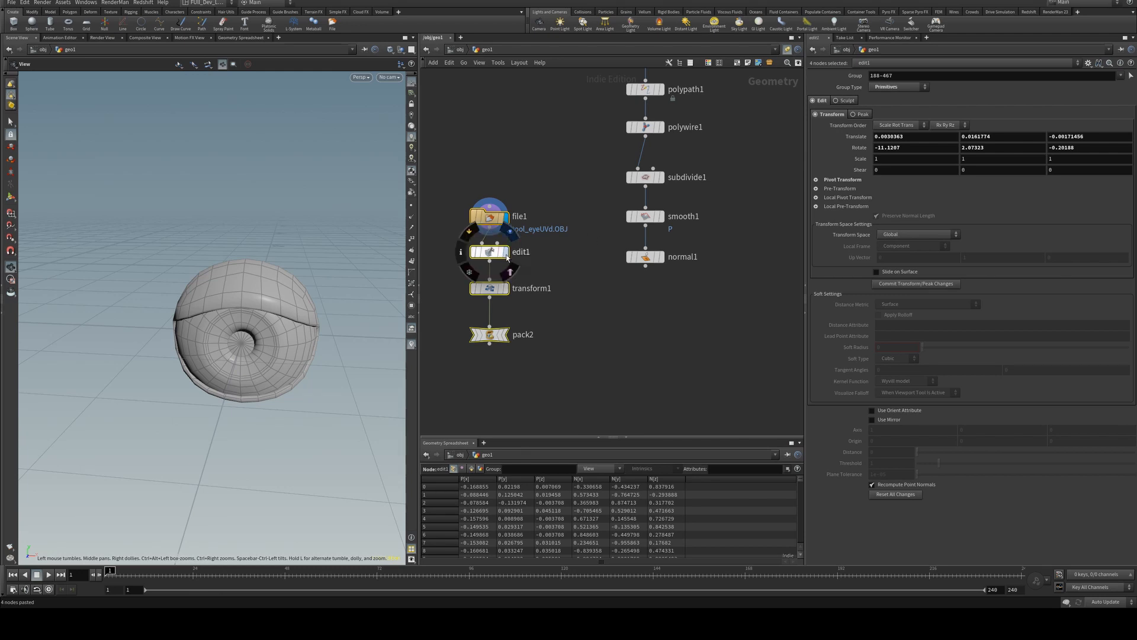
Display the eyeball branch at transform1, with uniform scale 6.2
left_click(489, 334)
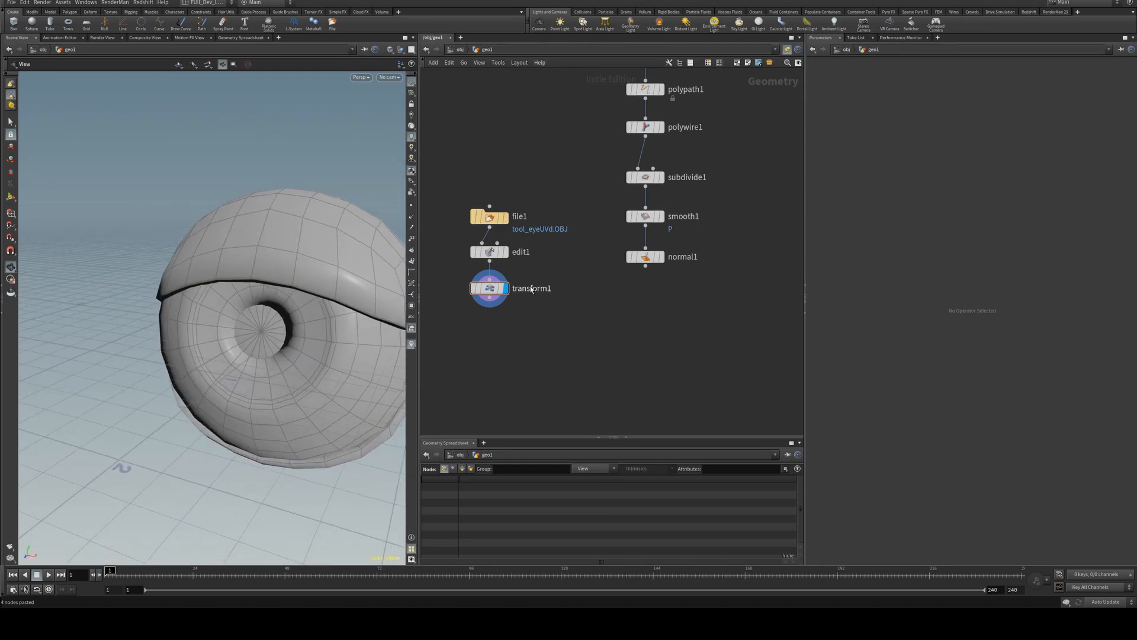
left_click(489, 288)
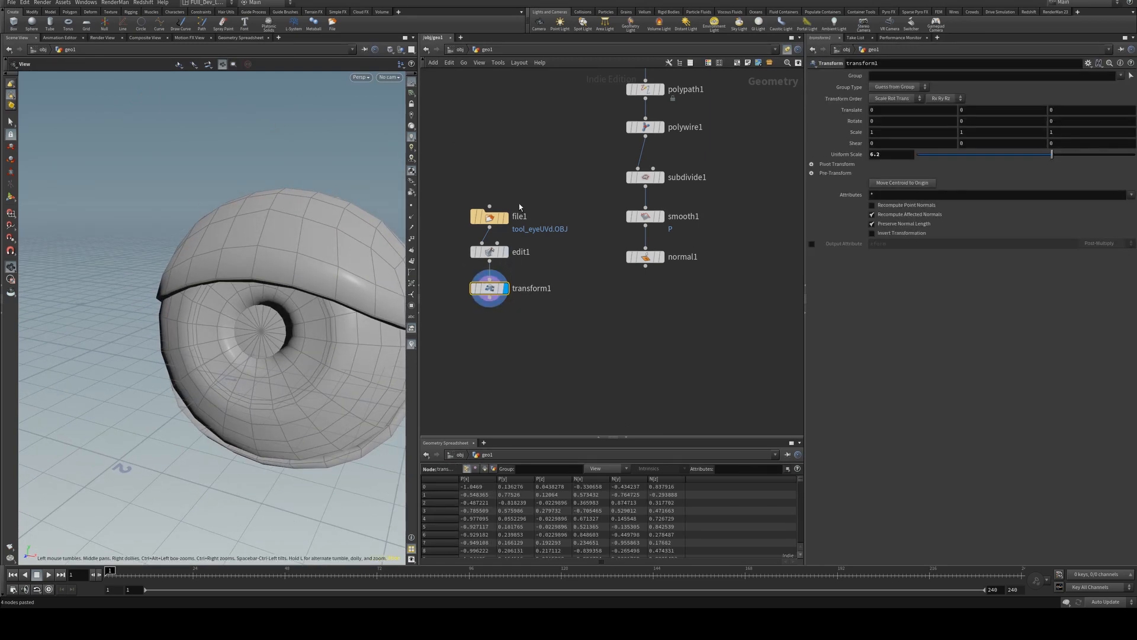
mouse_move(454, 265)
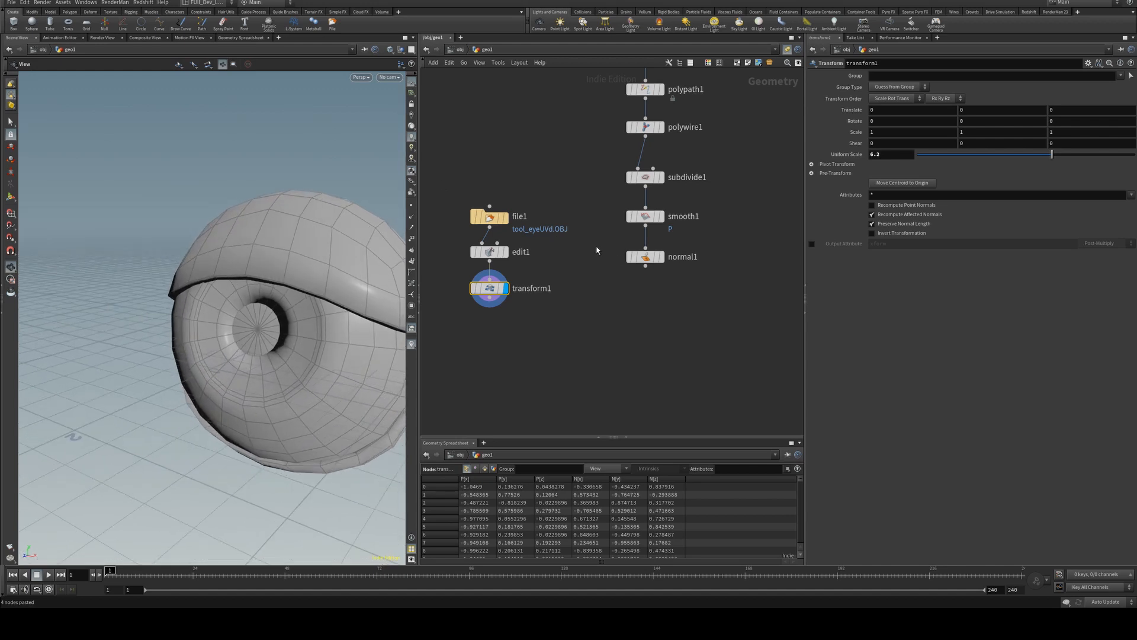
Add a Copy to Points node placing the eyeball transform onto the helix tube's points
key("Tab")
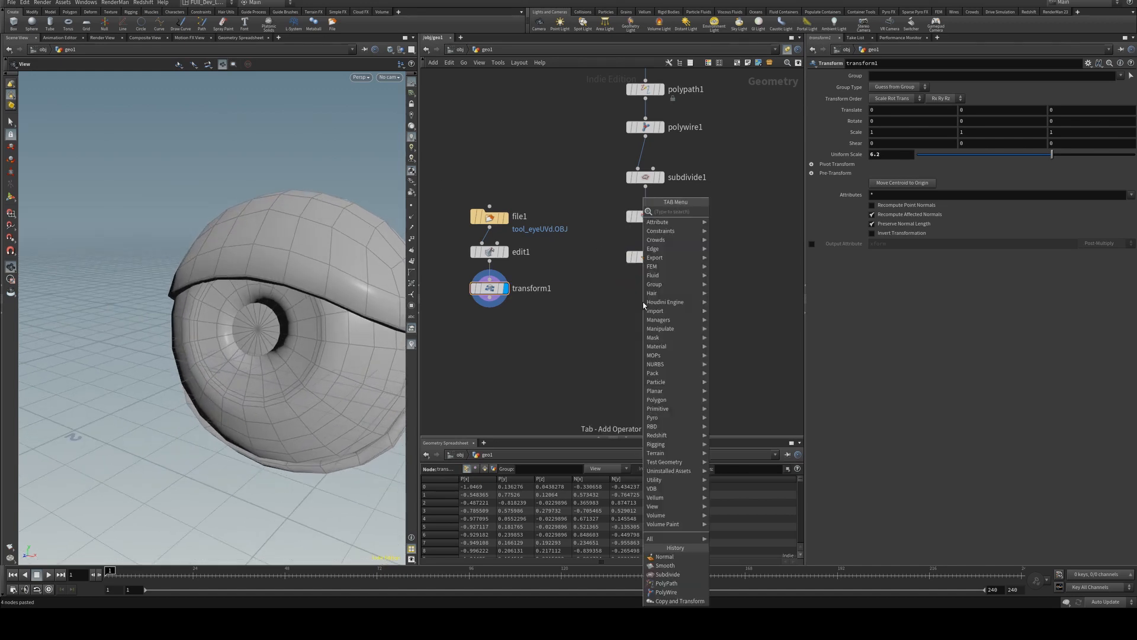
type("copyto")
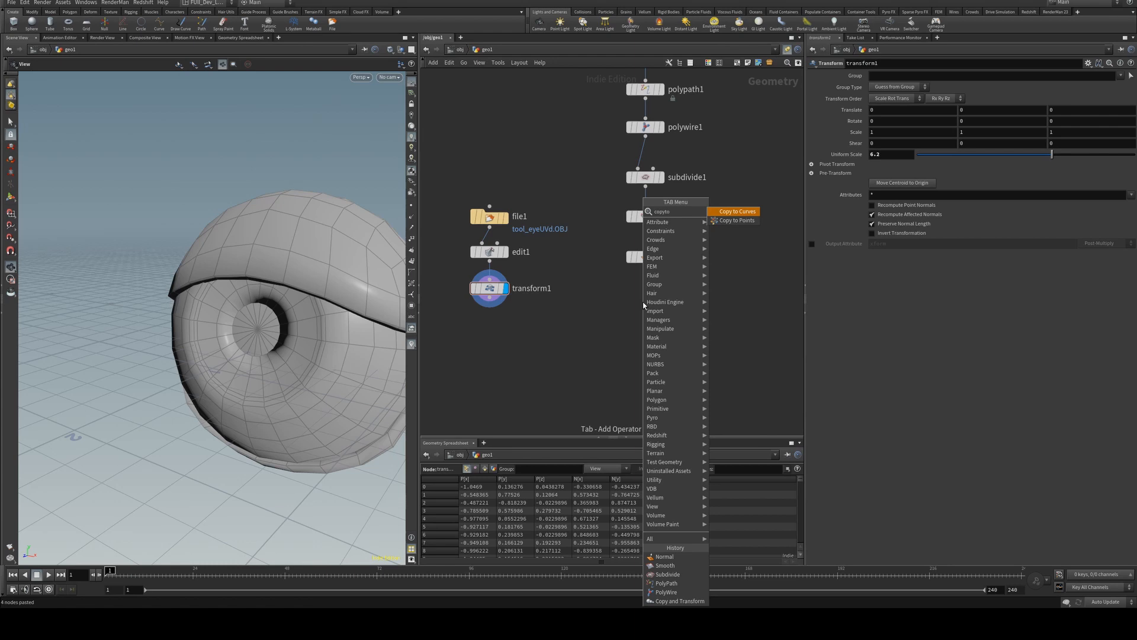
left_click(734, 219)
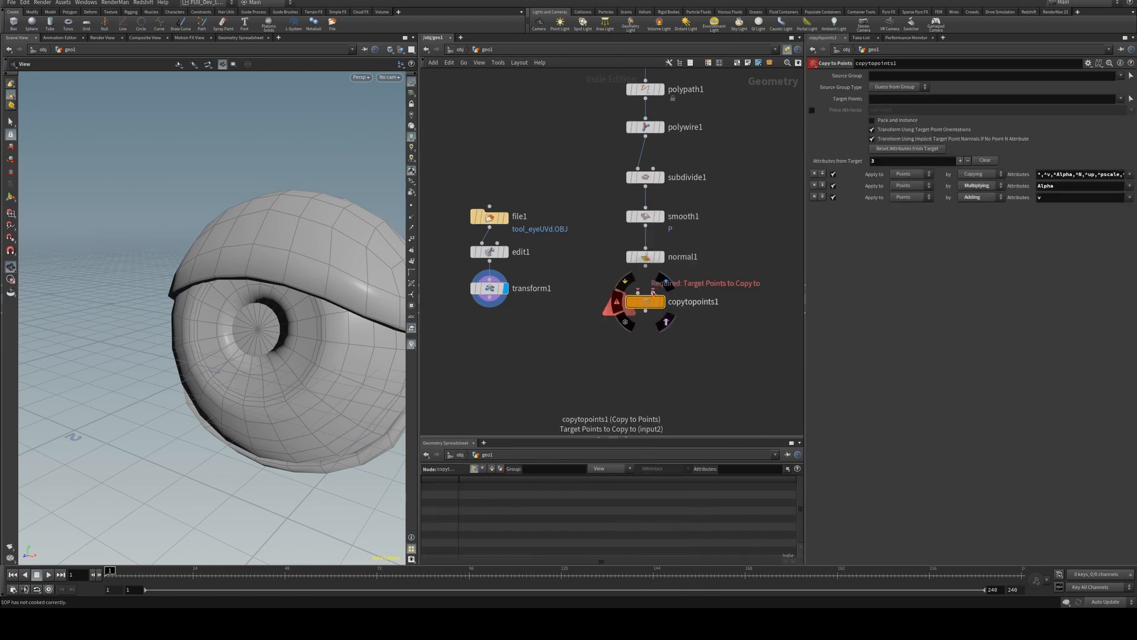
left_click_drag(643, 301, 585, 353)
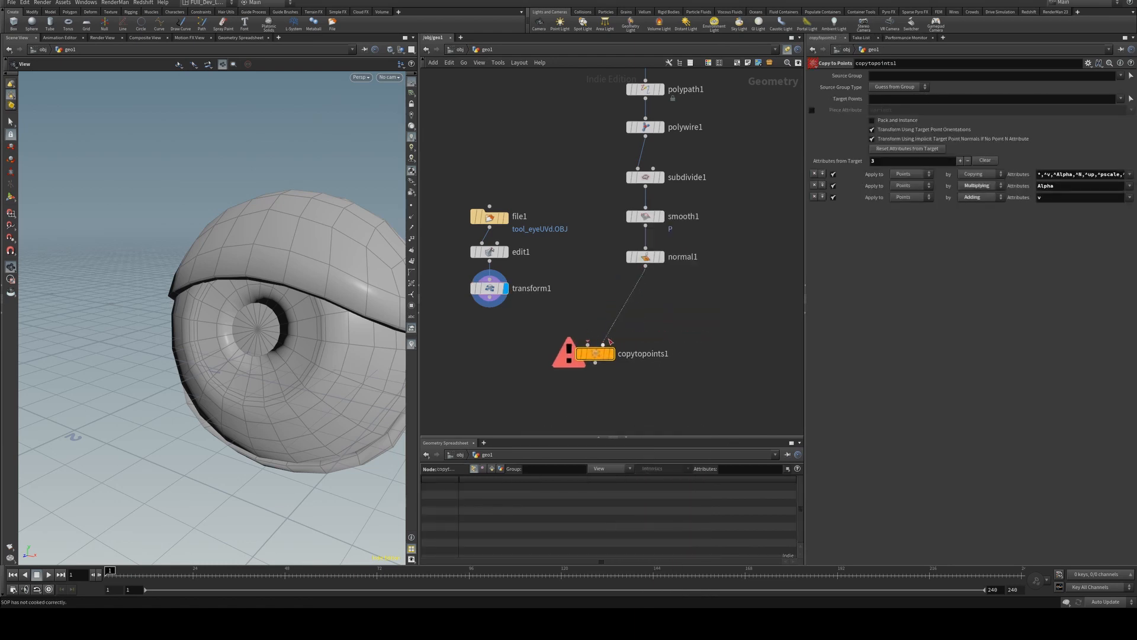
left_click(594, 353)
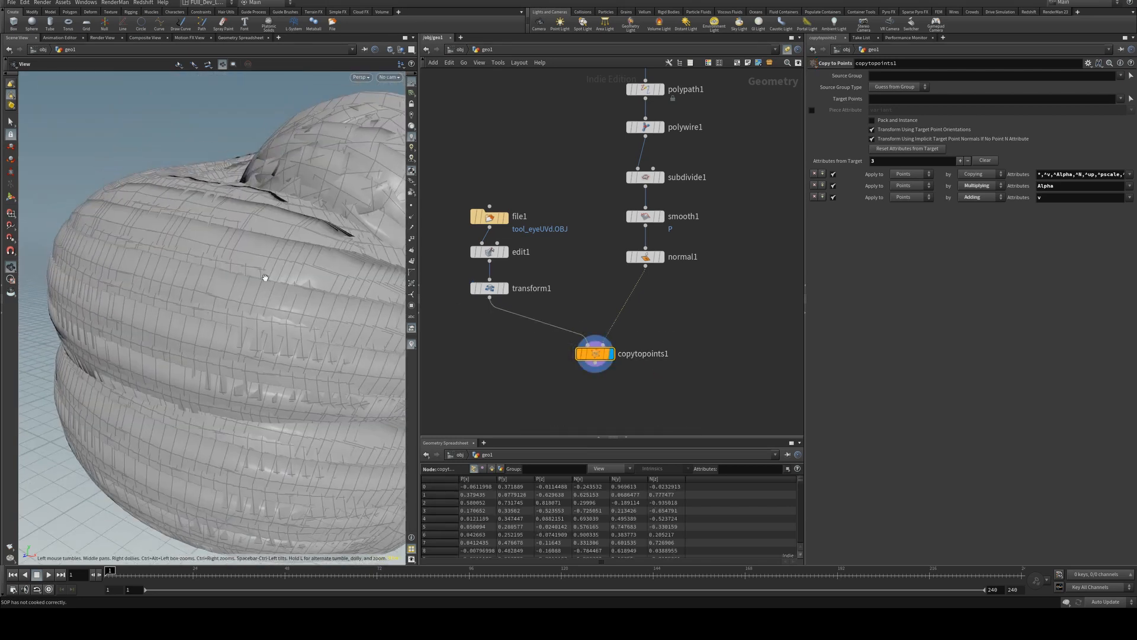
left_click(490, 288)
type(".2")
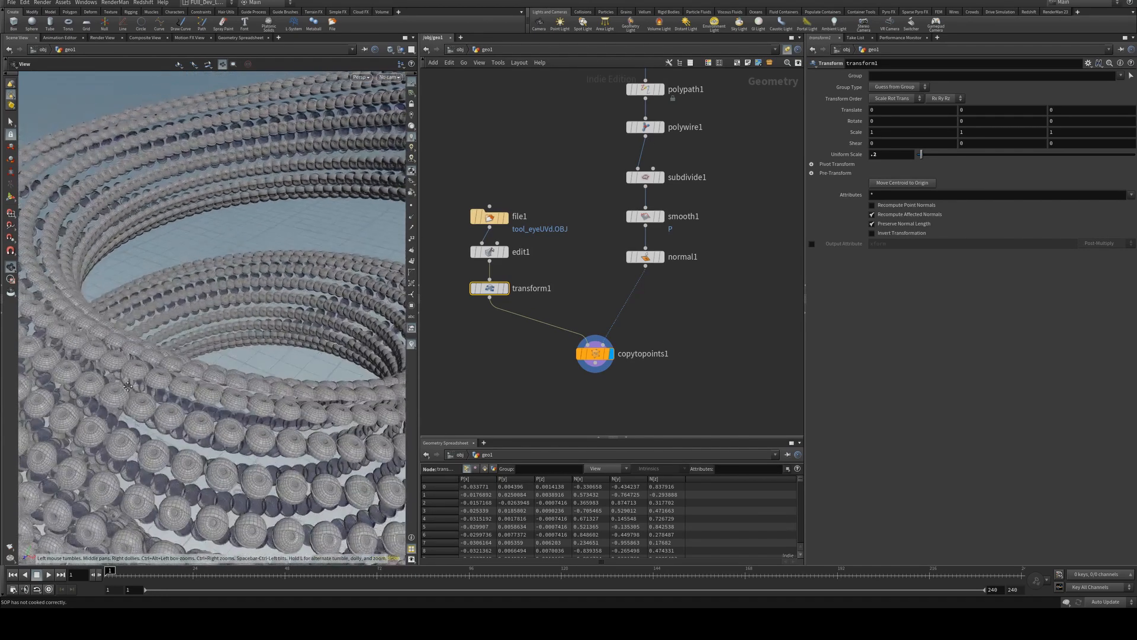
left_click_drag(127, 384, 187, 326)
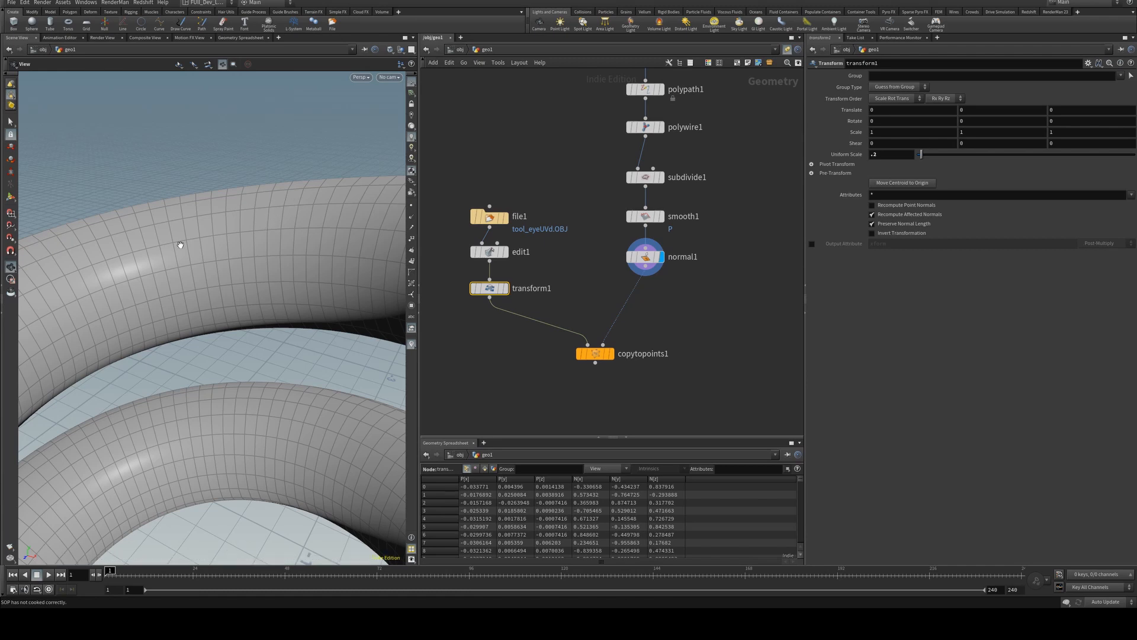
mouse_move(595, 356)
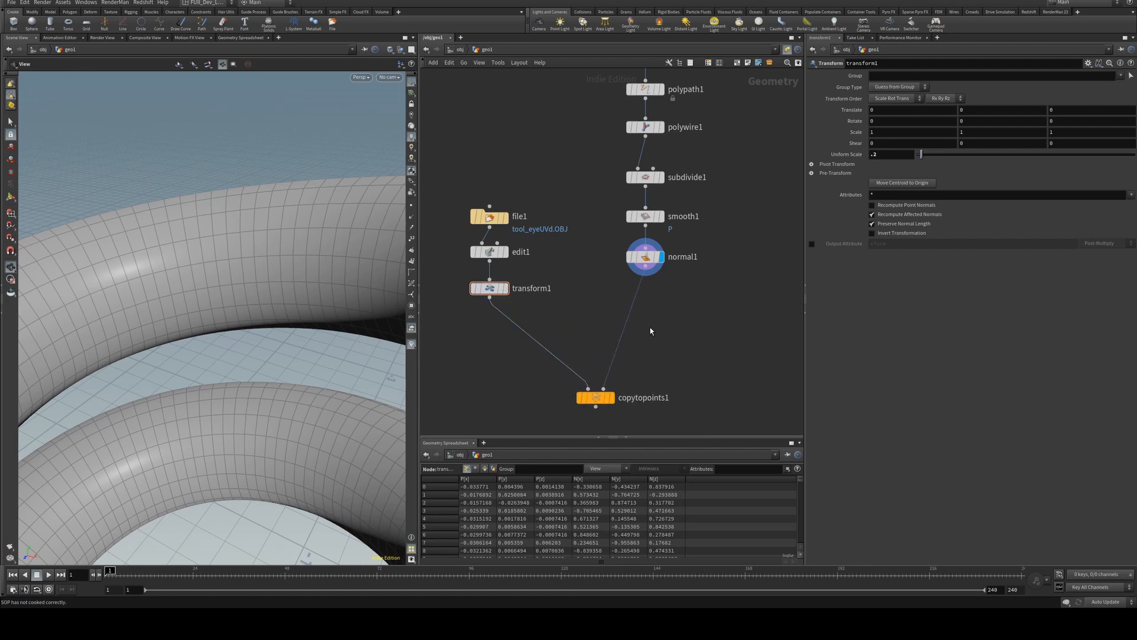
Insert a Divide SOP after normal1 with Compute Dual enabled, and display it
key("Tab")
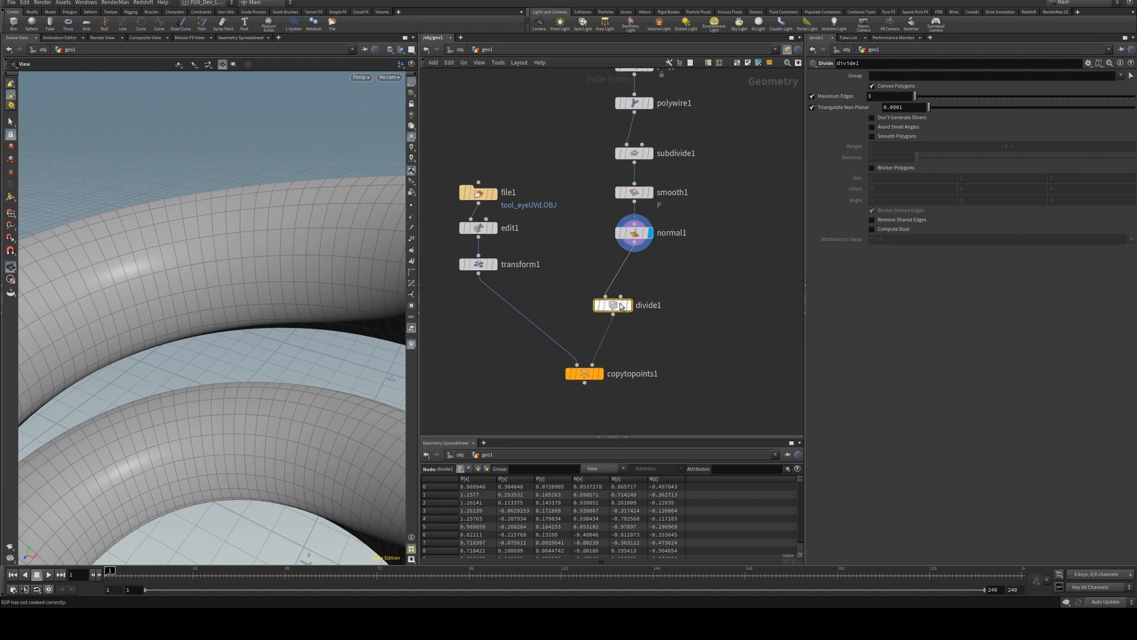
left_click(872, 229)
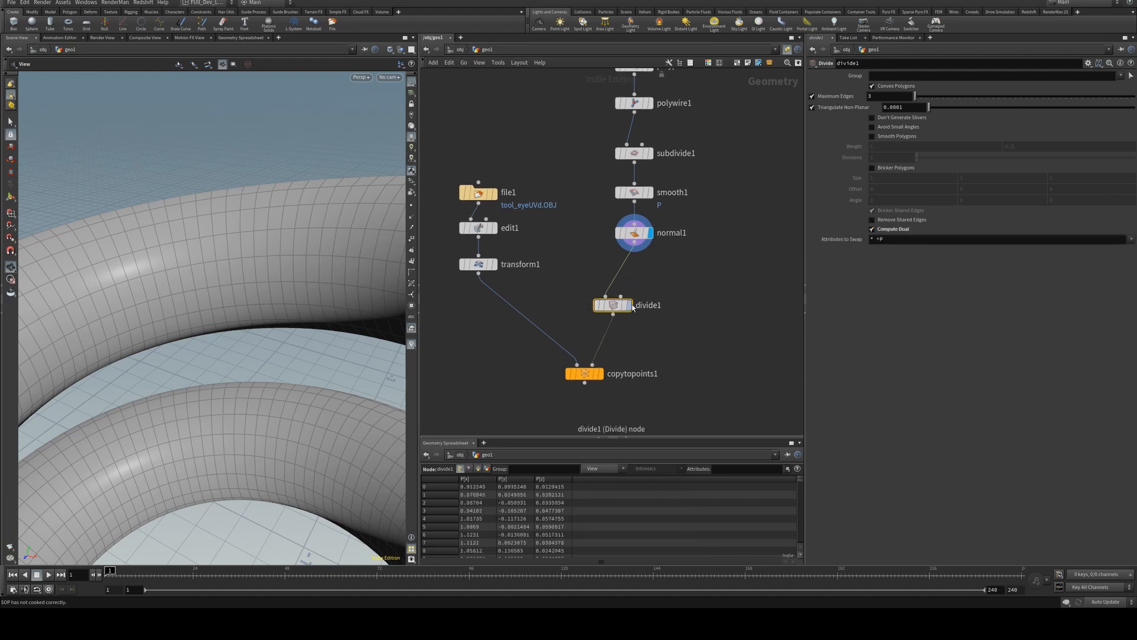
left_click(612, 305)
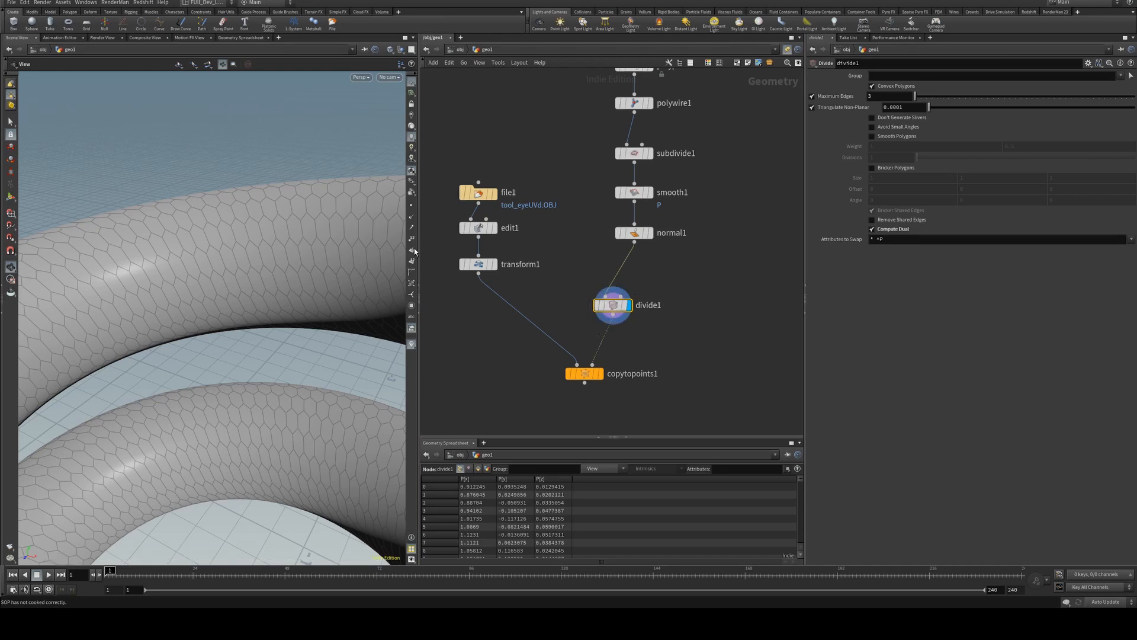
mouse_move(322, 235)
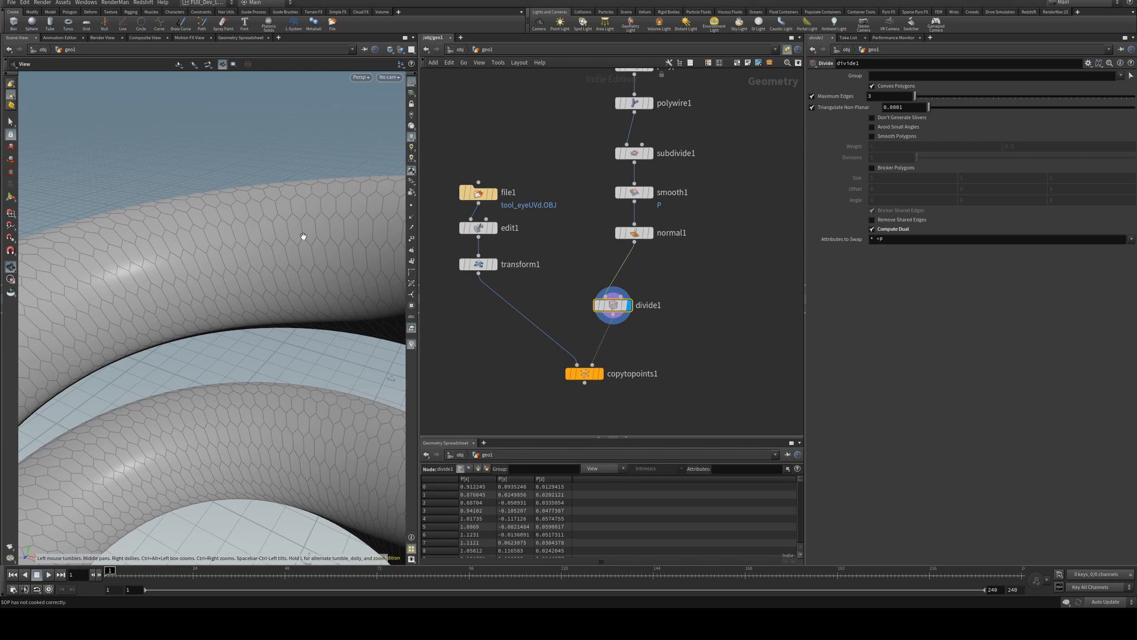
mouse_move(190, 263)
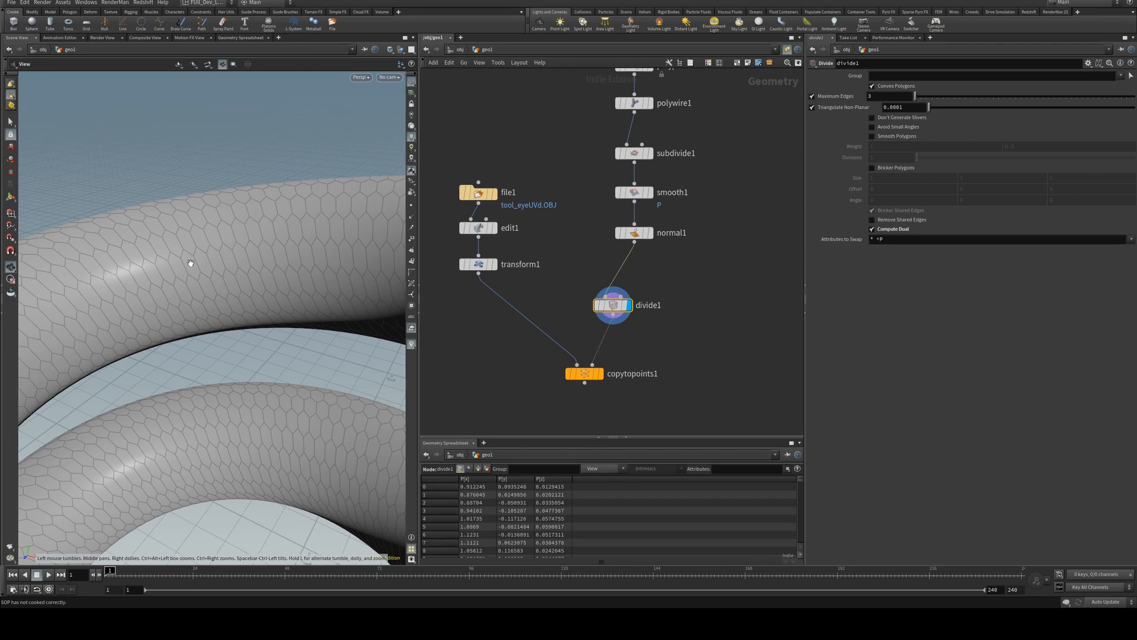
mouse_move(676, 305)
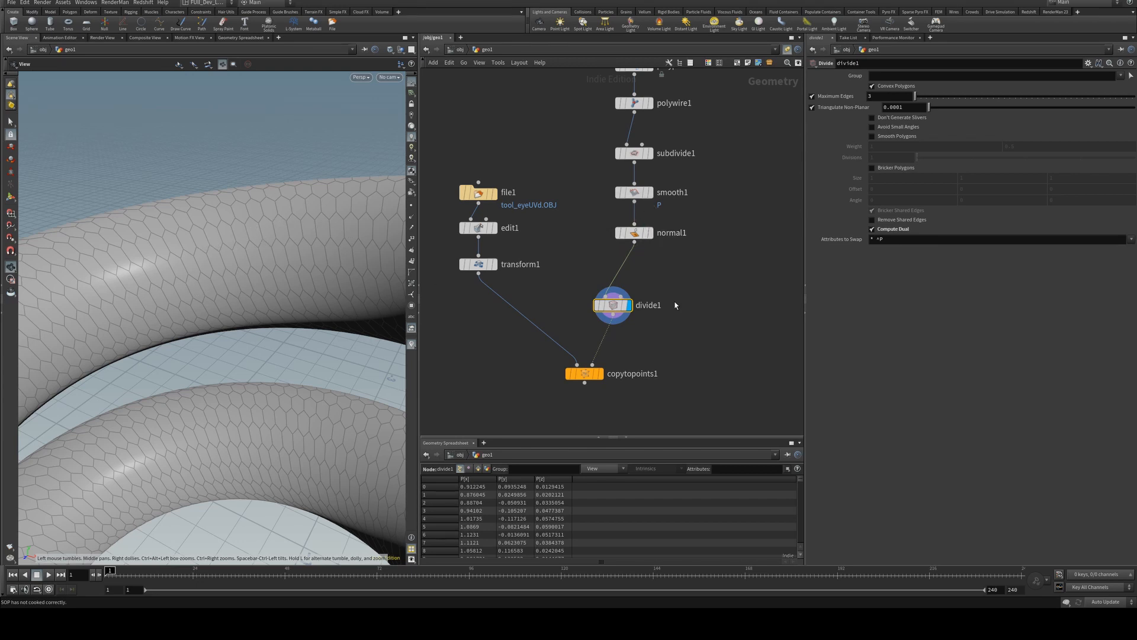
Add a Merge SOP combining divide1 and normal1, and display the merged result
key("Tab")
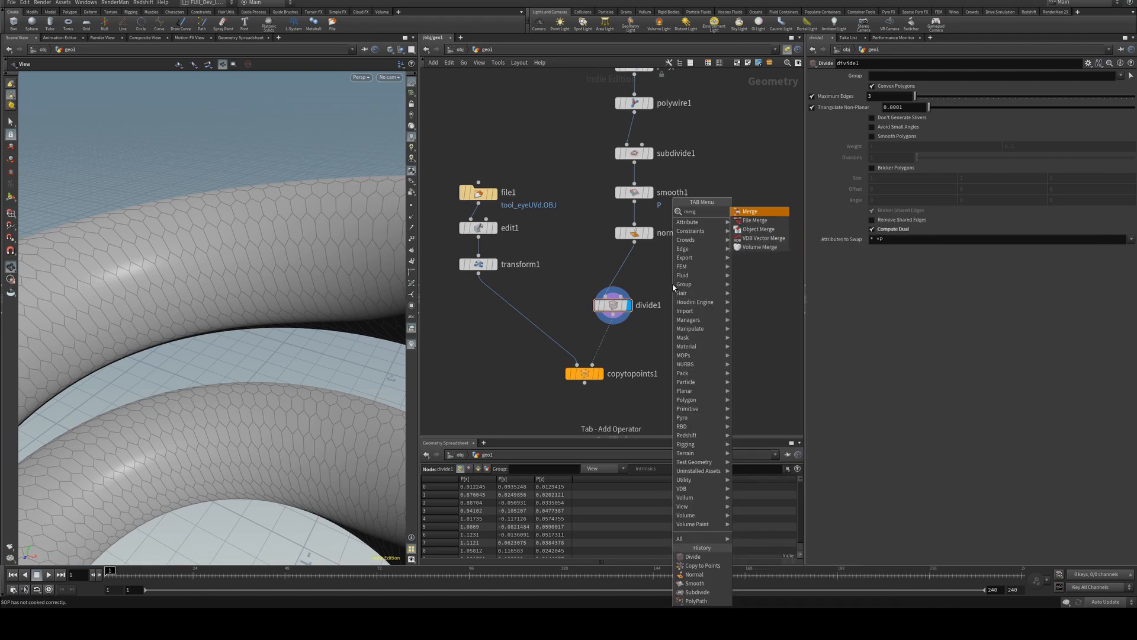
left_click(751, 211)
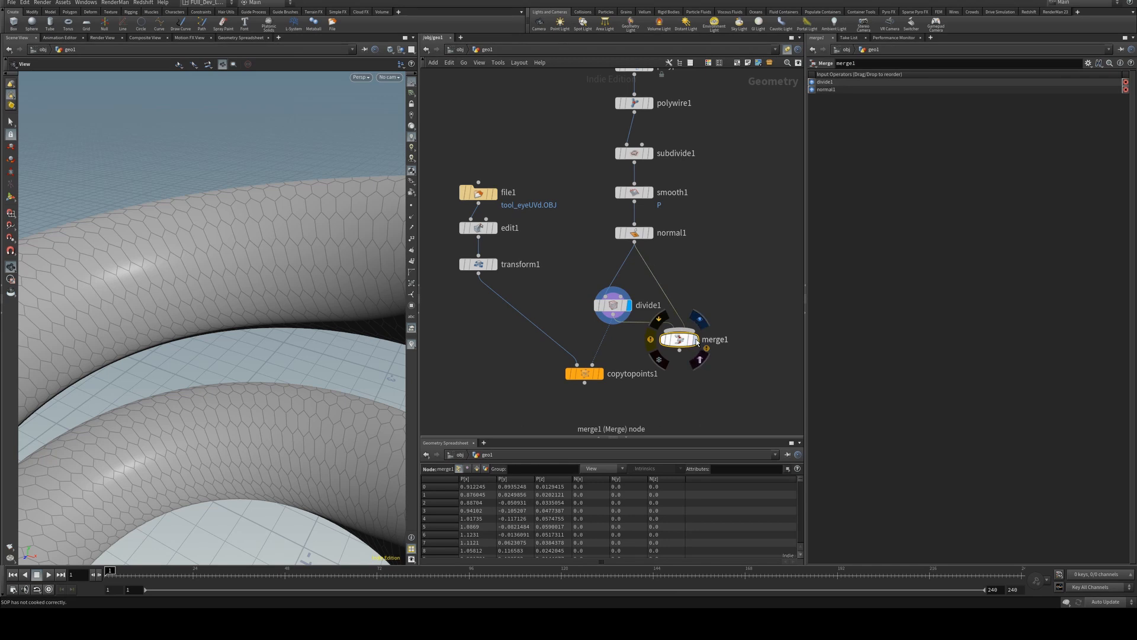
left_click(614, 305)
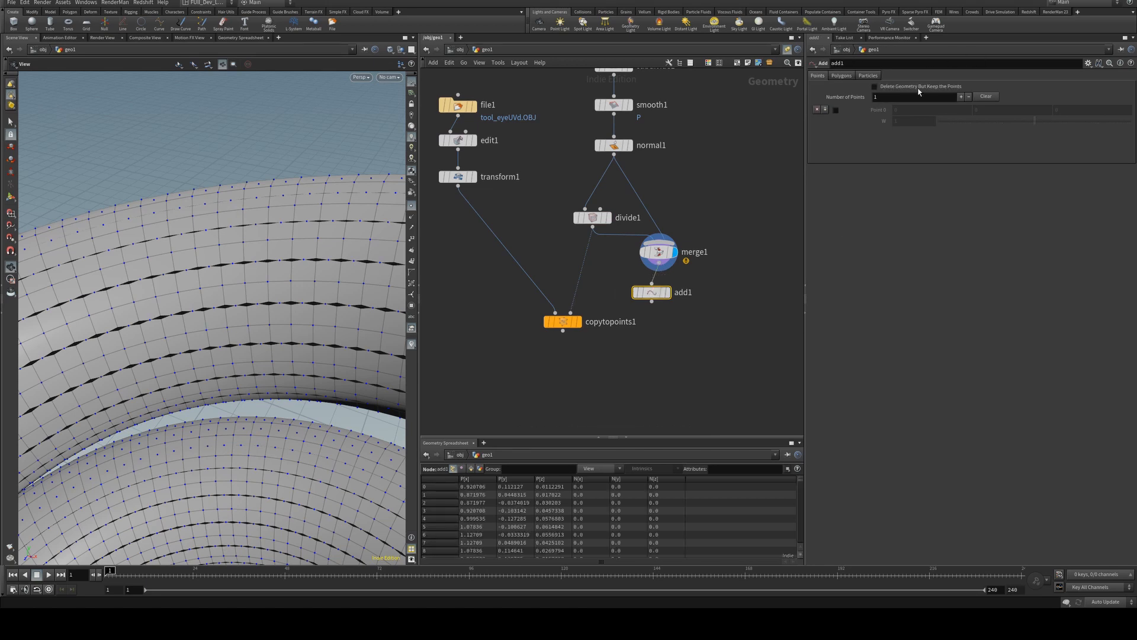
Keep only points in an Add SOP feeding Copy to Points, and add Normal after divide1
left_click(875, 87)
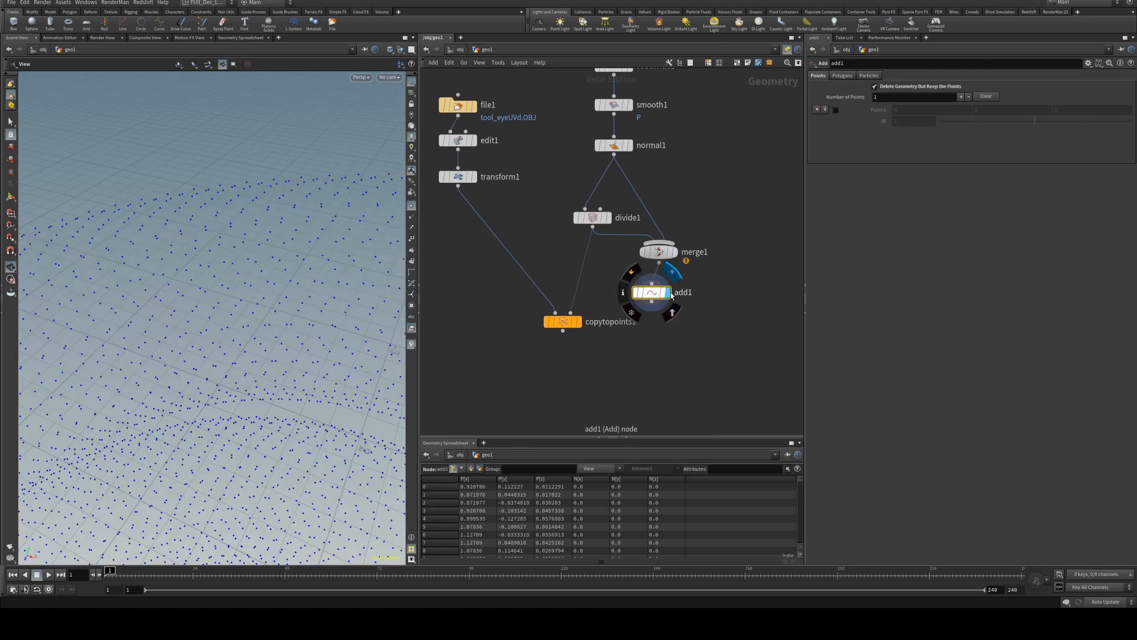
left_click(561, 322)
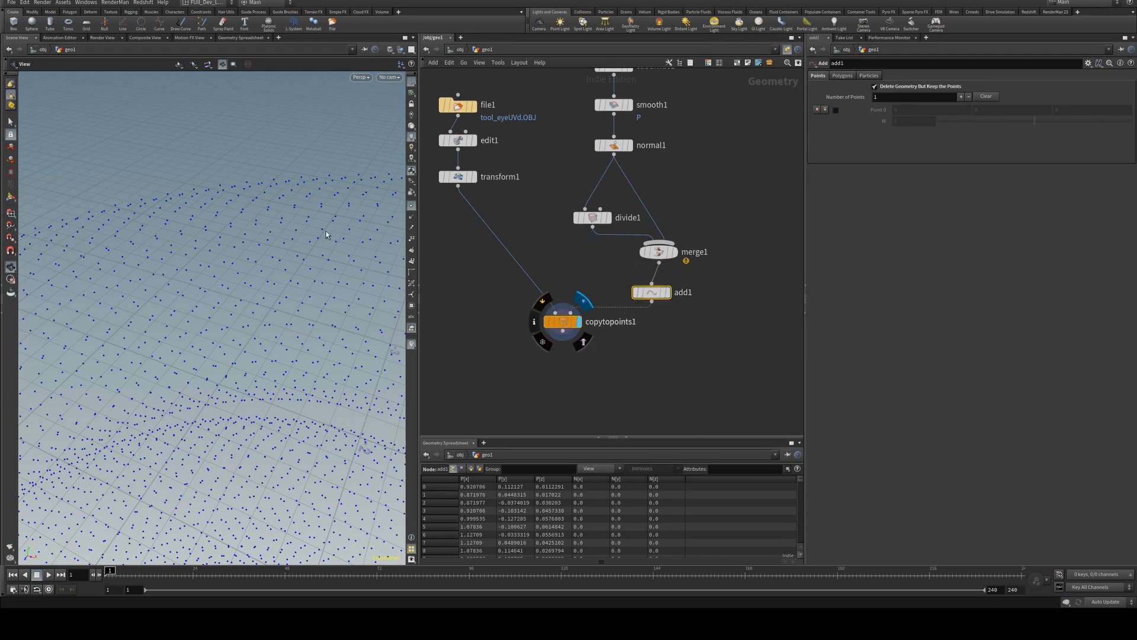
left_click(563, 322)
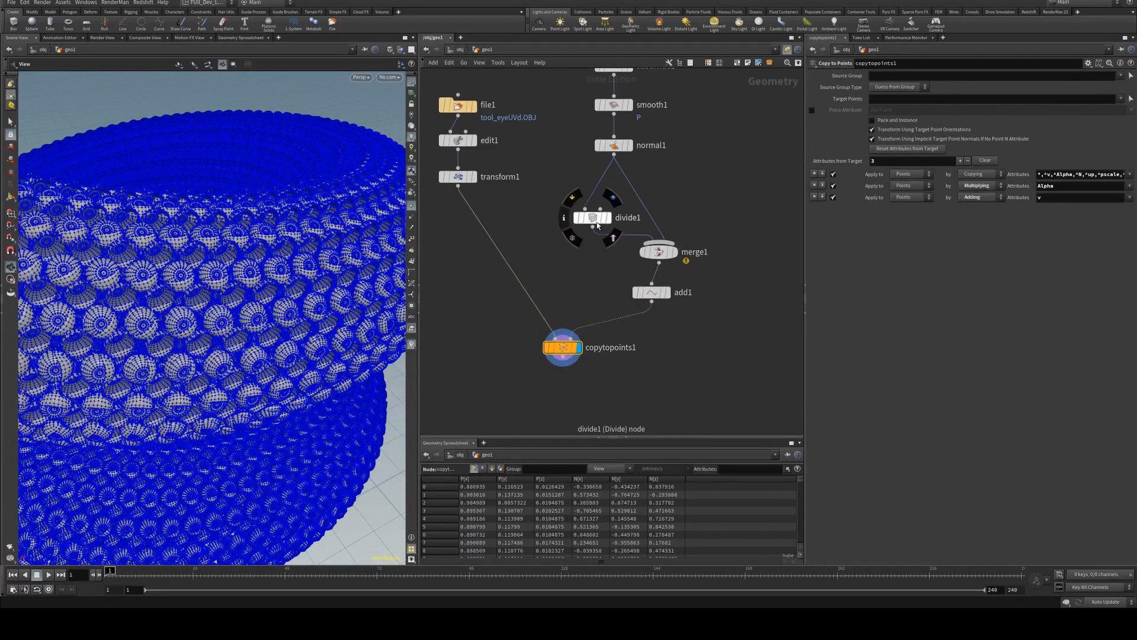
key("Tab")
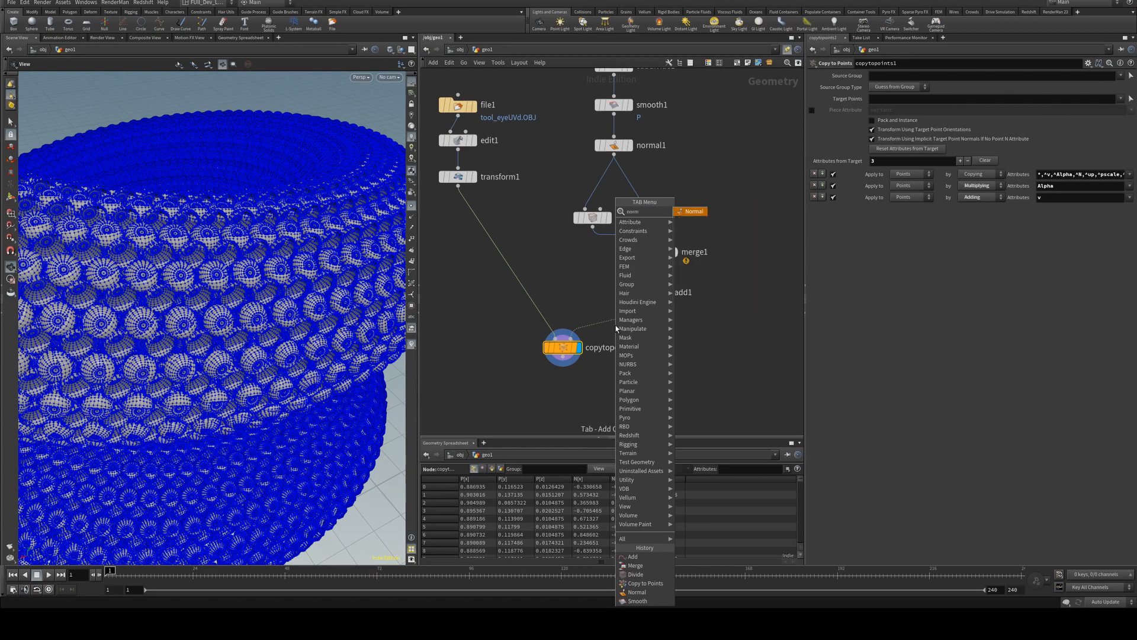
left_click(637, 592)
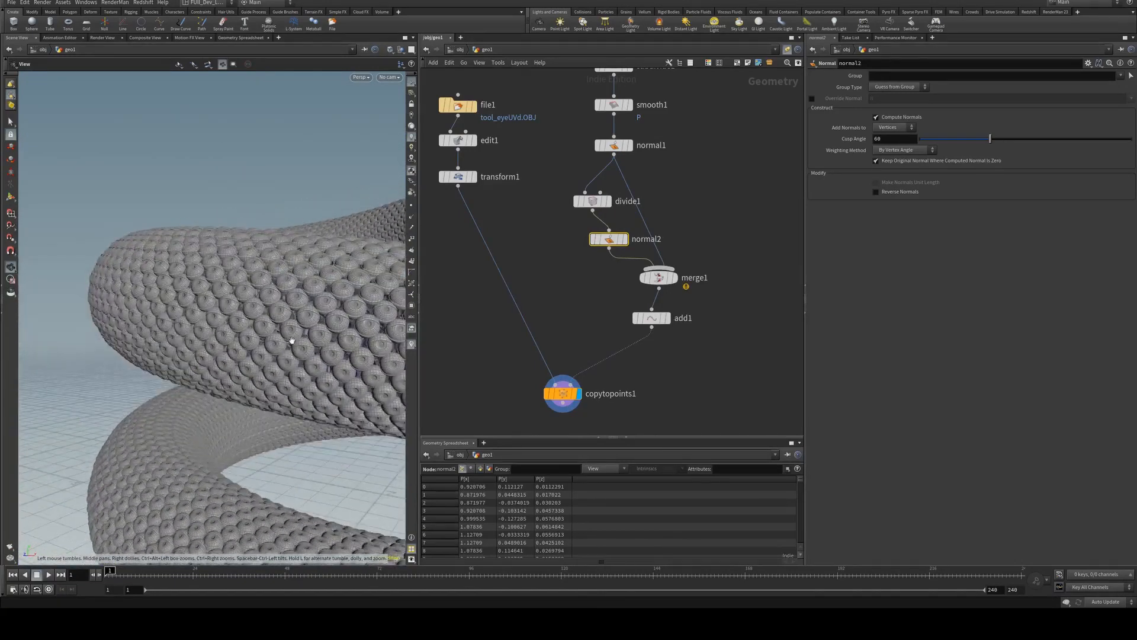
left_click_drag(290, 341, 215, 295)
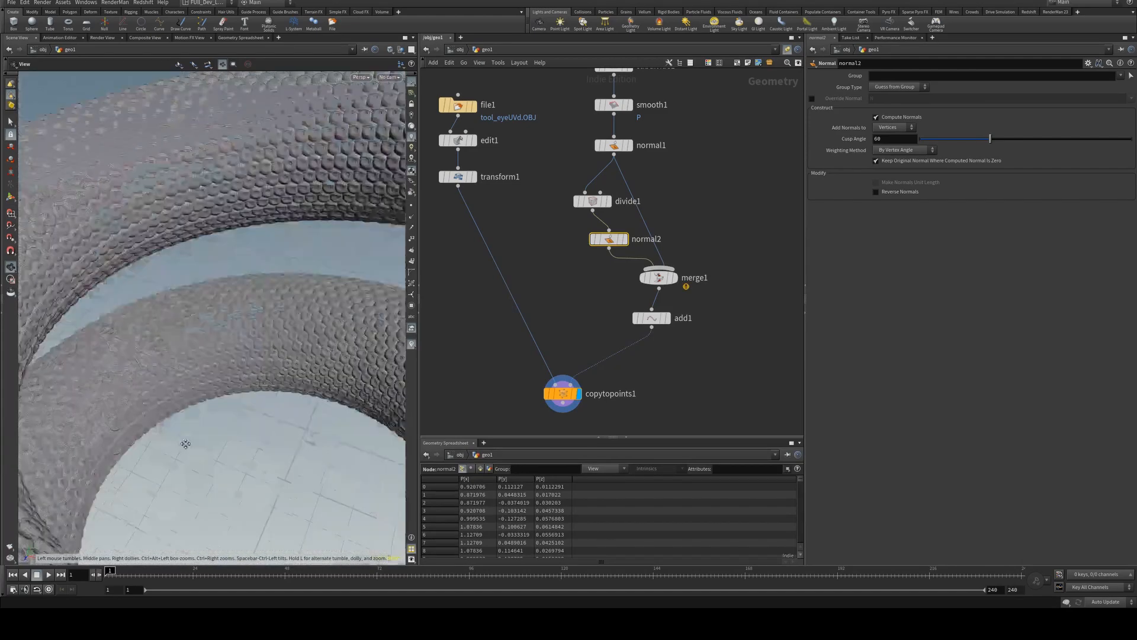
left_click_drag(185, 444, 220, 372)
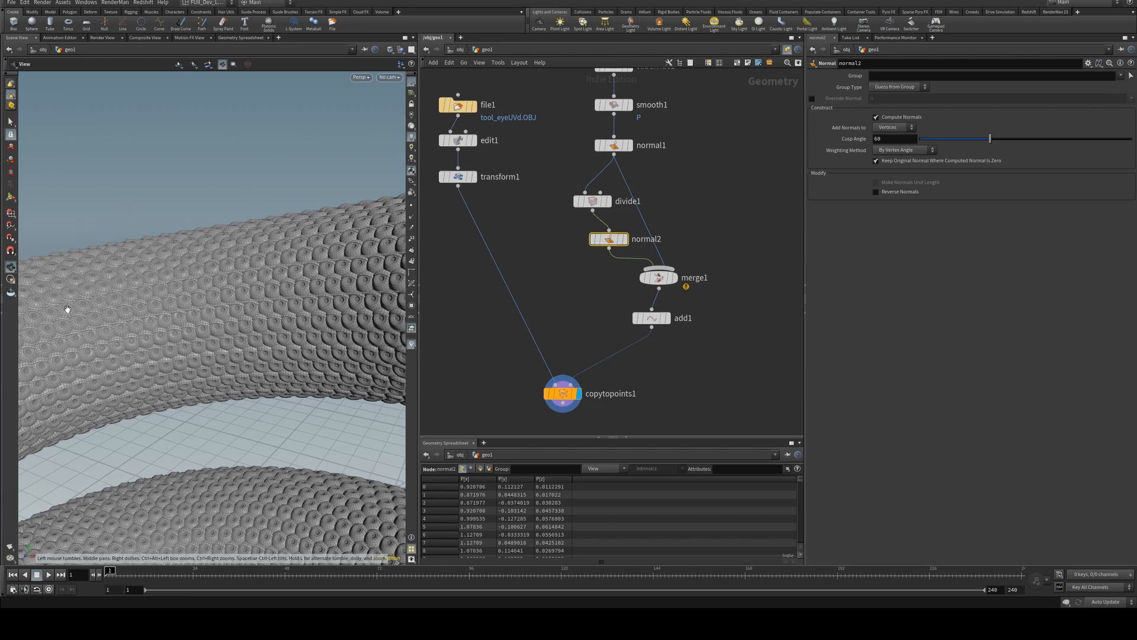
left_click_drag(608, 239, 592, 252)
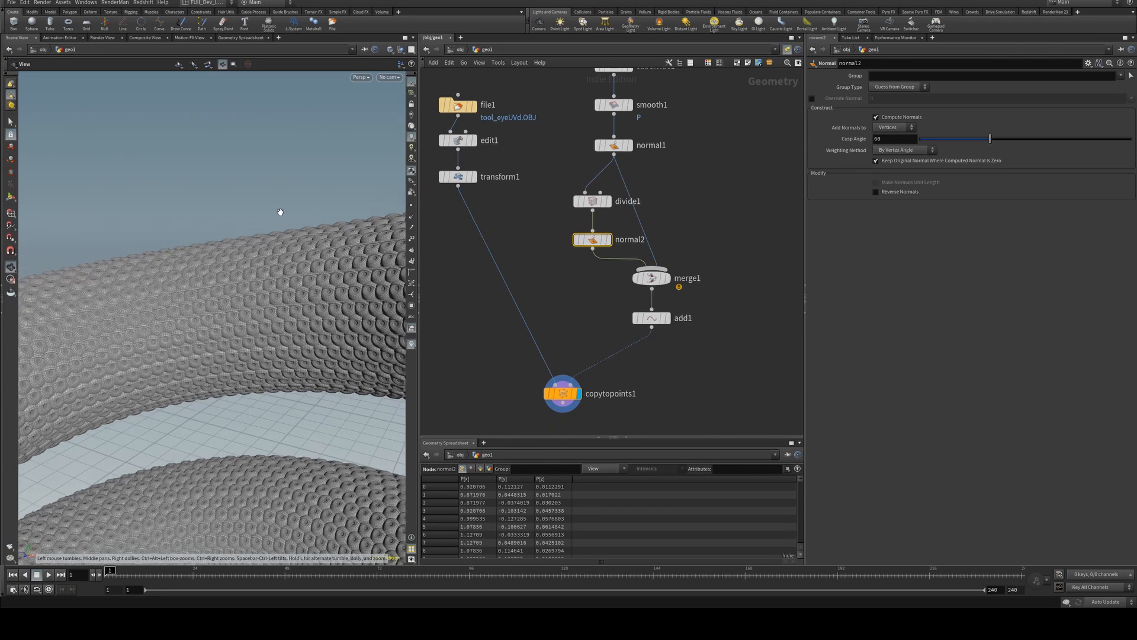
mouse_move(290, 212)
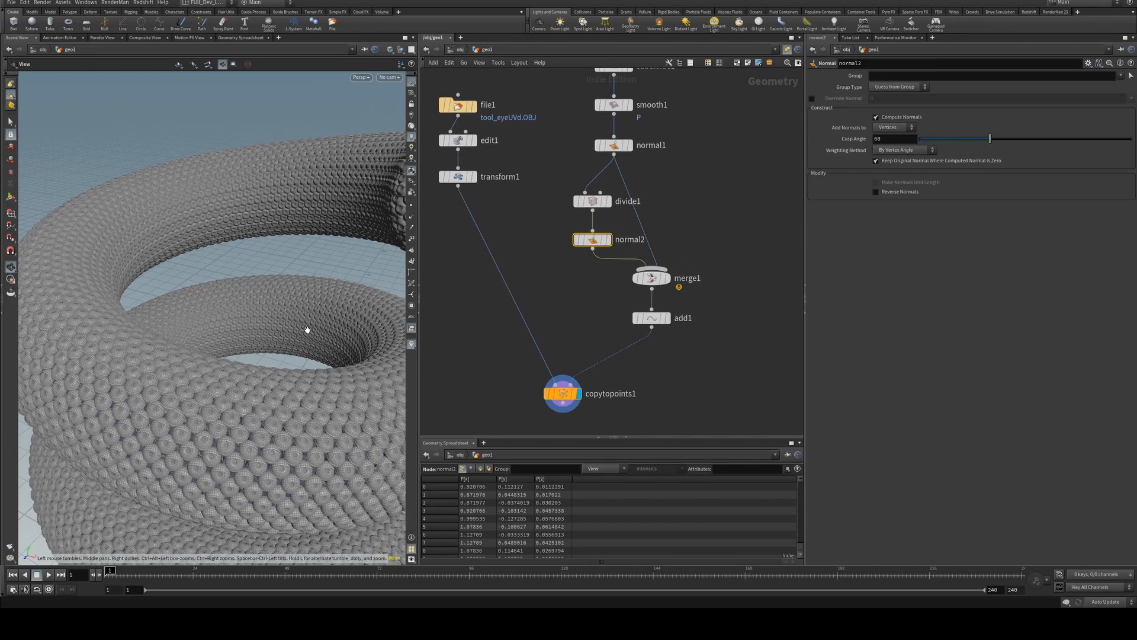
mouse_move(346, 322)
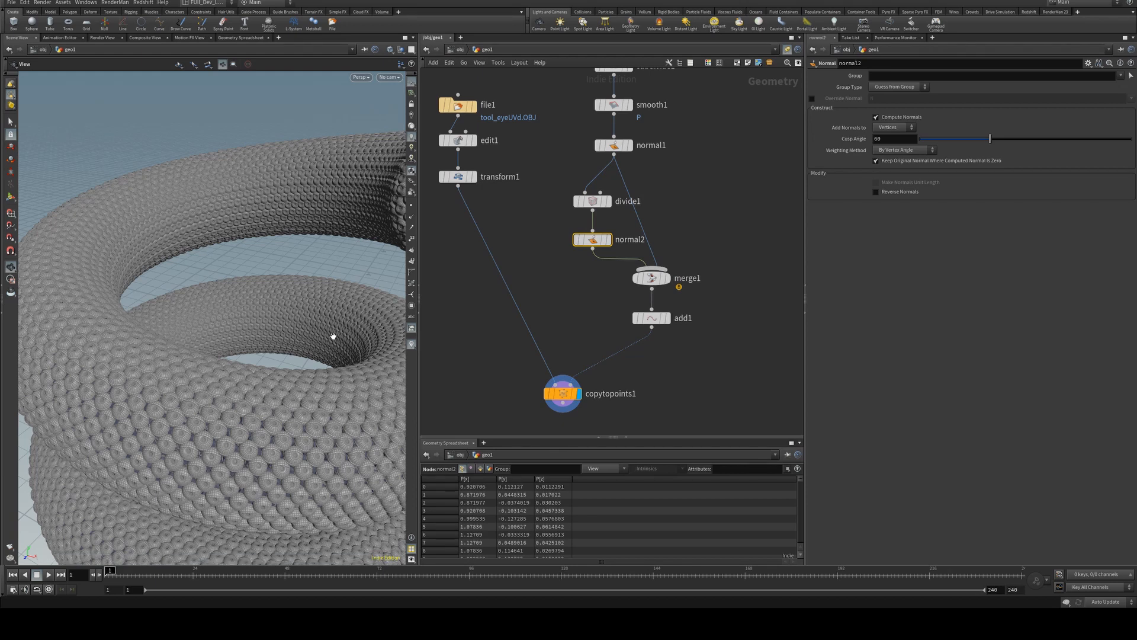
mouse_move(330, 338)
type("attw")
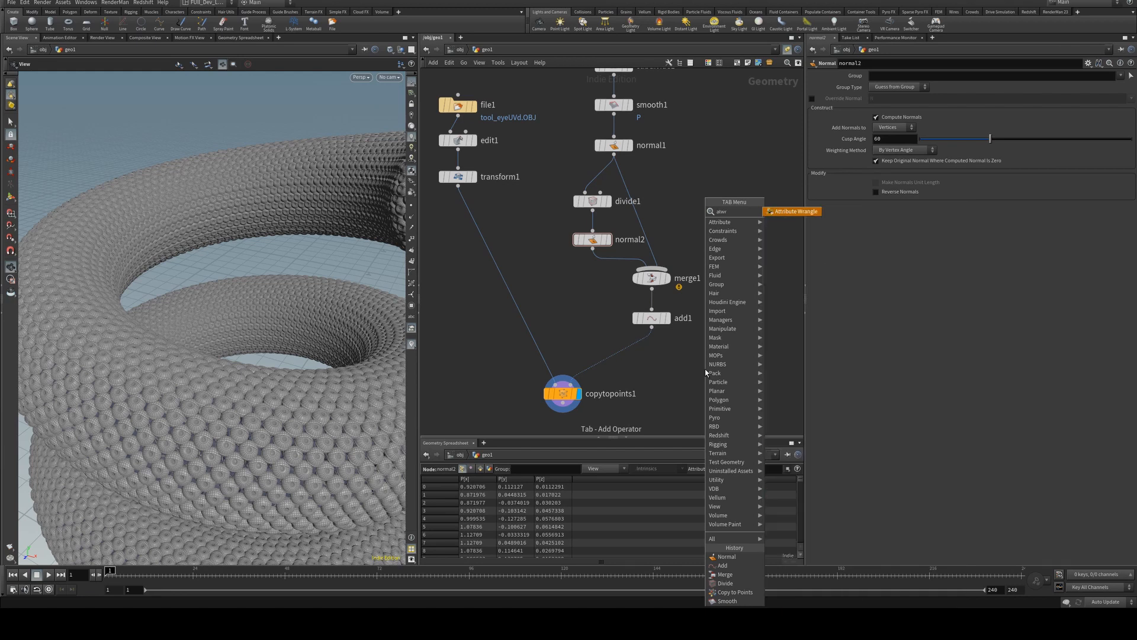
Add an Attribute Wrangle using pcfind to set f@pscale to half the nearest-point distance
left_click(792, 211)
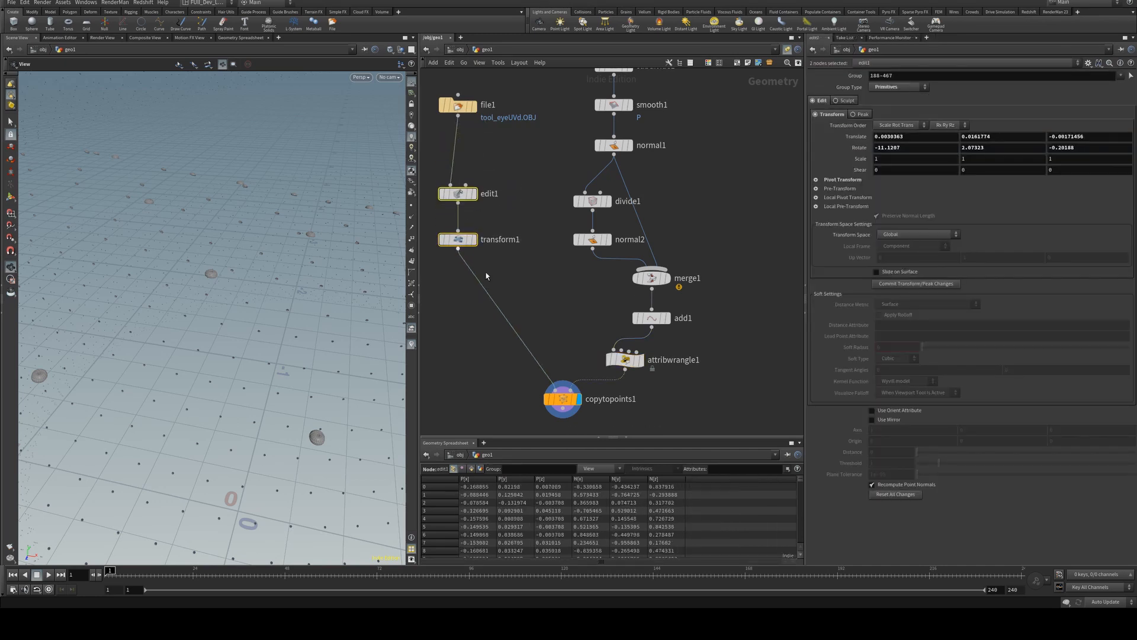
left_click(625, 360)
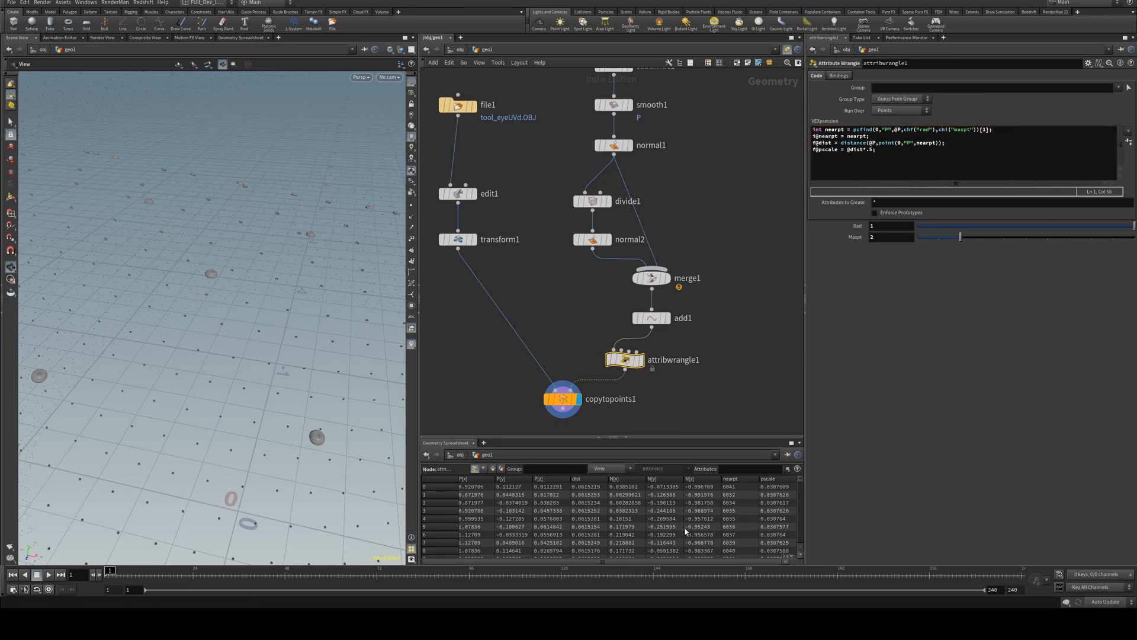
mouse_move(785, 486)
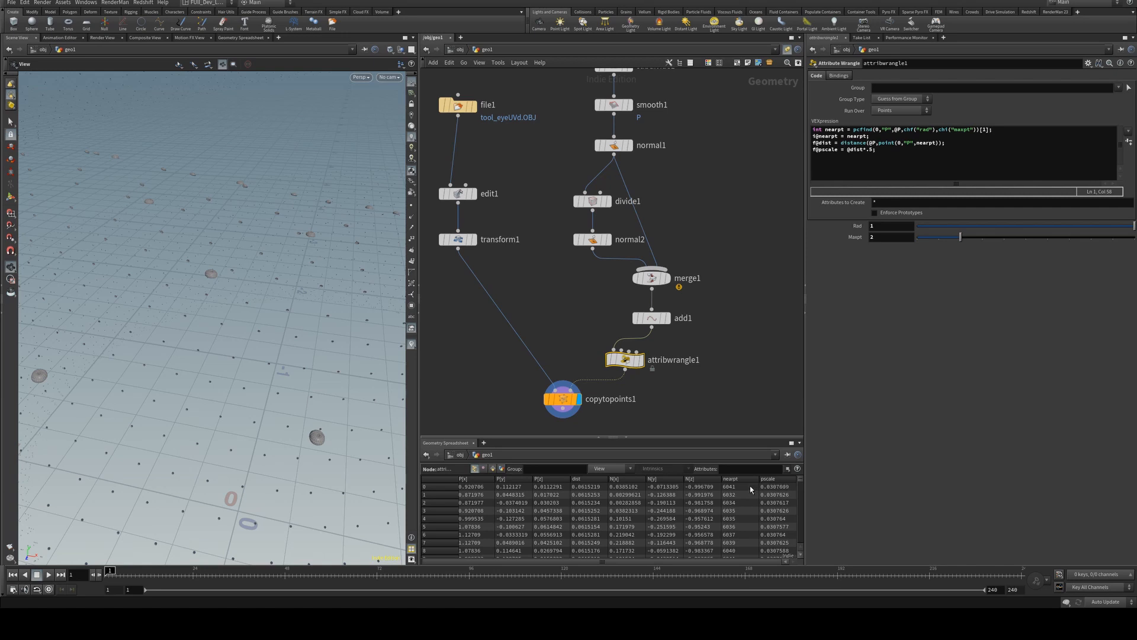
mouse_move(723, 220)
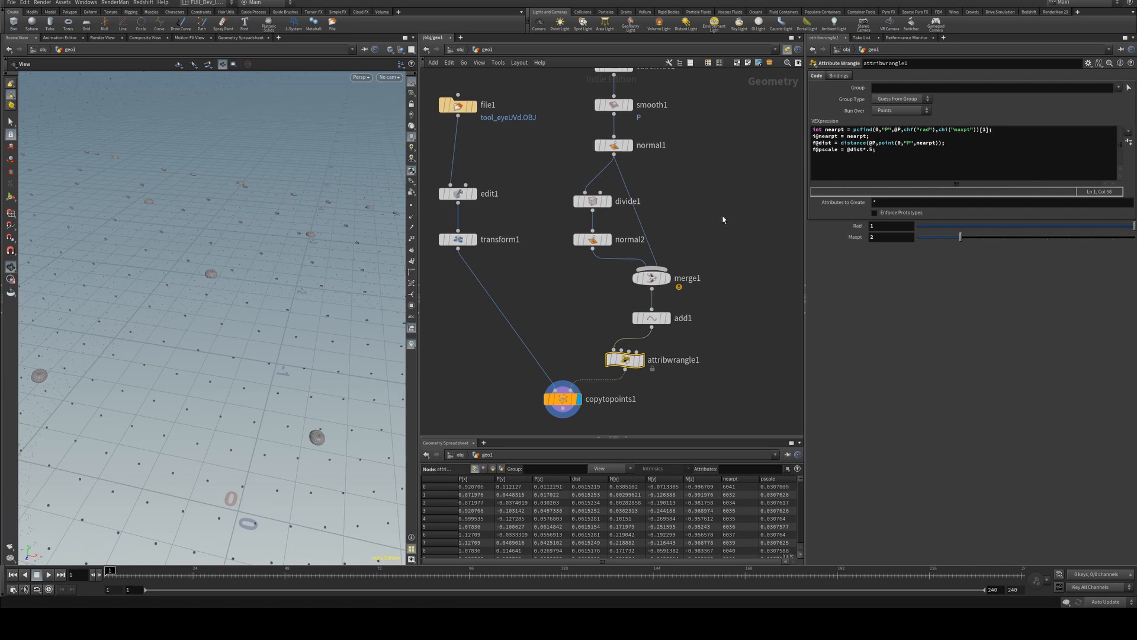
mouse_move(742, 507)
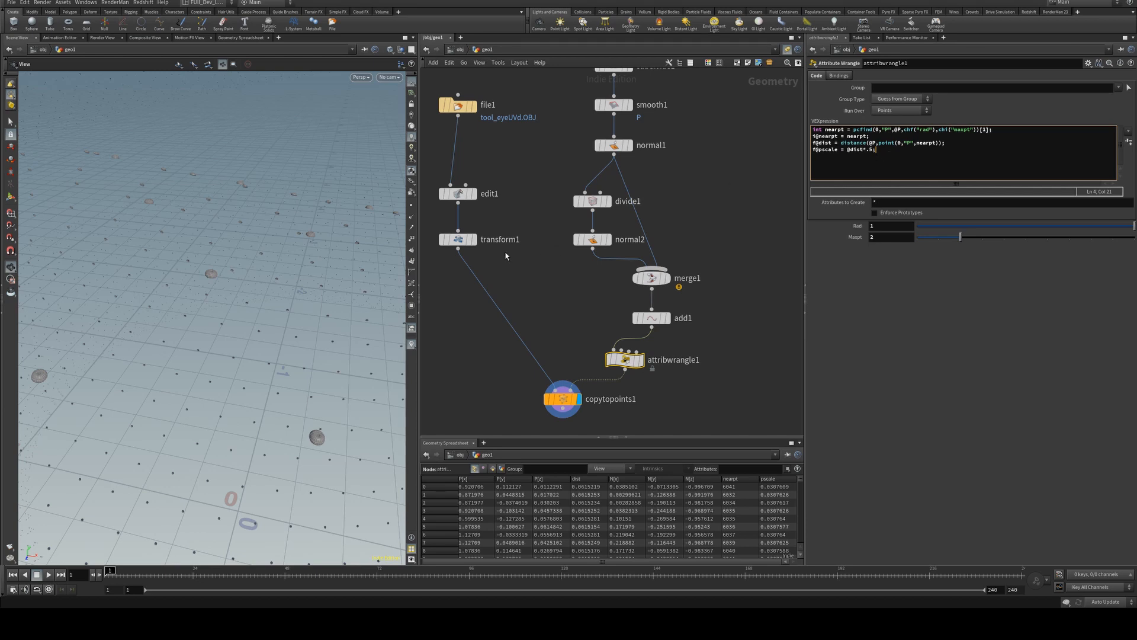
mouse_move(458, 239)
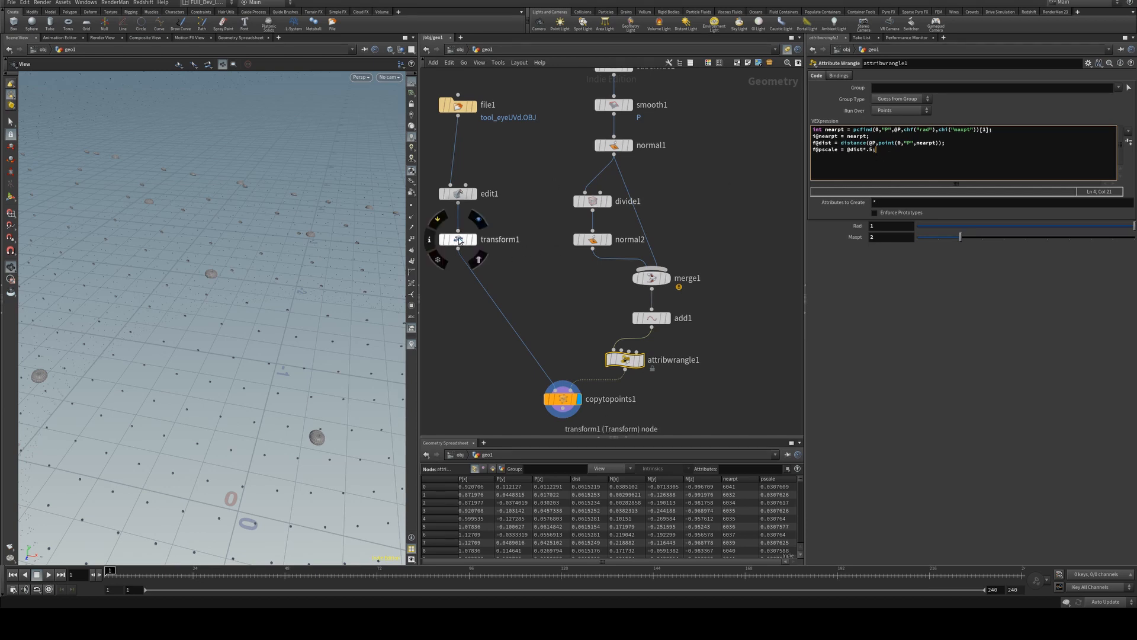
Set transform1's Uniform Scale to about 6.06 and orbit to inspect the helix coverage
left_click(457, 239)
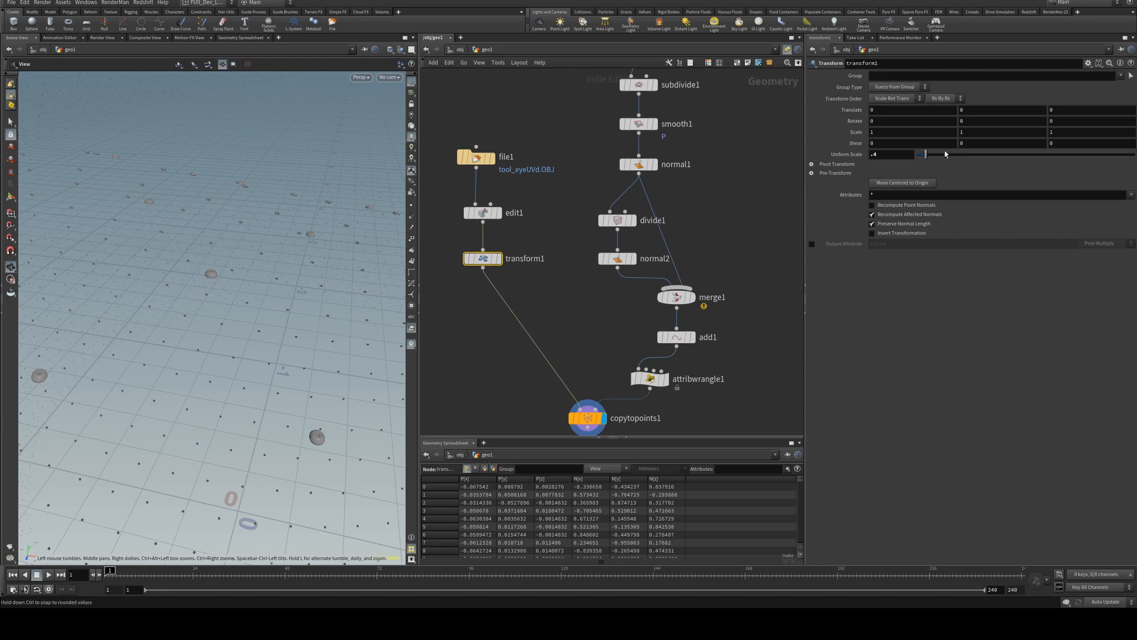
left_click_drag(923, 154, 985, 154)
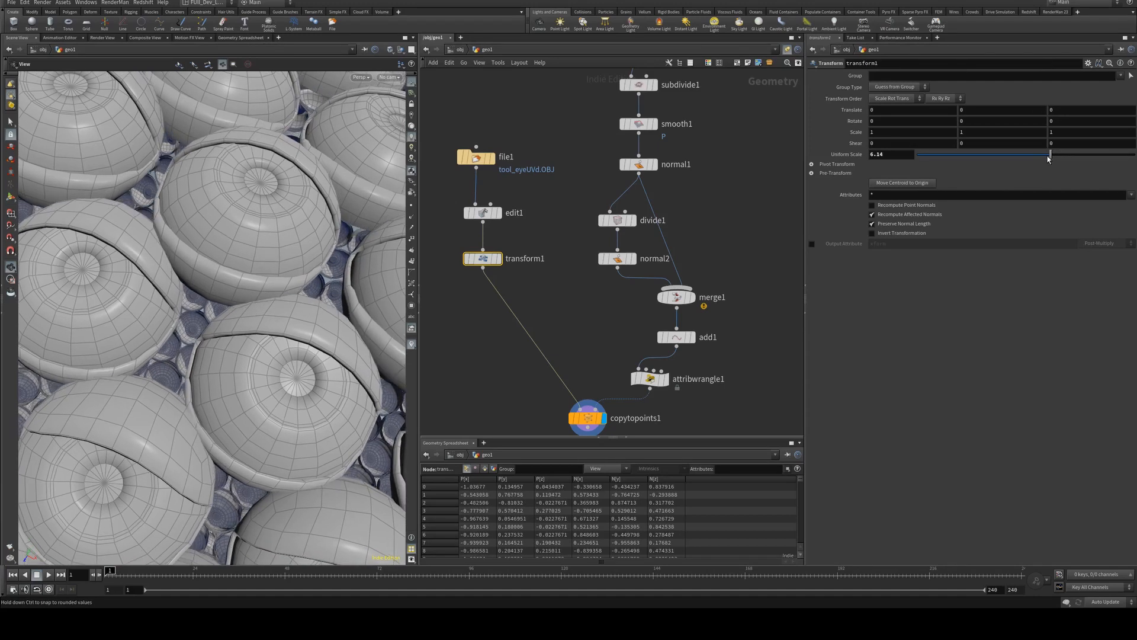
left_click_drag(1052, 154, 1048, 154)
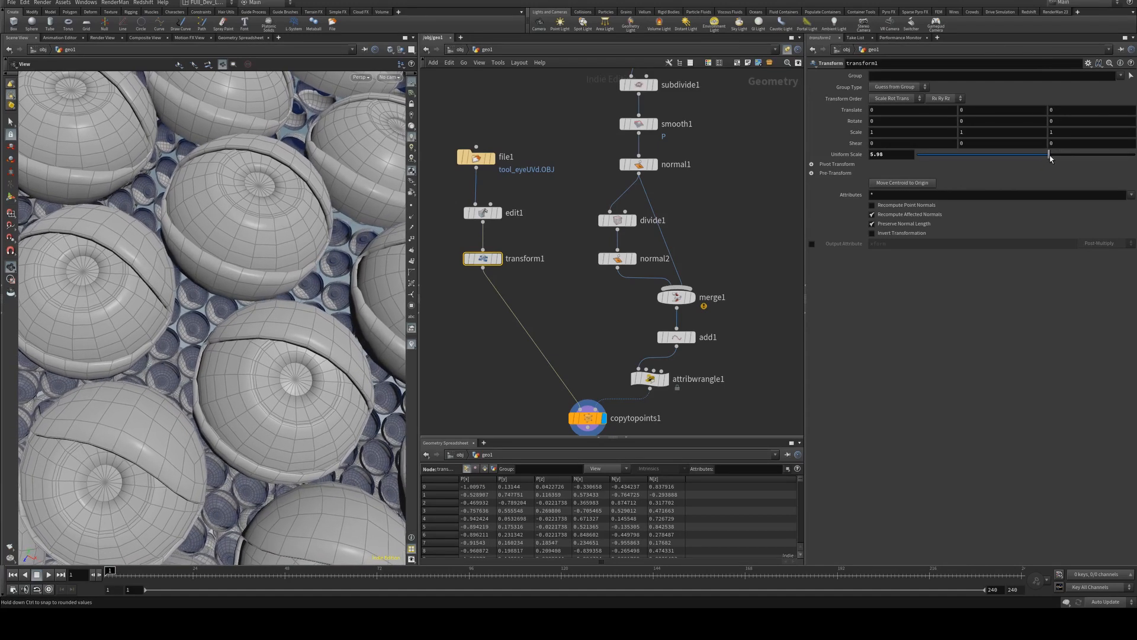
left_click_drag(1016, 154, 1050, 155)
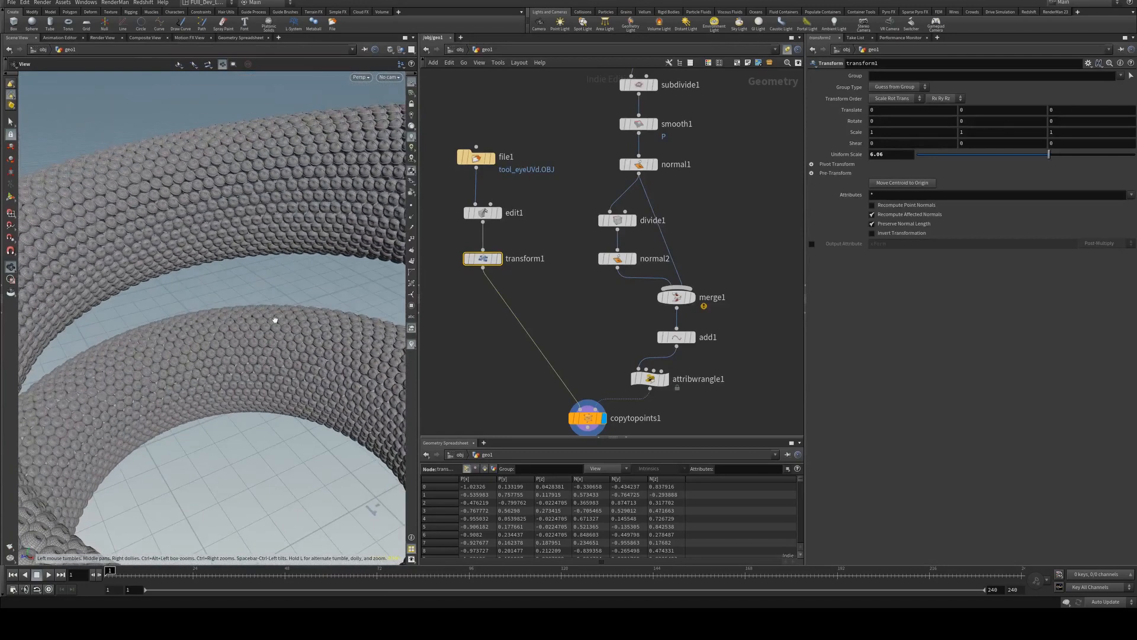
left_click_drag(274, 320, 256, 279)
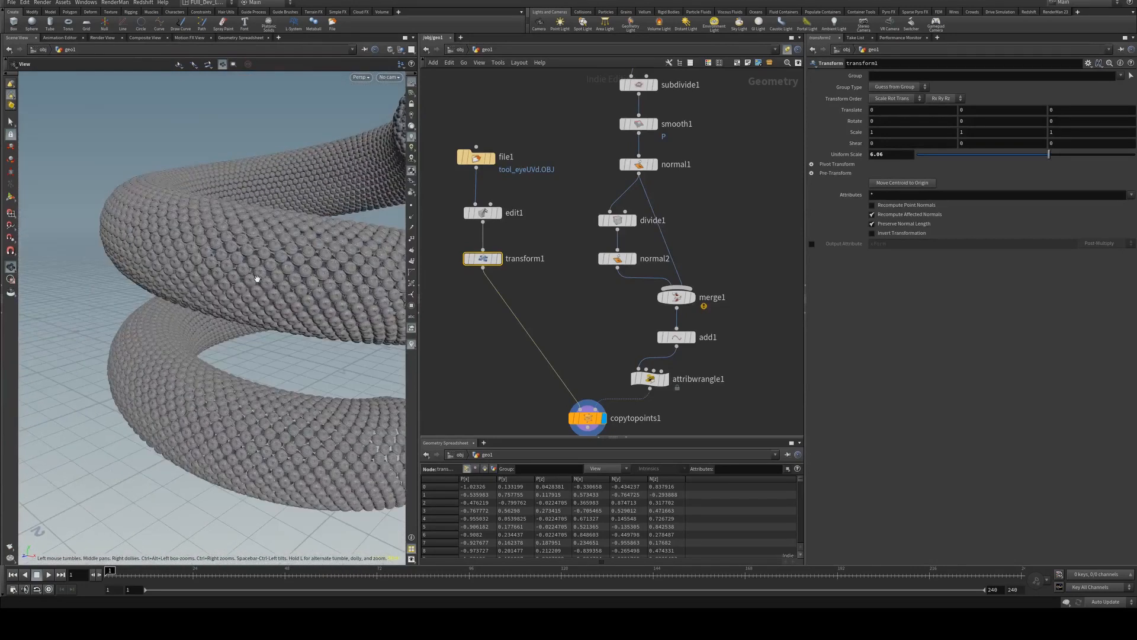
left_click_drag(256, 278, 225, 322)
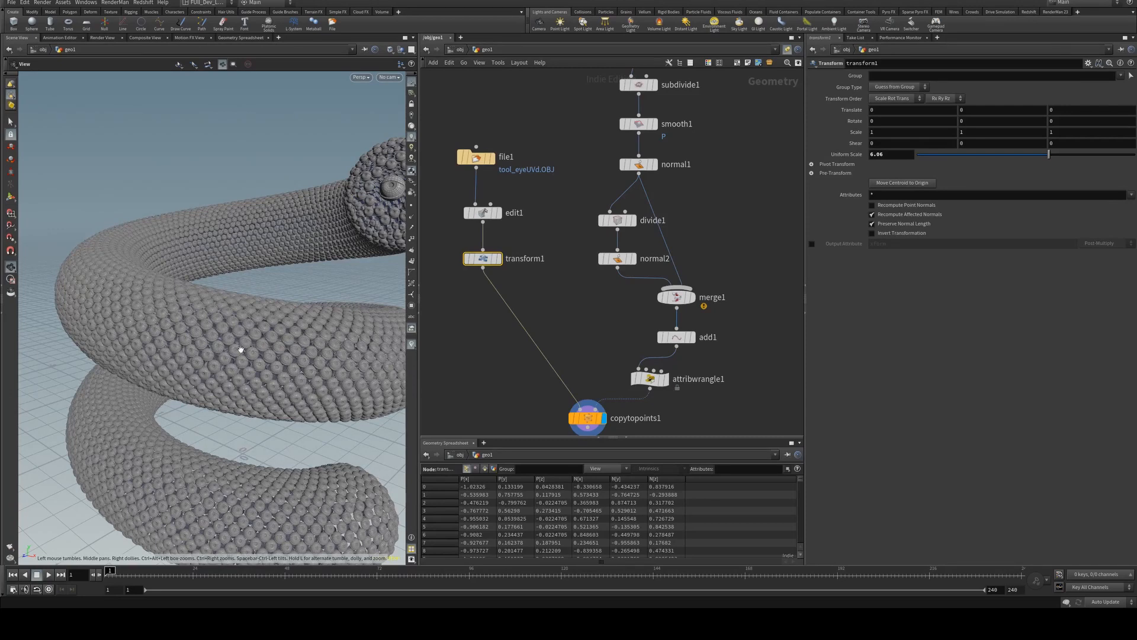
mouse_move(248, 362)
type("pack")
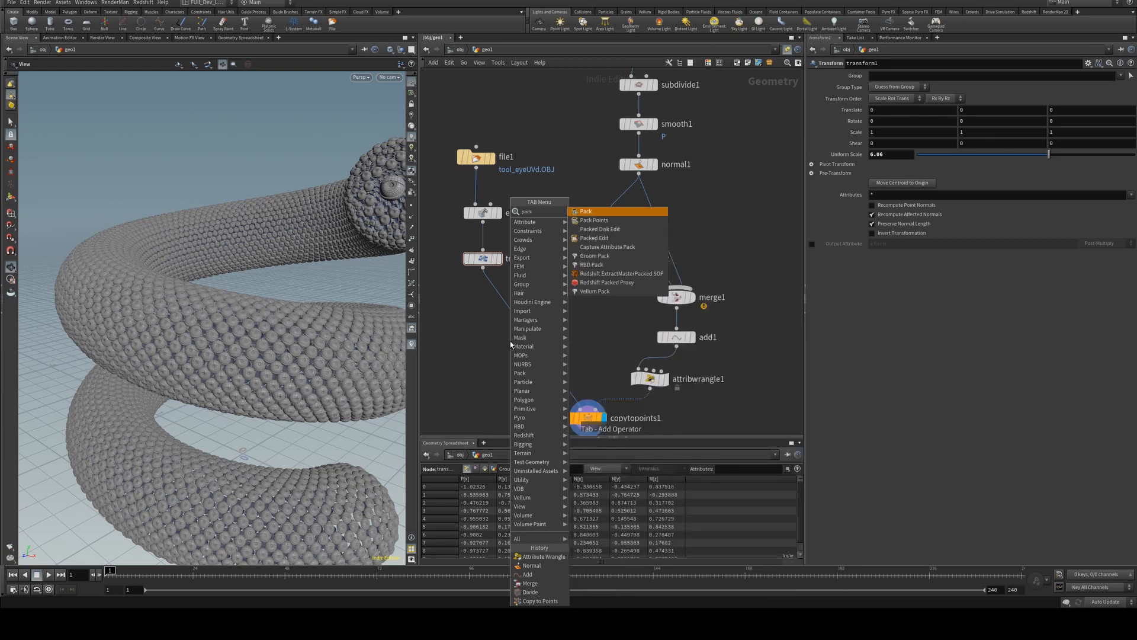
Insert a Pack SOP between transform1 and copytopoints1
left_click(585, 210)
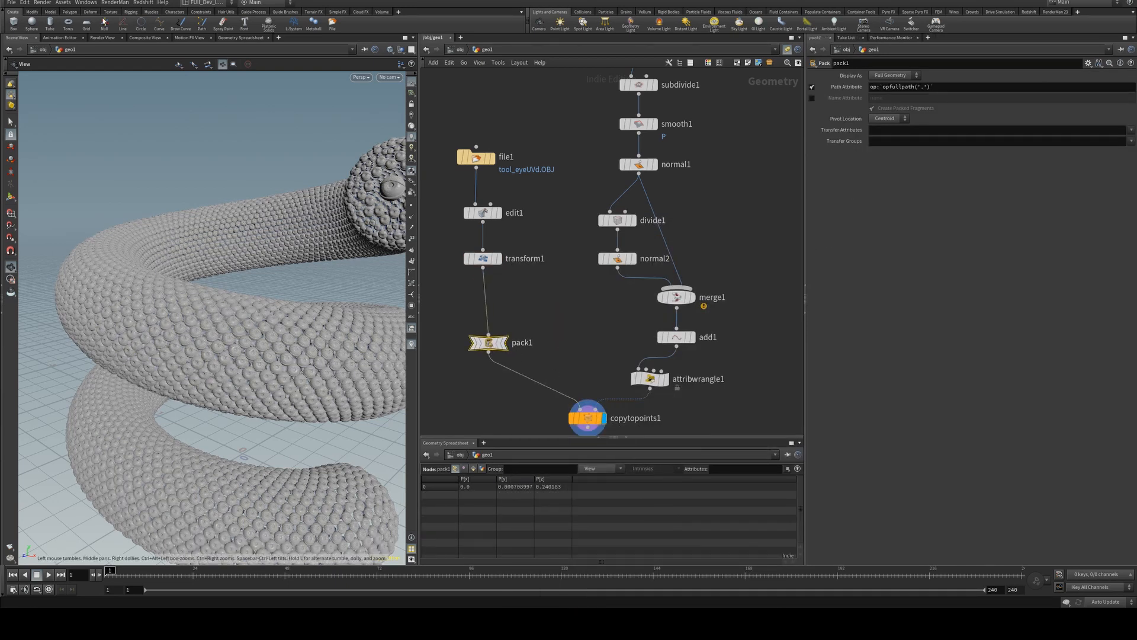
left_click(482, 258)
type("0.06")
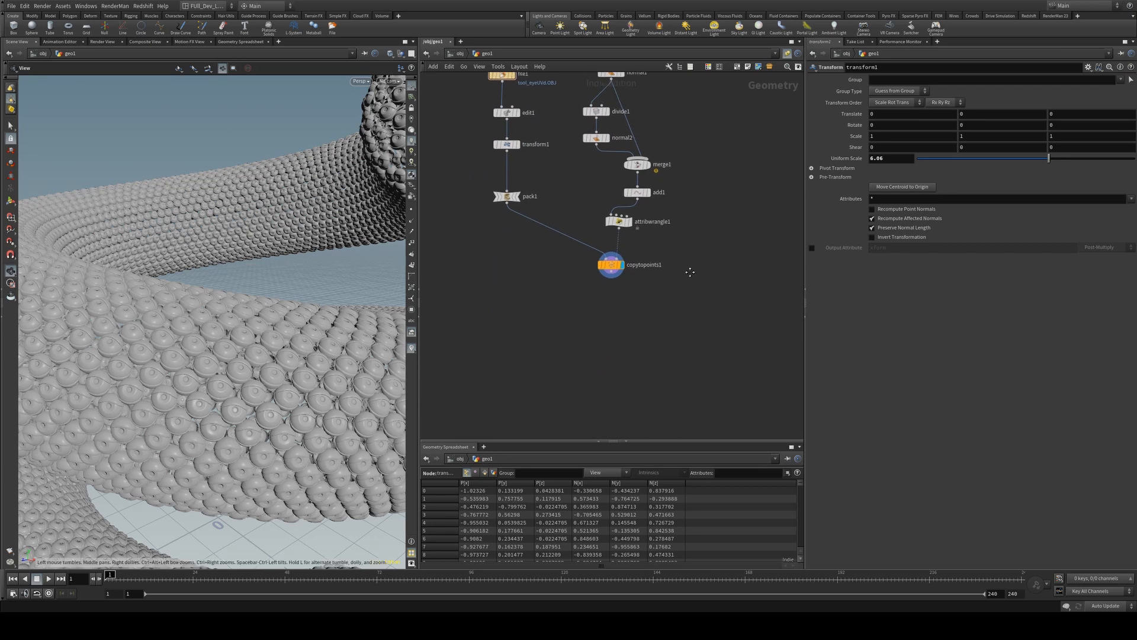
key("tab")
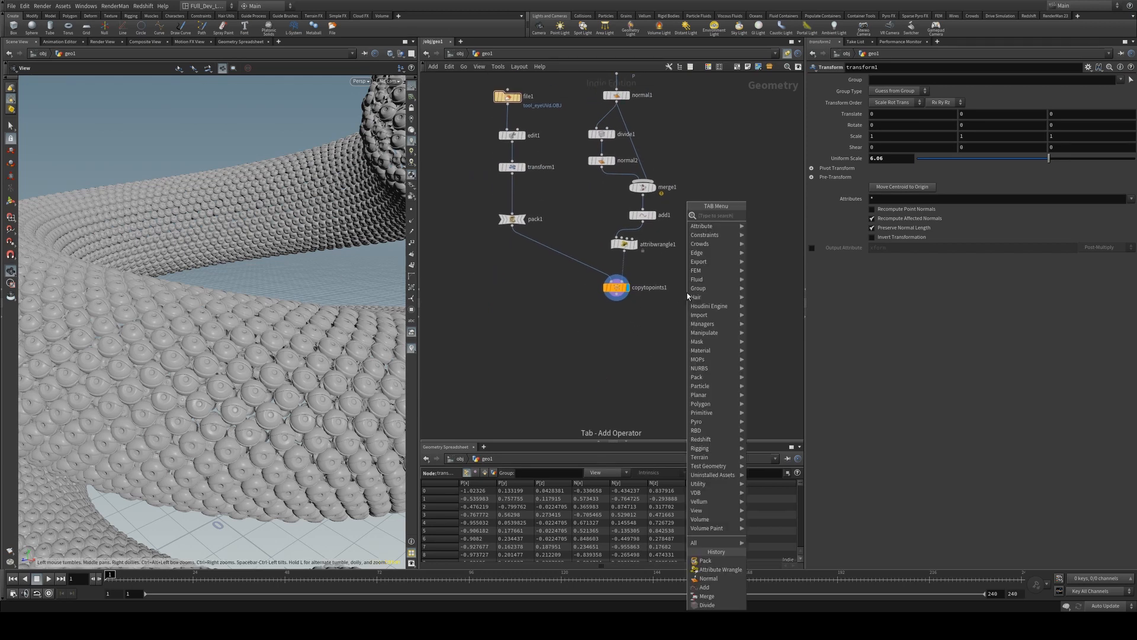
left_click(707, 596)
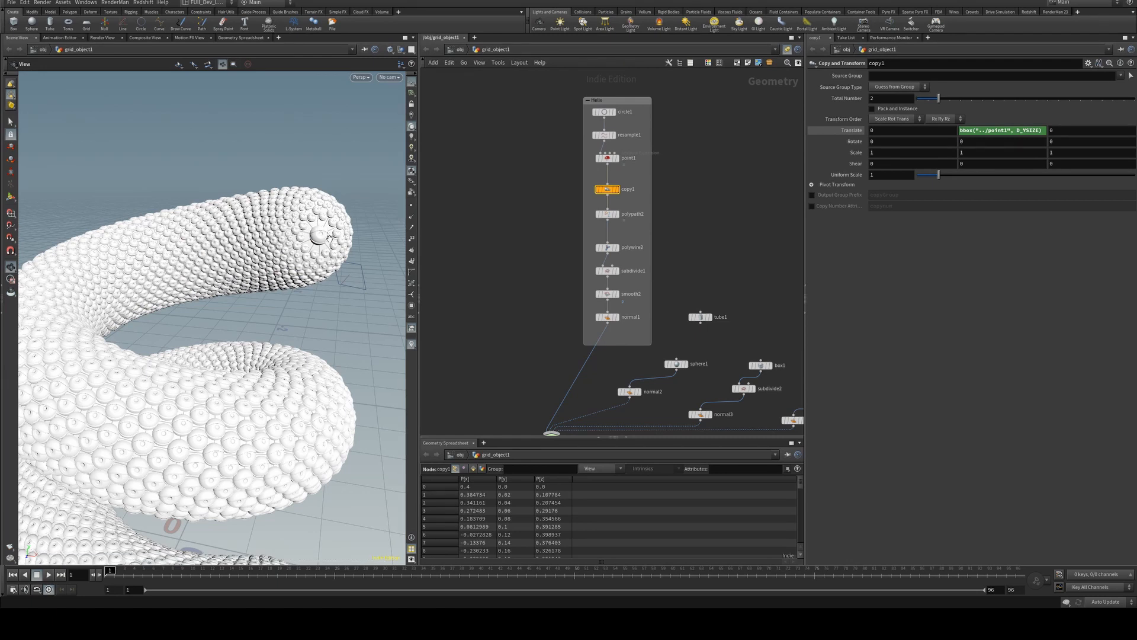
mouse_move(313, 236)
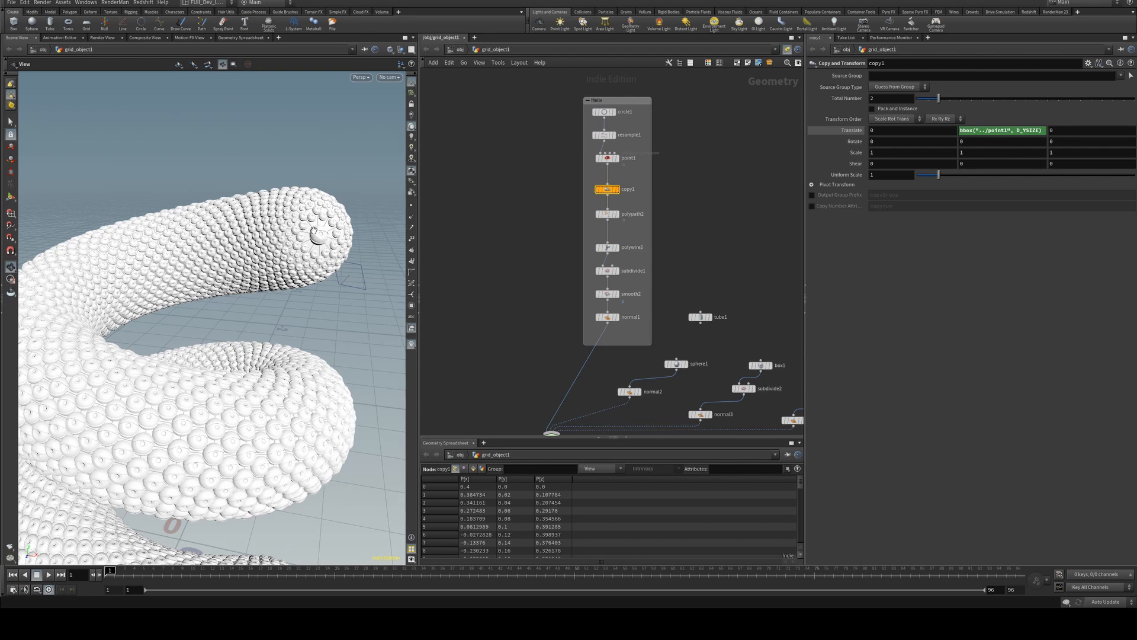
mouse_move(315, 235)
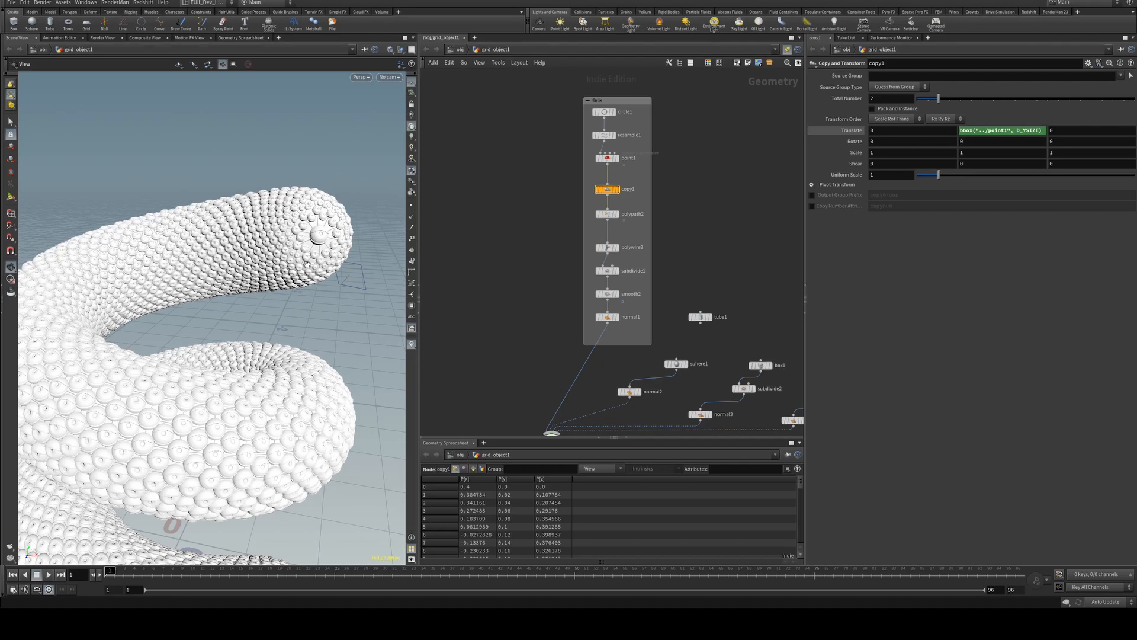
mouse_move(320, 238)
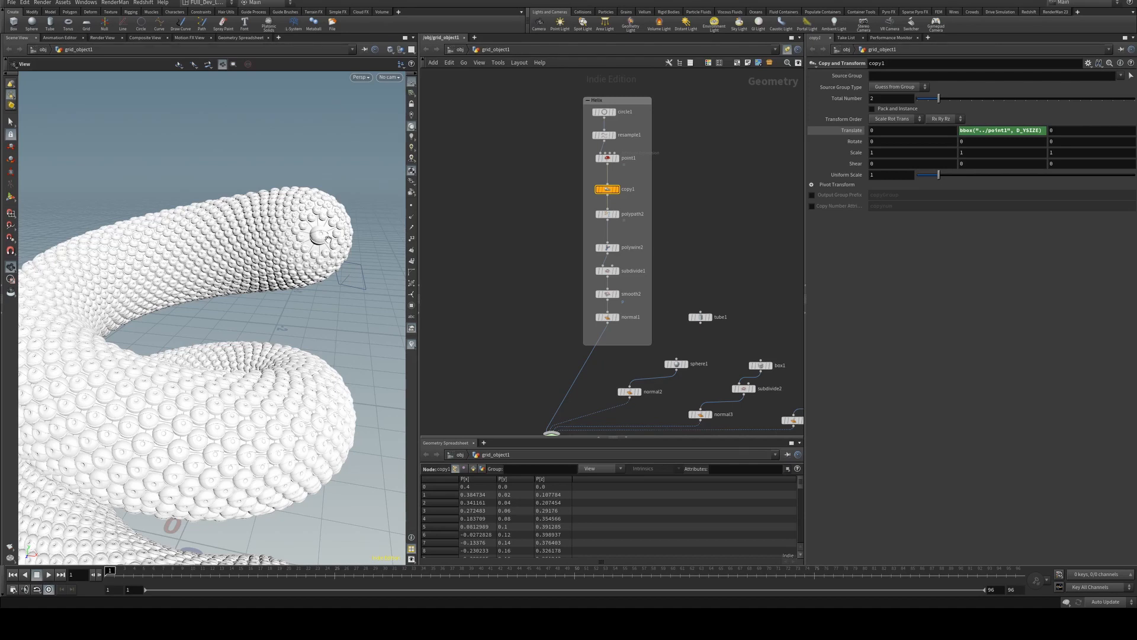
mouse_move(539, 410)
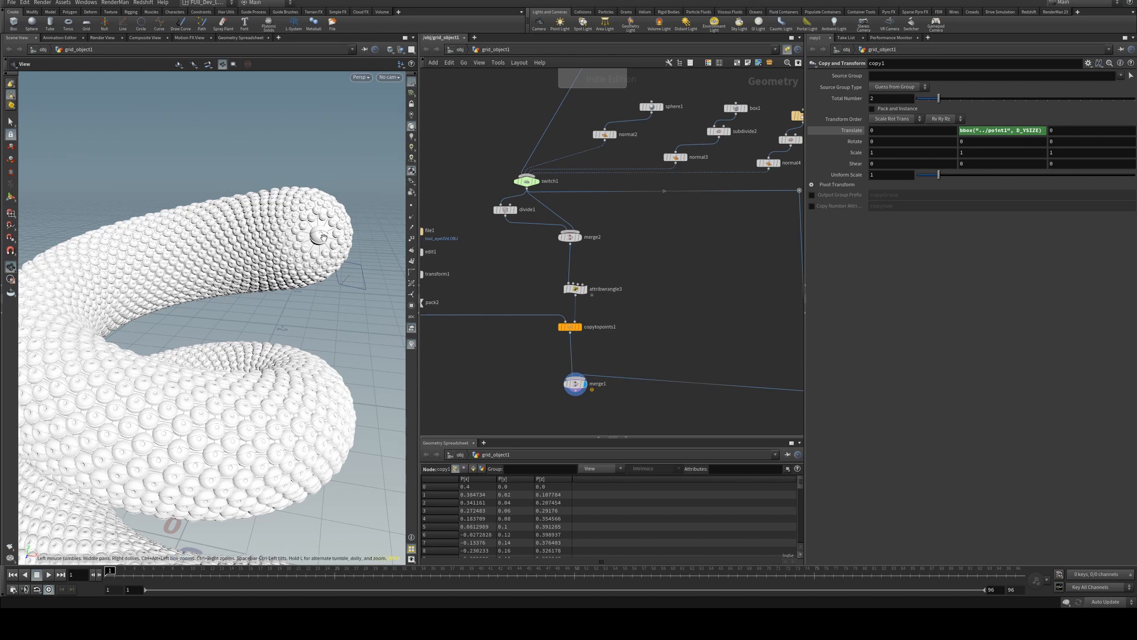
Set switch1's Select Input to 3 and inspect the eye-covered rounded cube
left_click(524, 180)
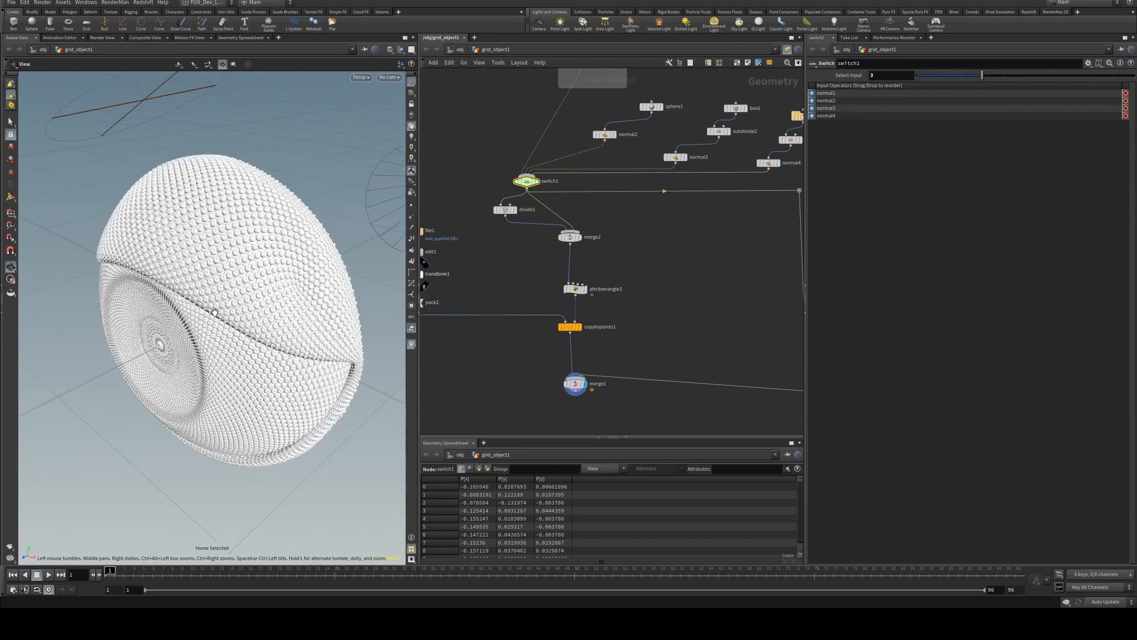
scroll("down", 3)
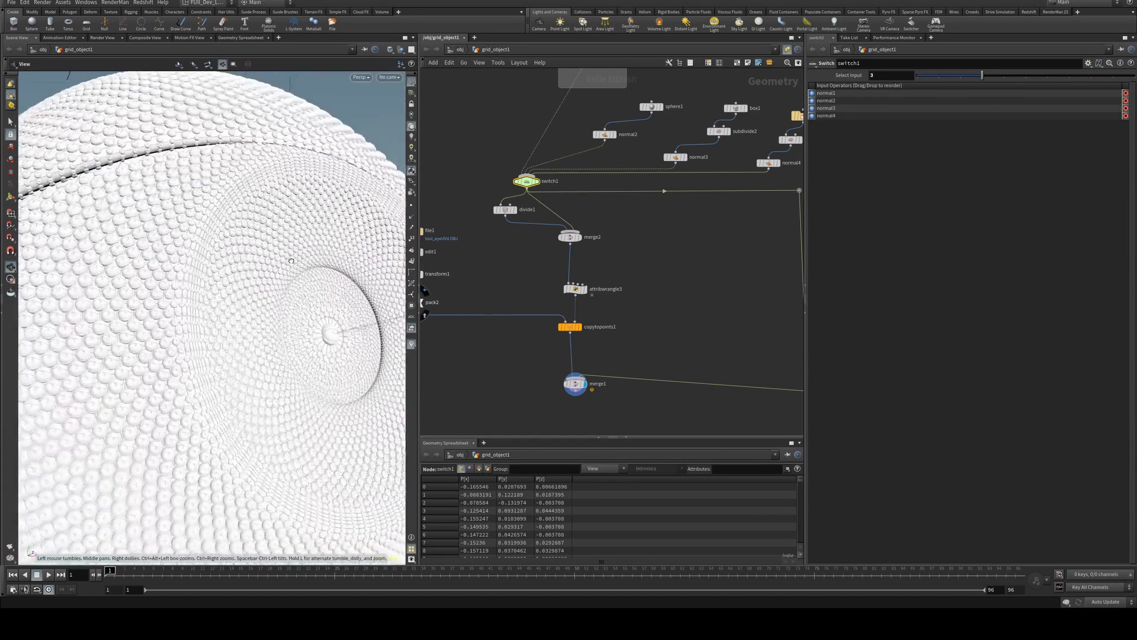
left_click_drag(291, 261, 337, 250)
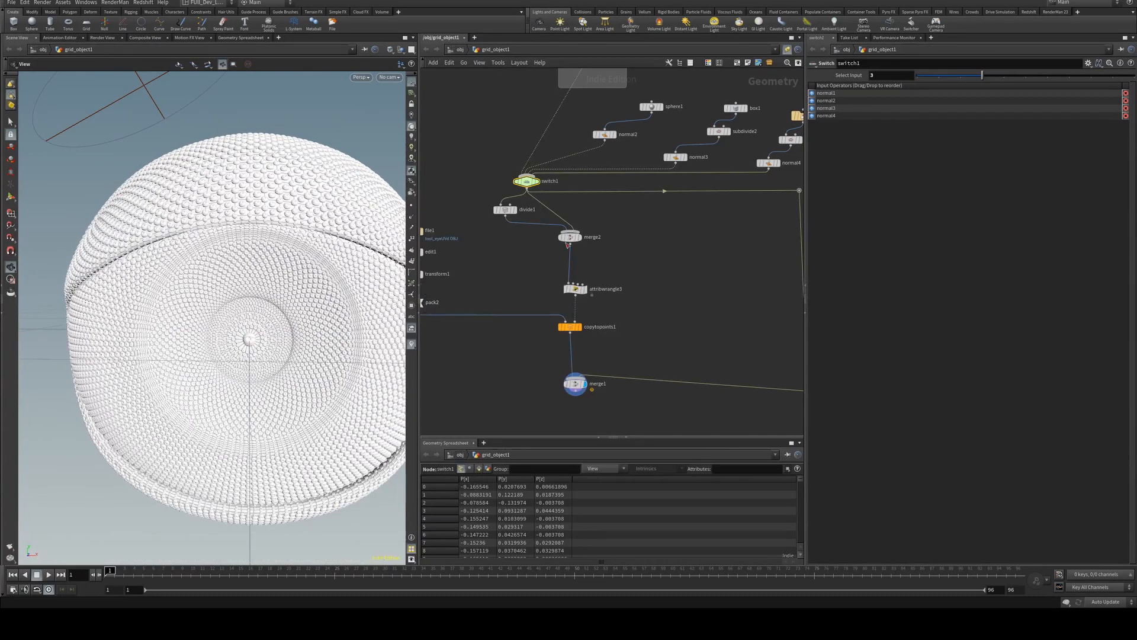
mouse_move(377, 129)
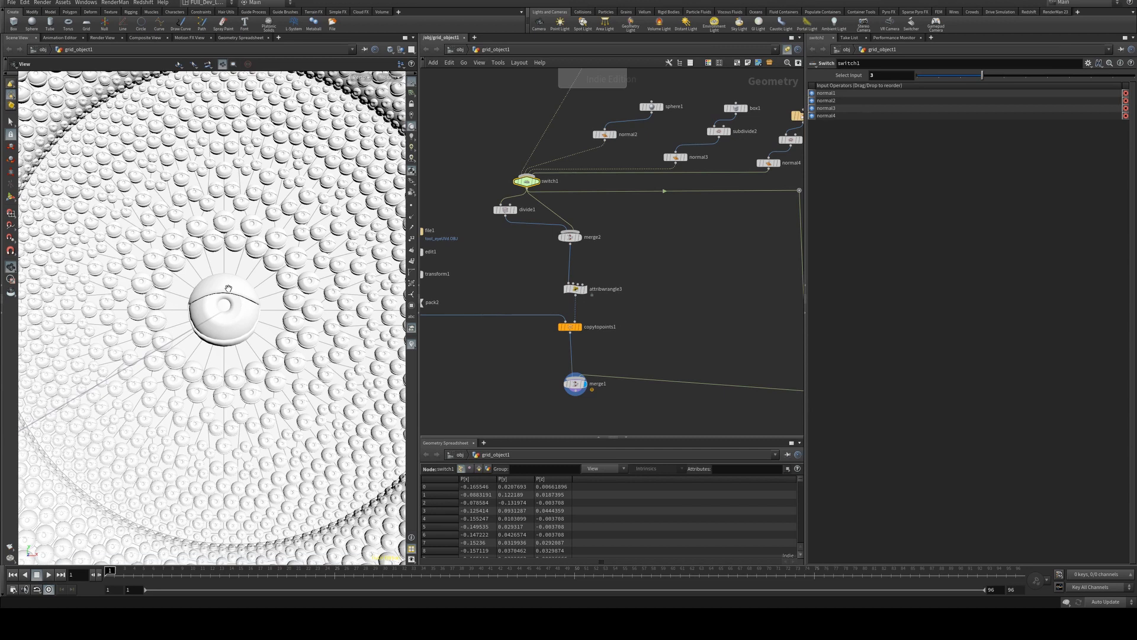
mouse_move(337, 254)
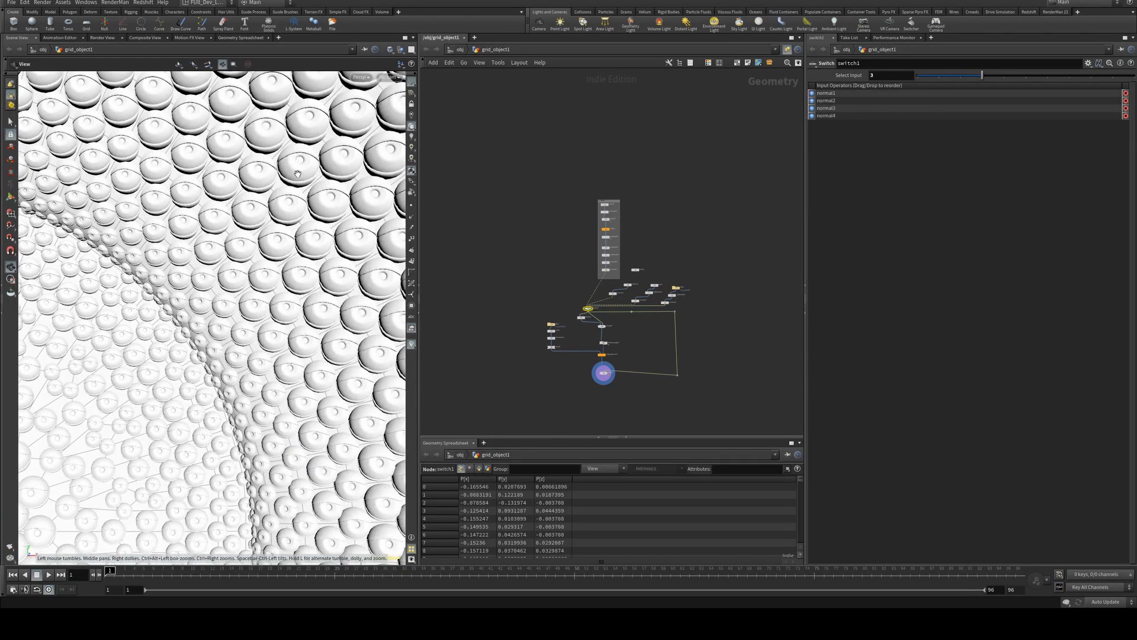
mouse_move(282, 298)
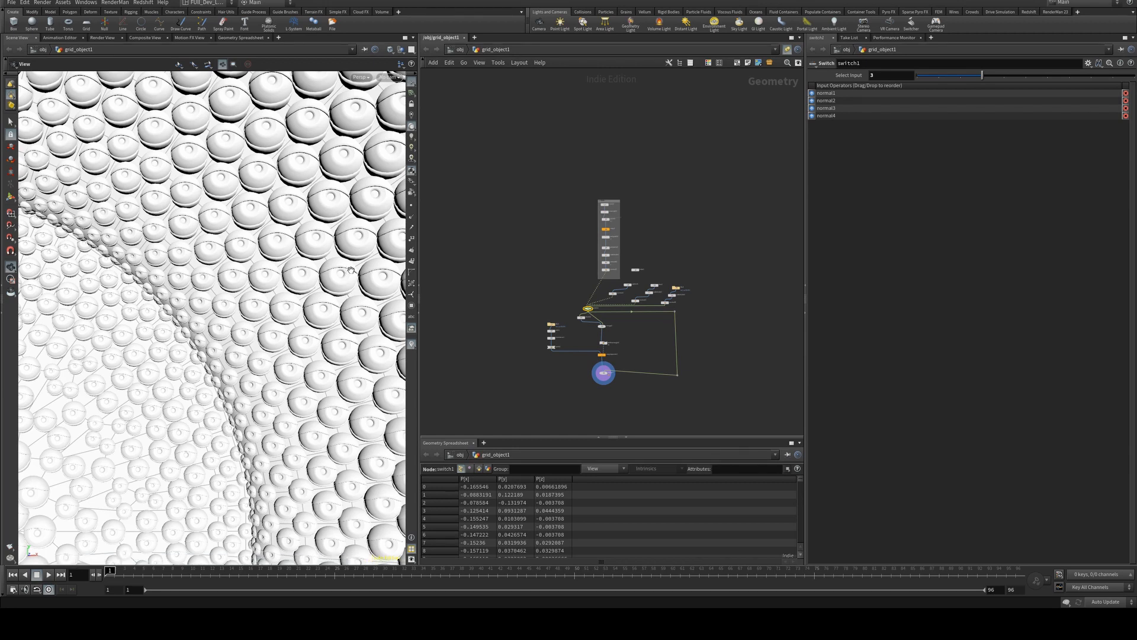
mouse_move(352, 263)
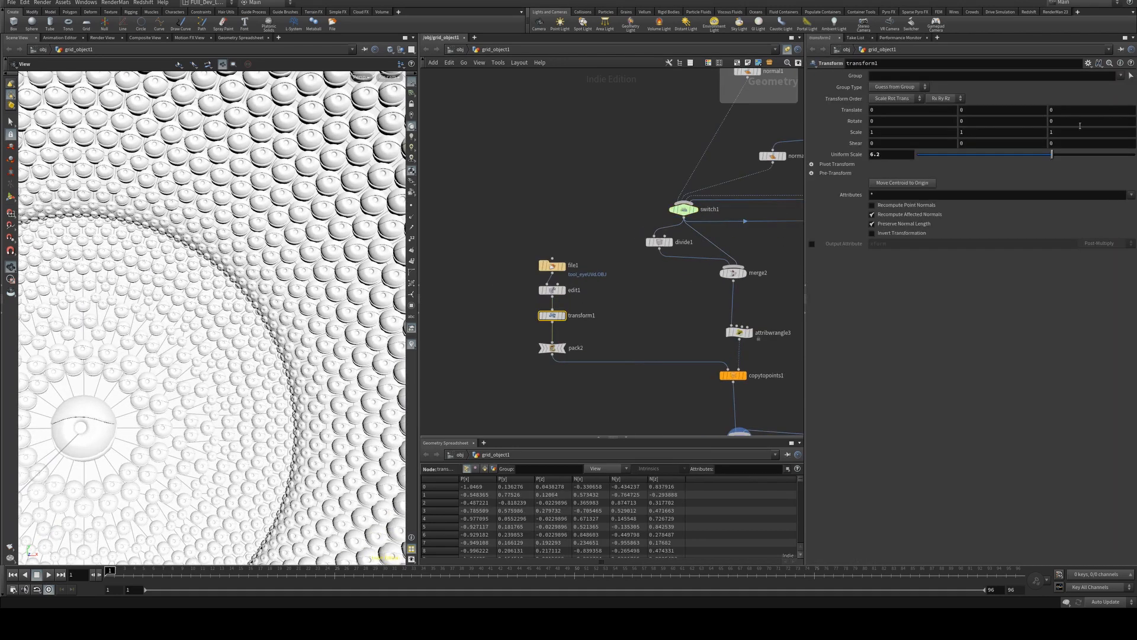
Enter 22 in transform1's Rotate Z field
type("22")
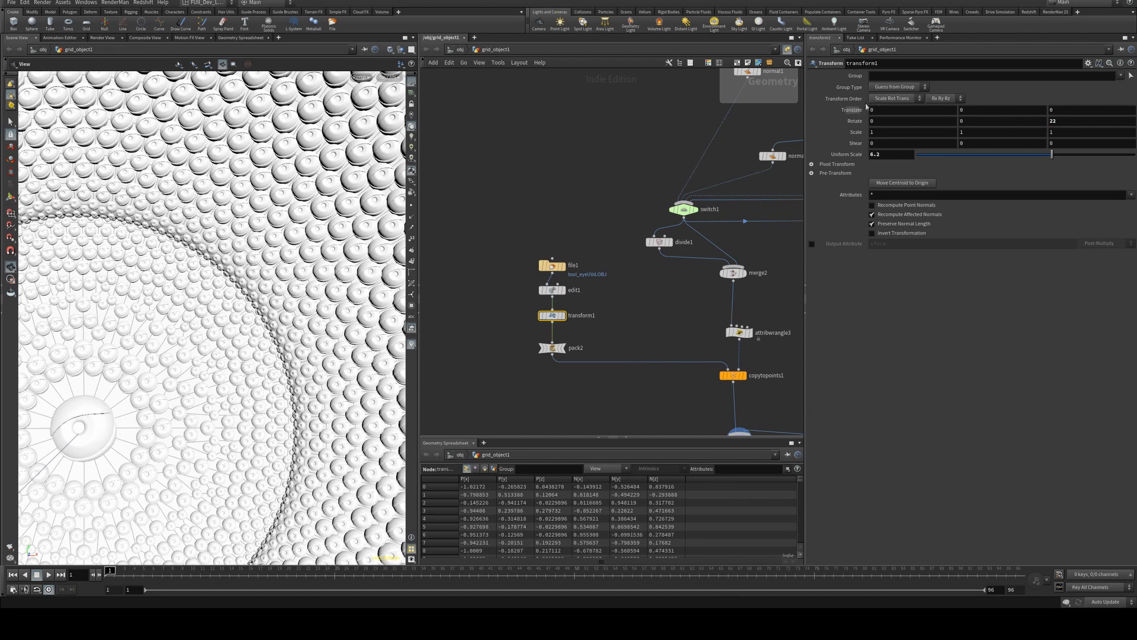